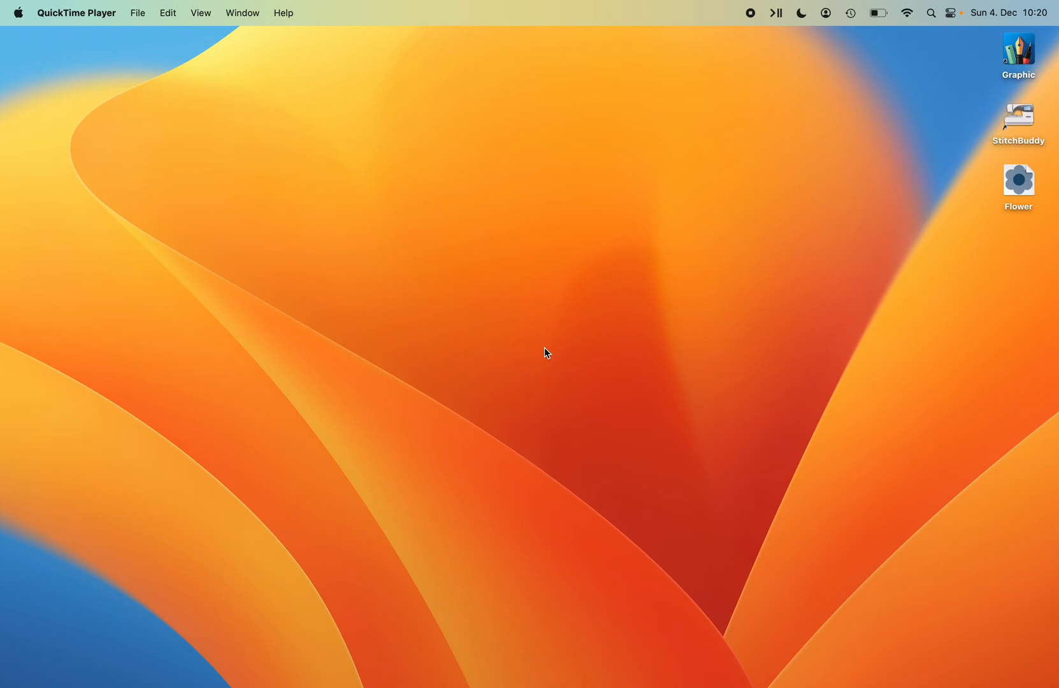
mouse_move(554, 330)
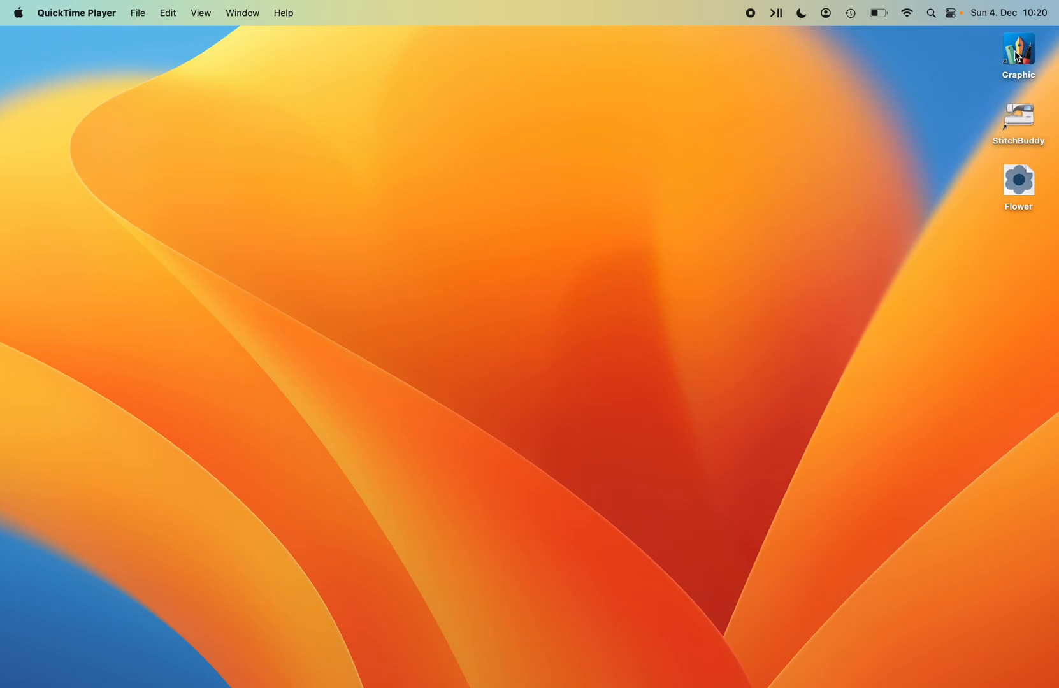
Launch Graphic from its desktop icon.
double_click(1019, 48)
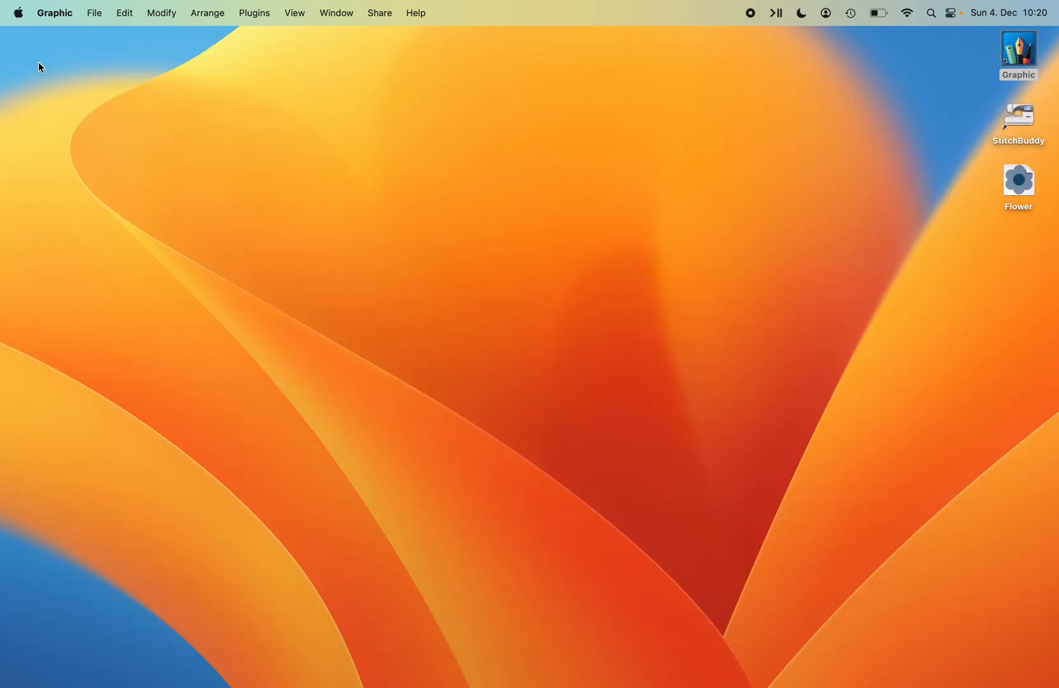
Start a new document using the Grid template at 1000 by 1000 pixels.
left_click(94, 13)
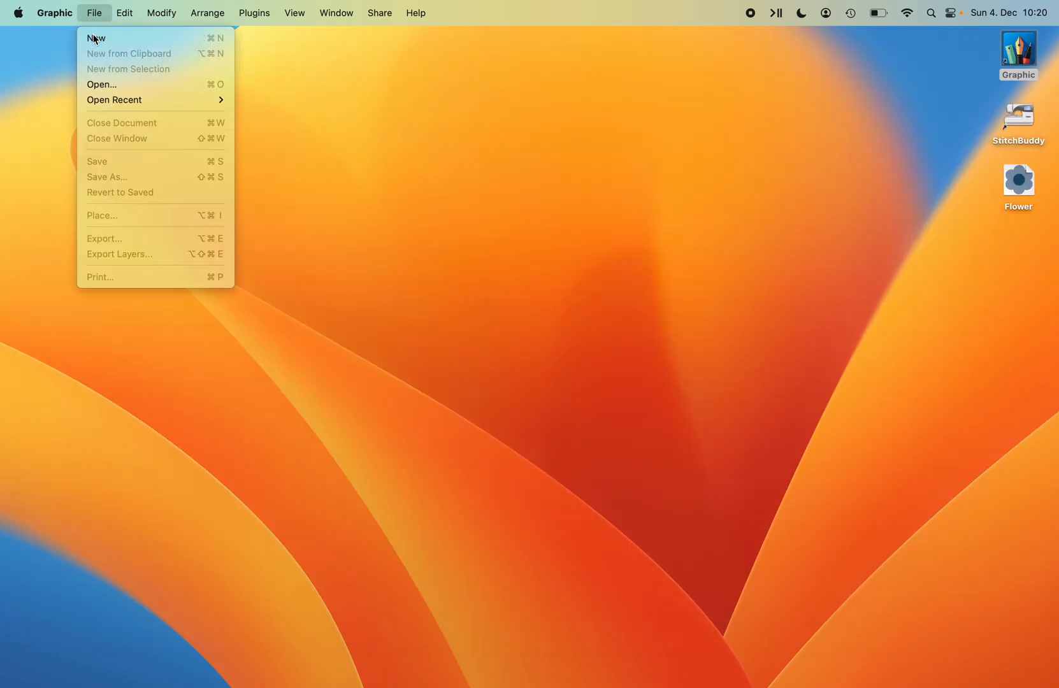
left_click(97, 38)
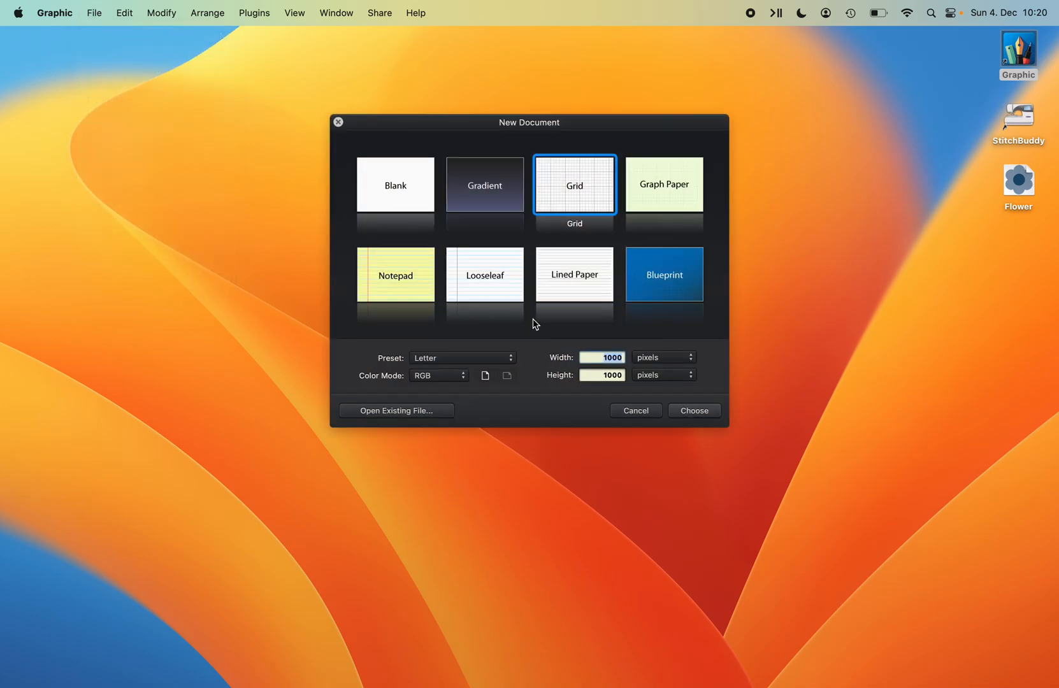
left_click(601, 357)
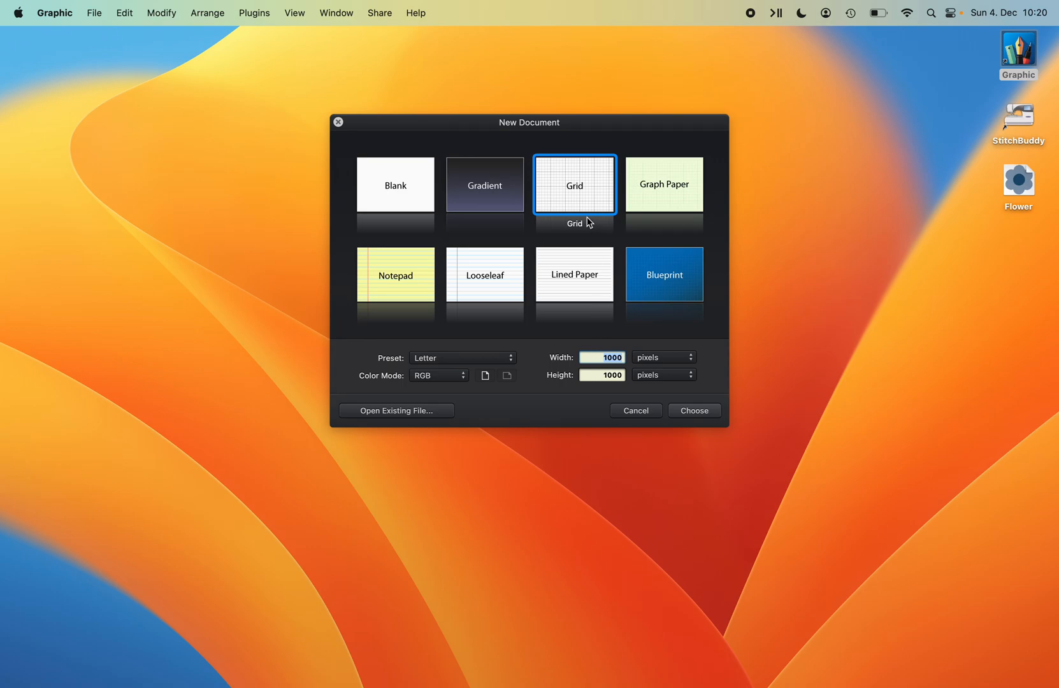
mouse_move(654, 235)
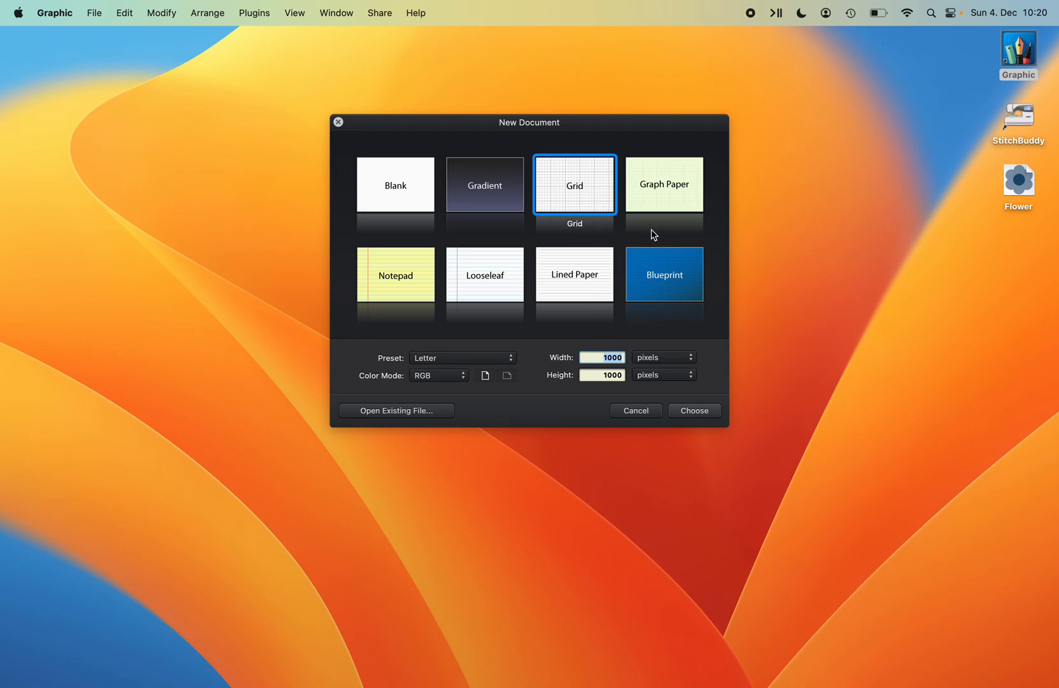
mouse_move(699, 407)
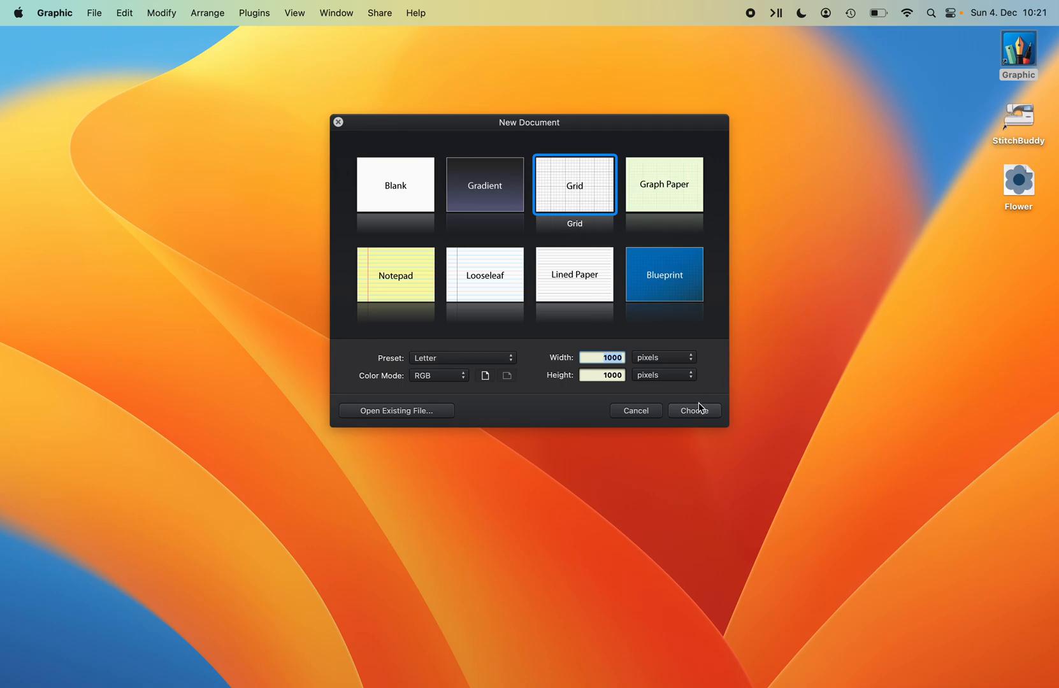
Draw a large circle with no fill and a 24 pt black outline.
left_click(694, 411)
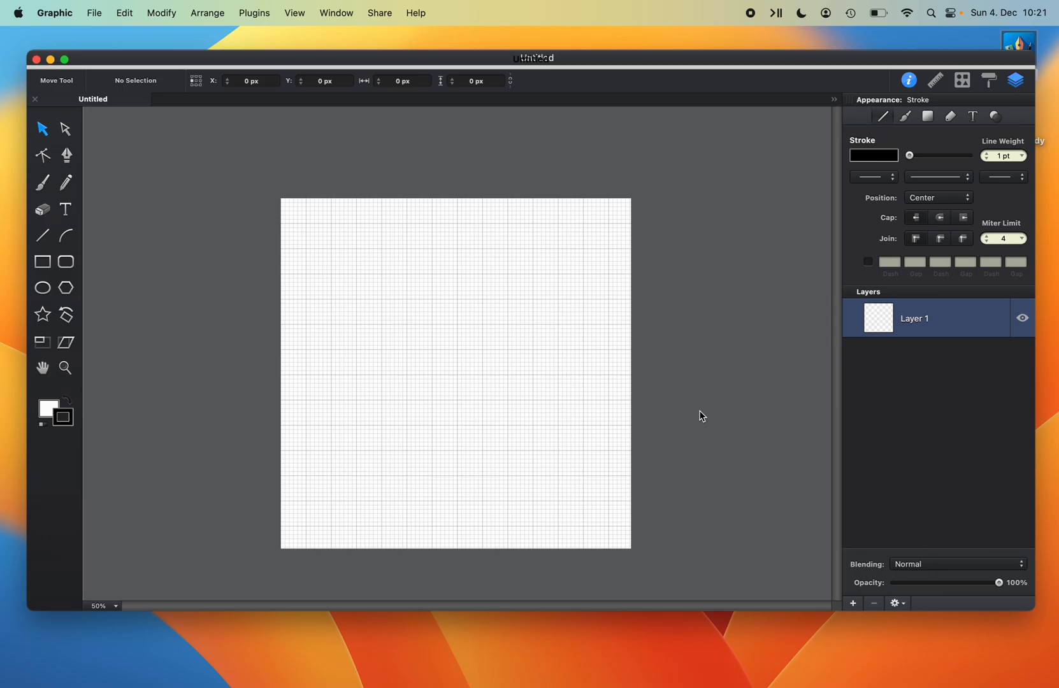
left_click(42, 288)
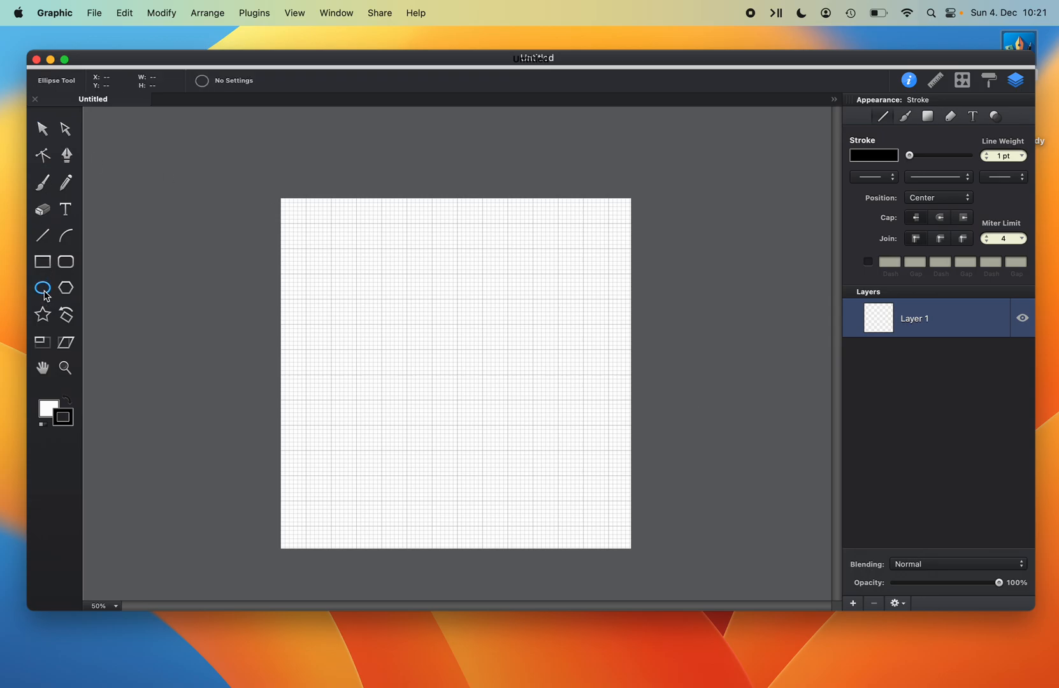
mouse_move(304, 224)
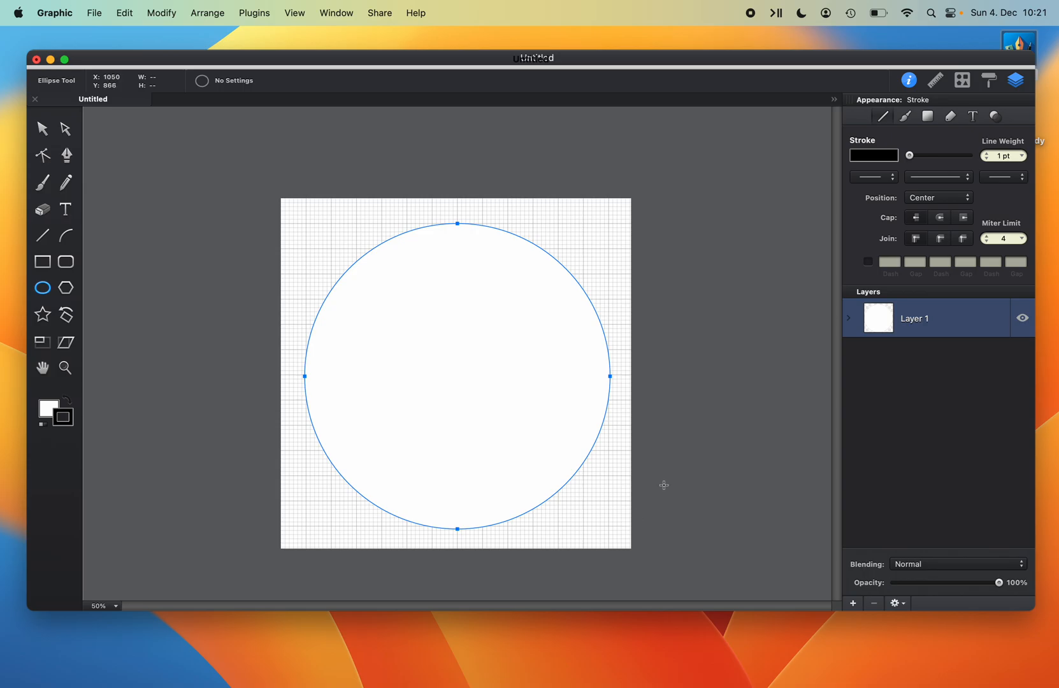
mouse_move(815, 219)
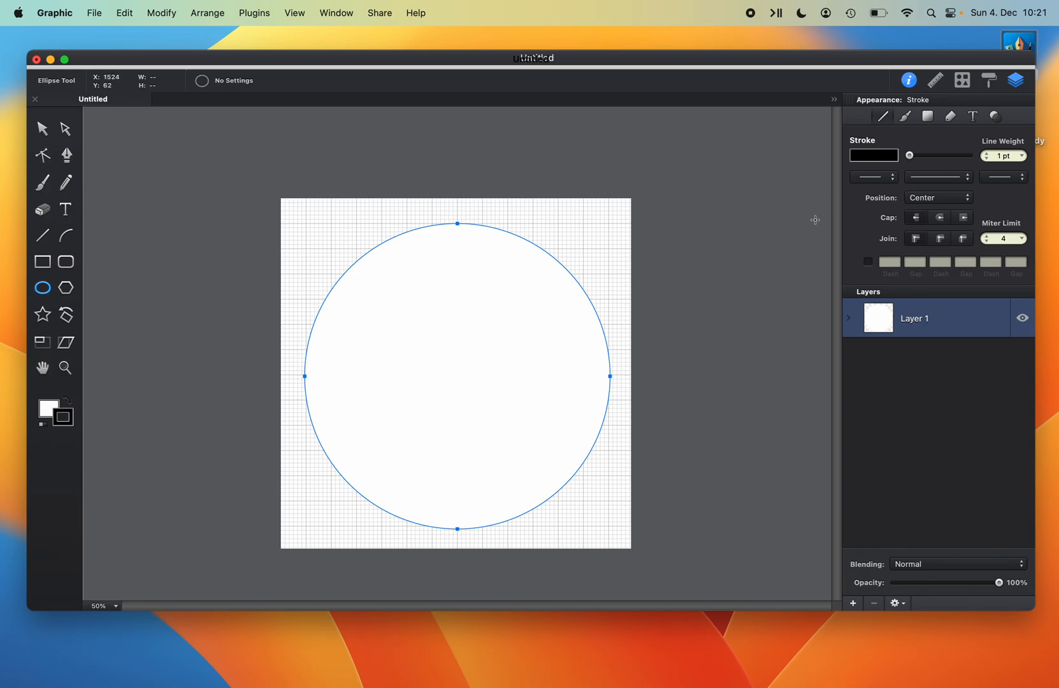
left_click(928, 115)
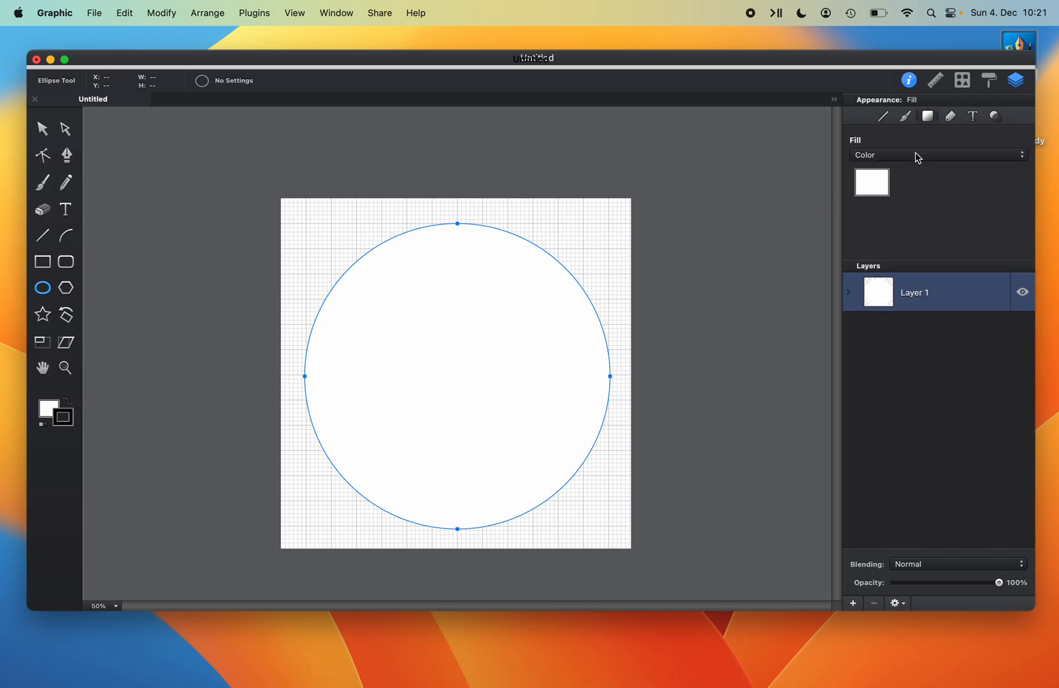
left_click(938, 155)
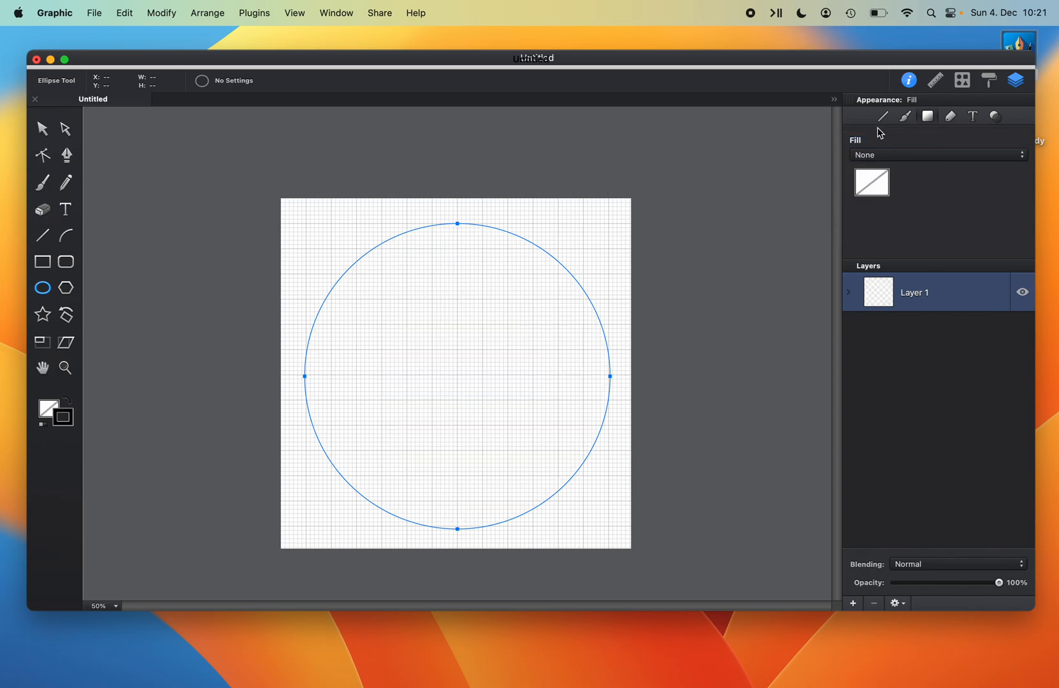
left_click(882, 116)
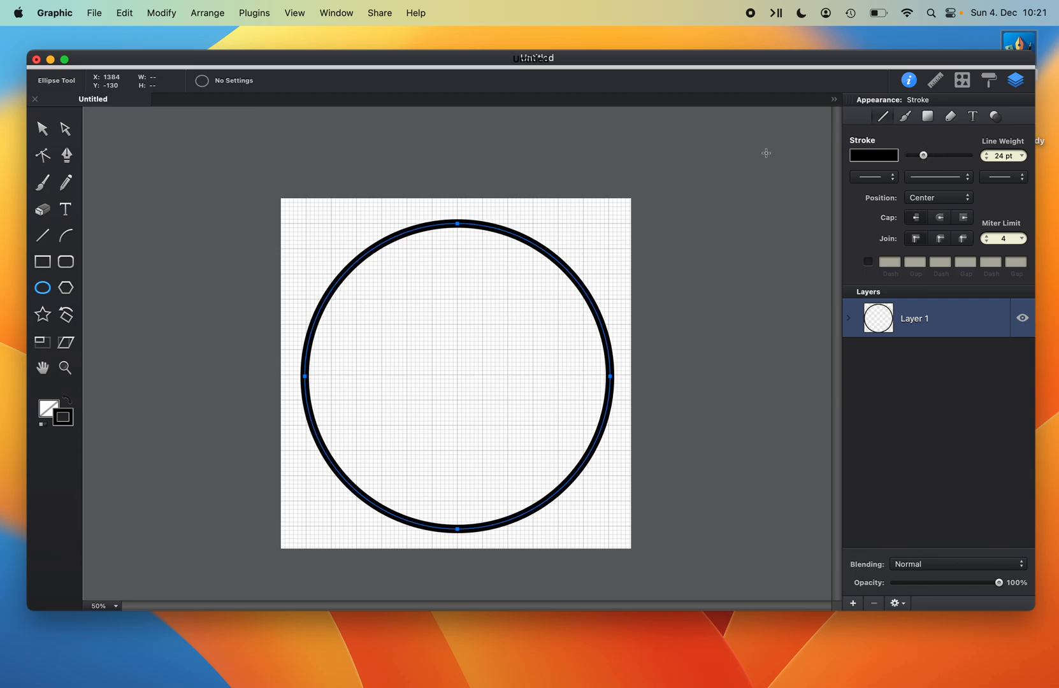
mouse_move(178, 277)
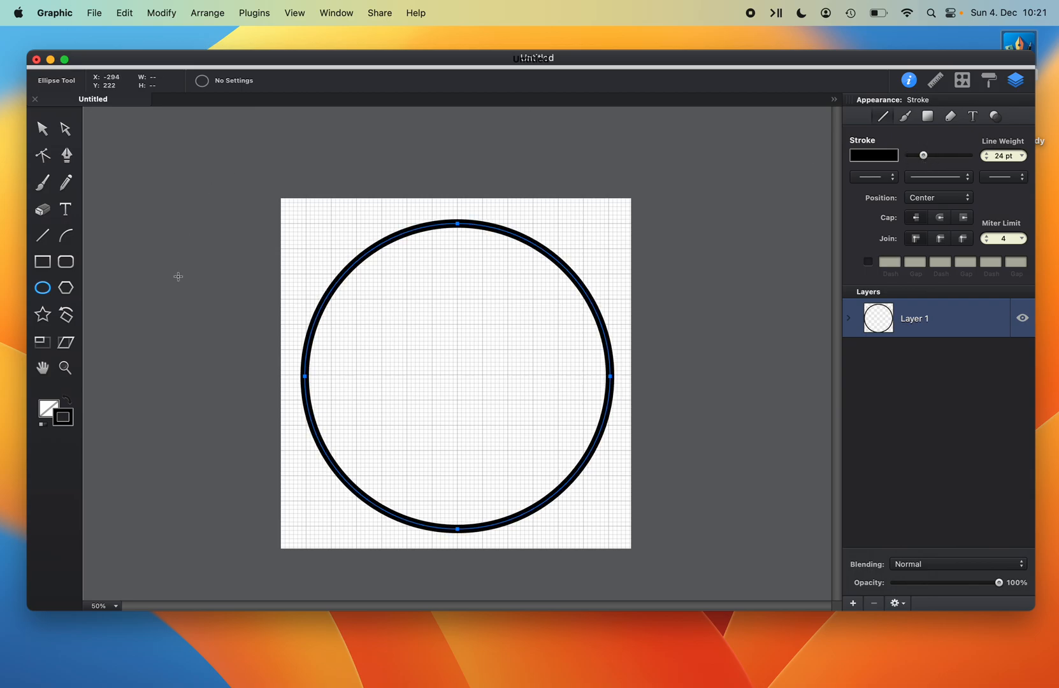
Add a vertical line and two flipped diagonal legs inside the circle.
left_click(42, 236)
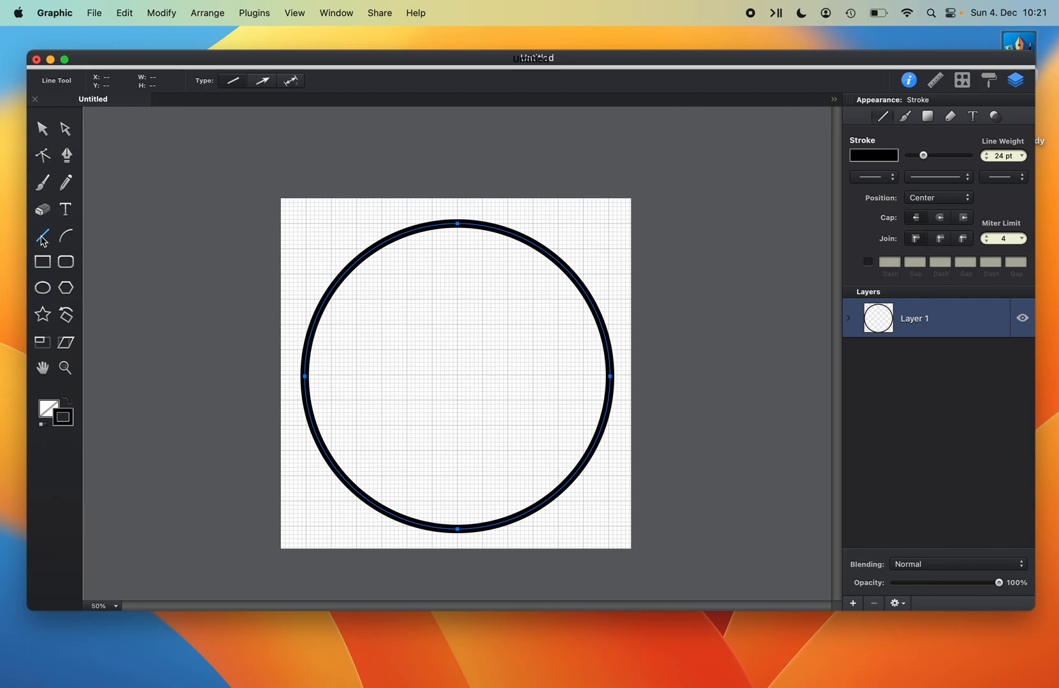
mouse_move(214, 259)
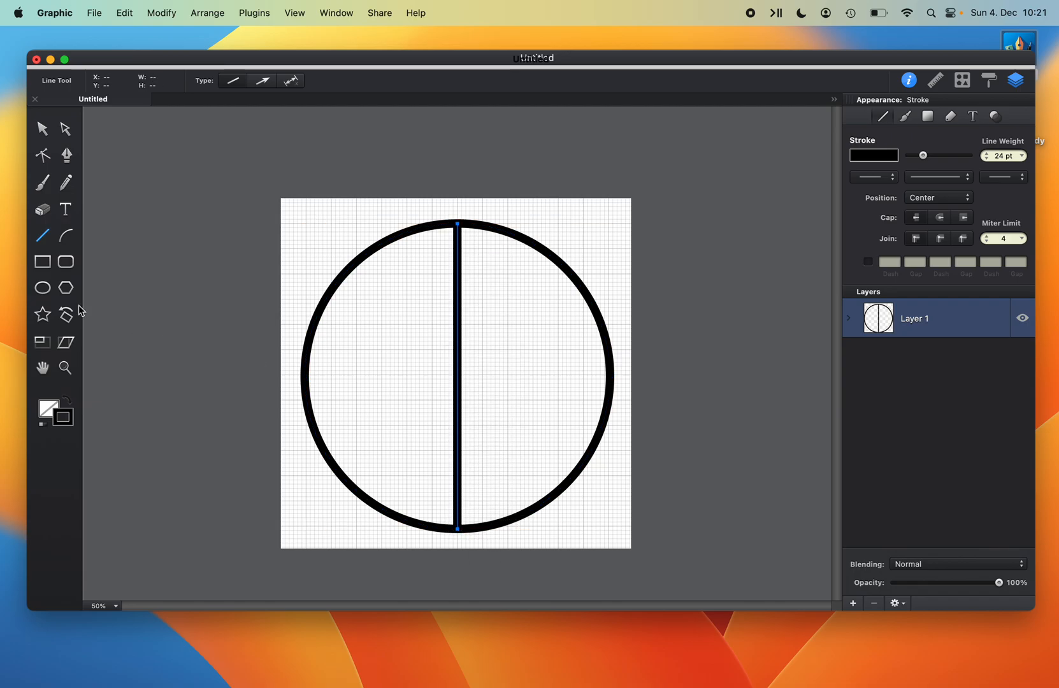
mouse_move(337, 462)
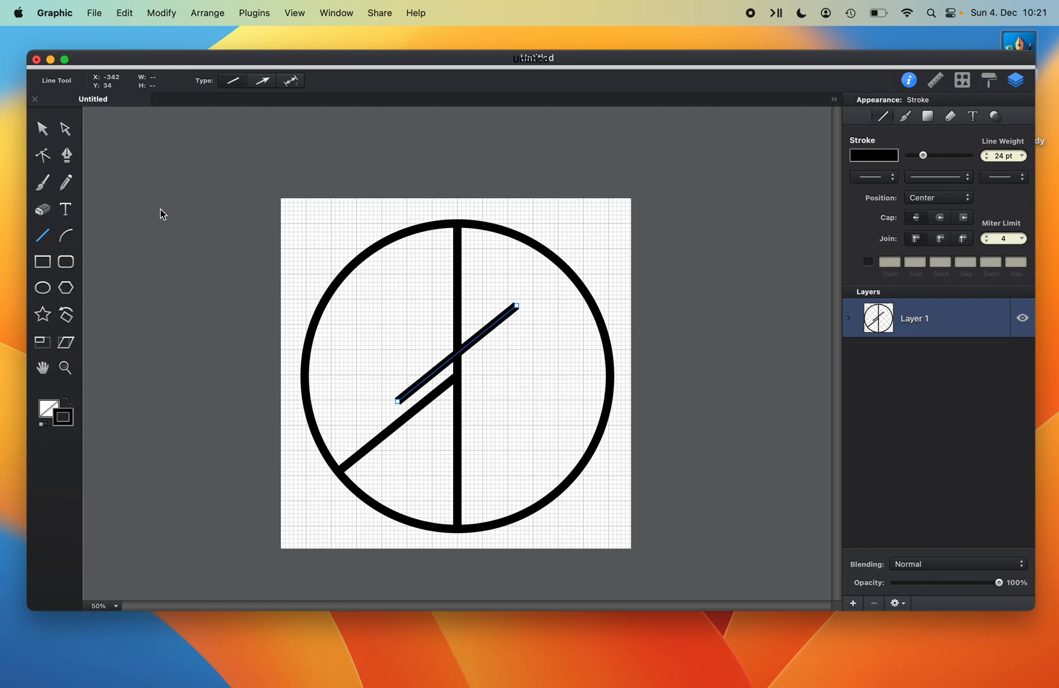
mouse_move(196, 7)
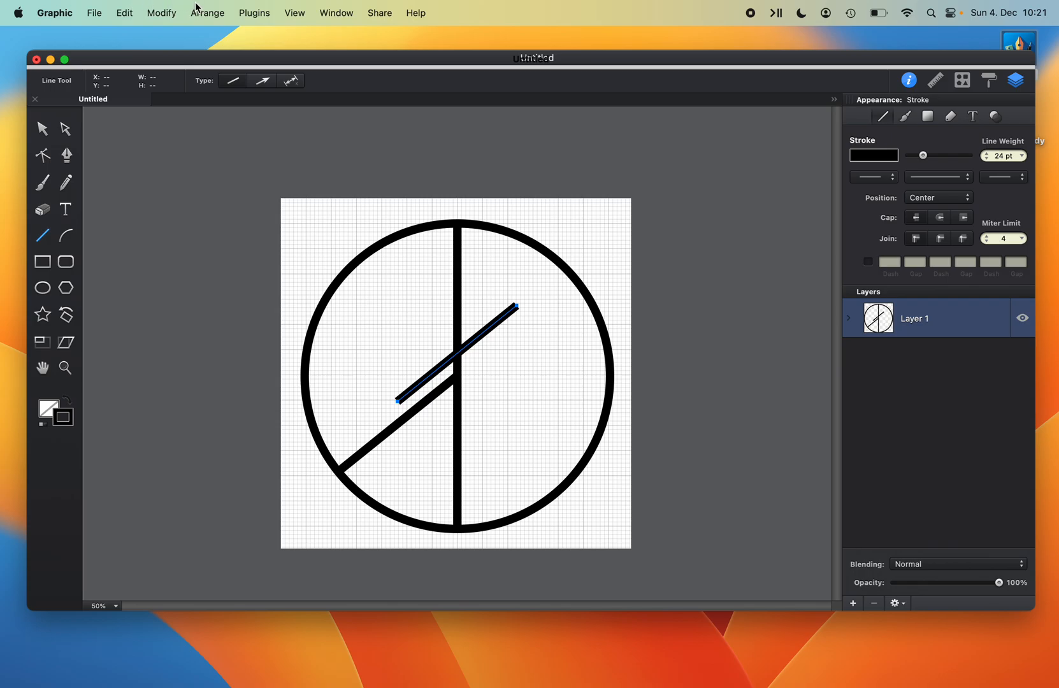
left_click(161, 12)
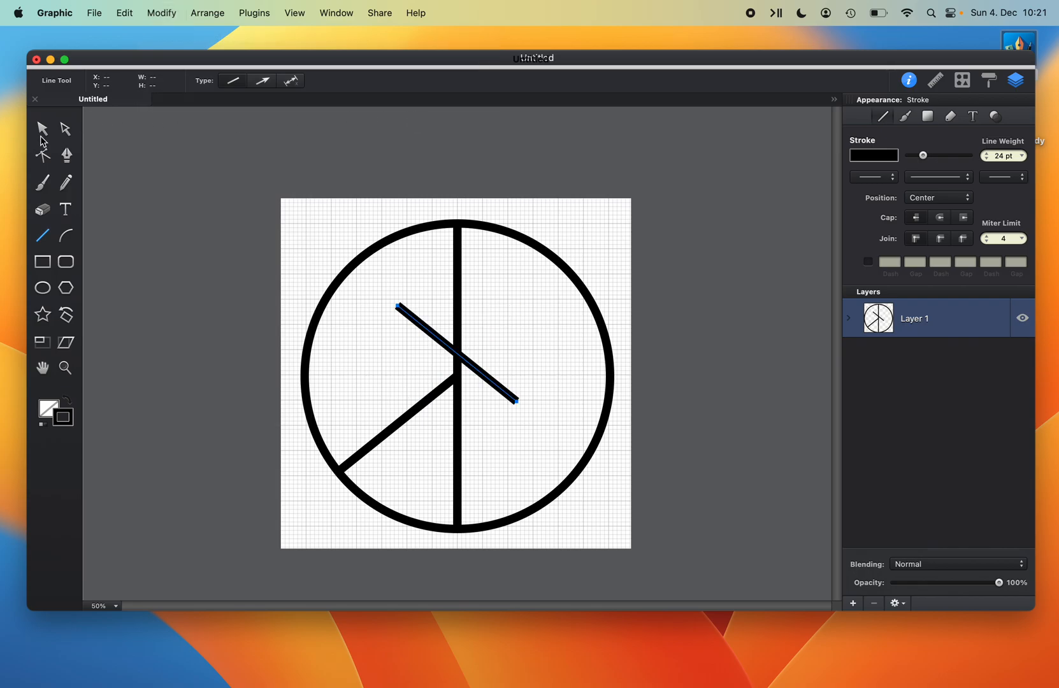
left_click(42, 128)
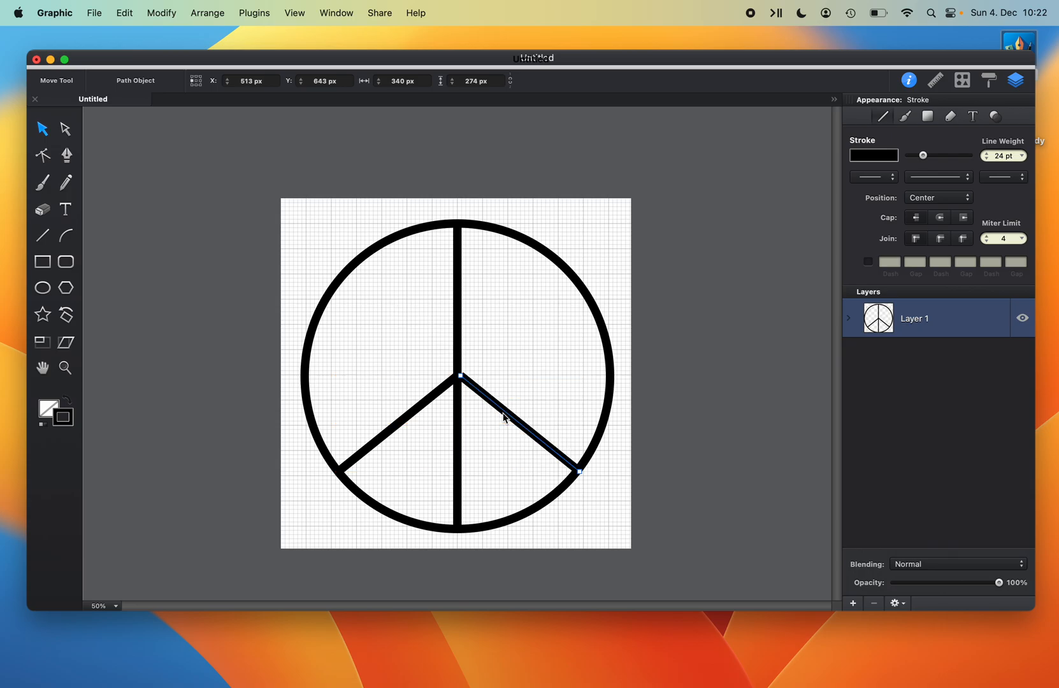
mouse_move(666, 302)
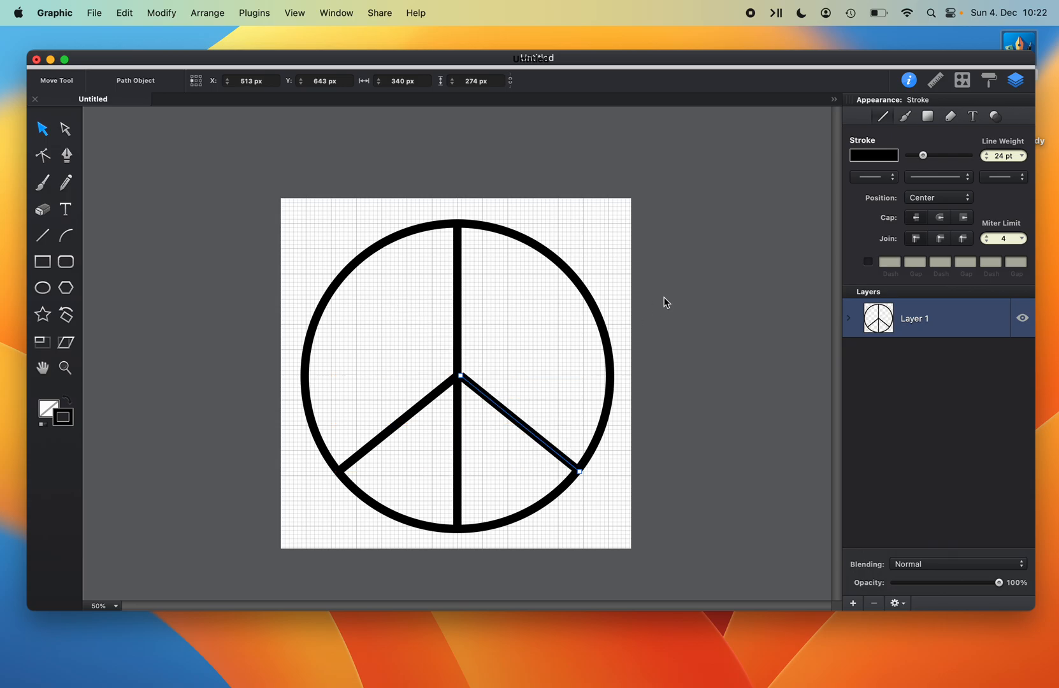
mouse_move(933, 160)
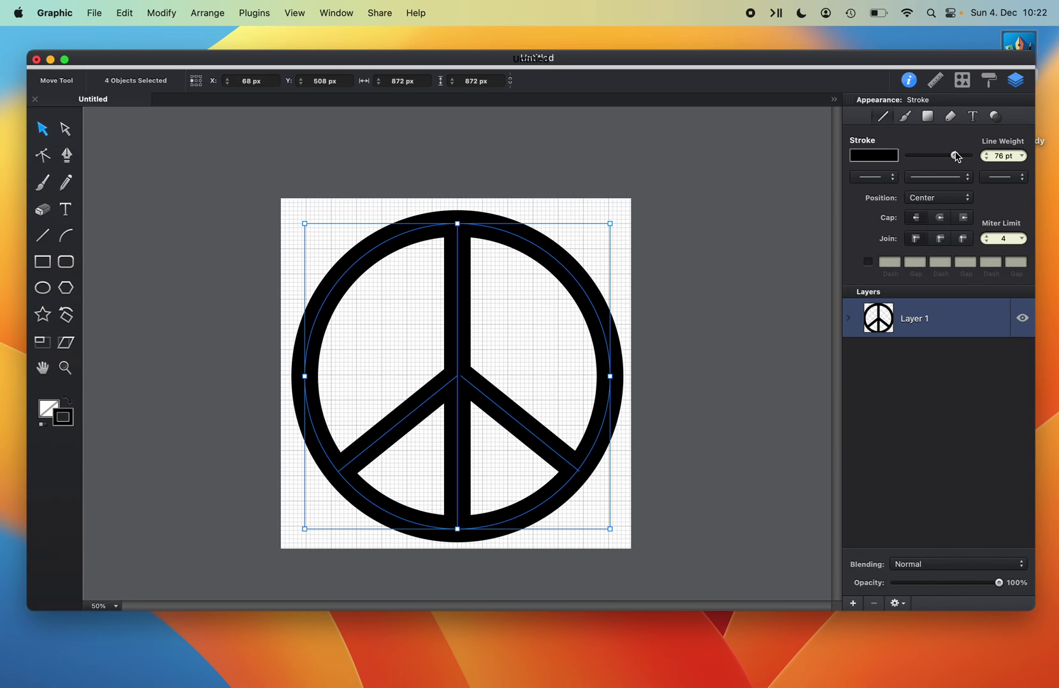
mouse_move(916, 155)
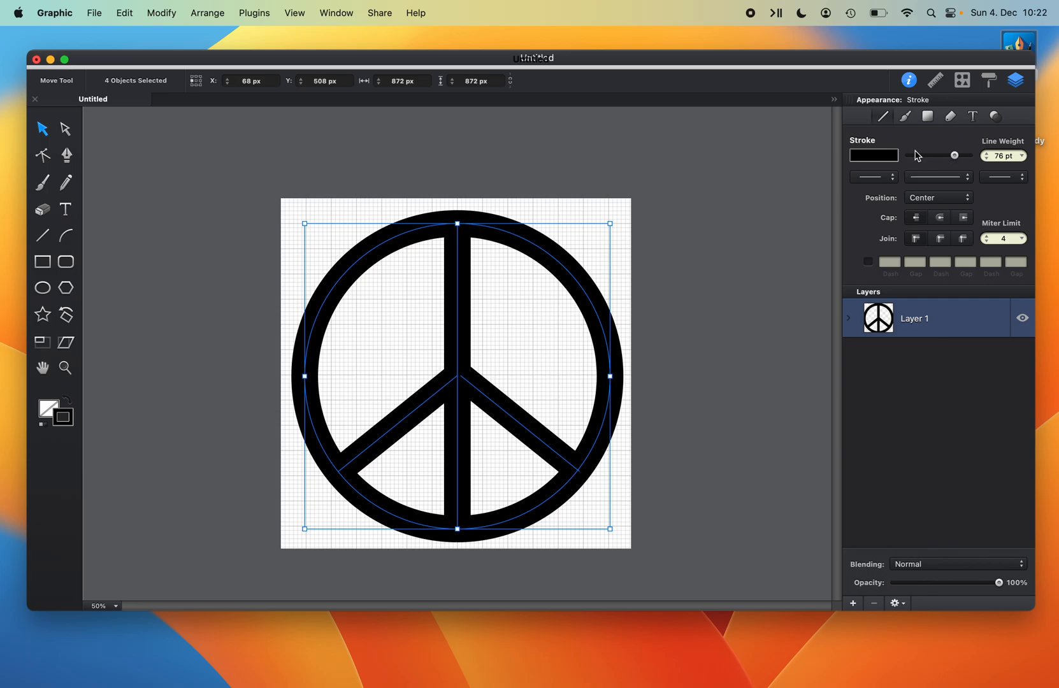
mouse_move(666, 345)
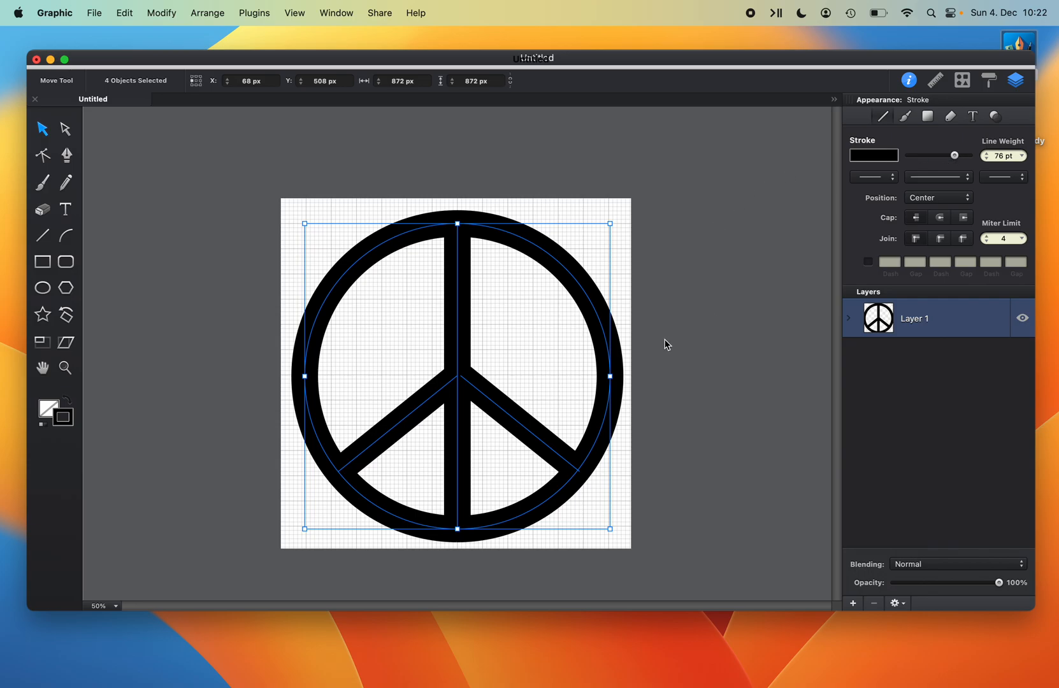
mouse_move(679, 316)
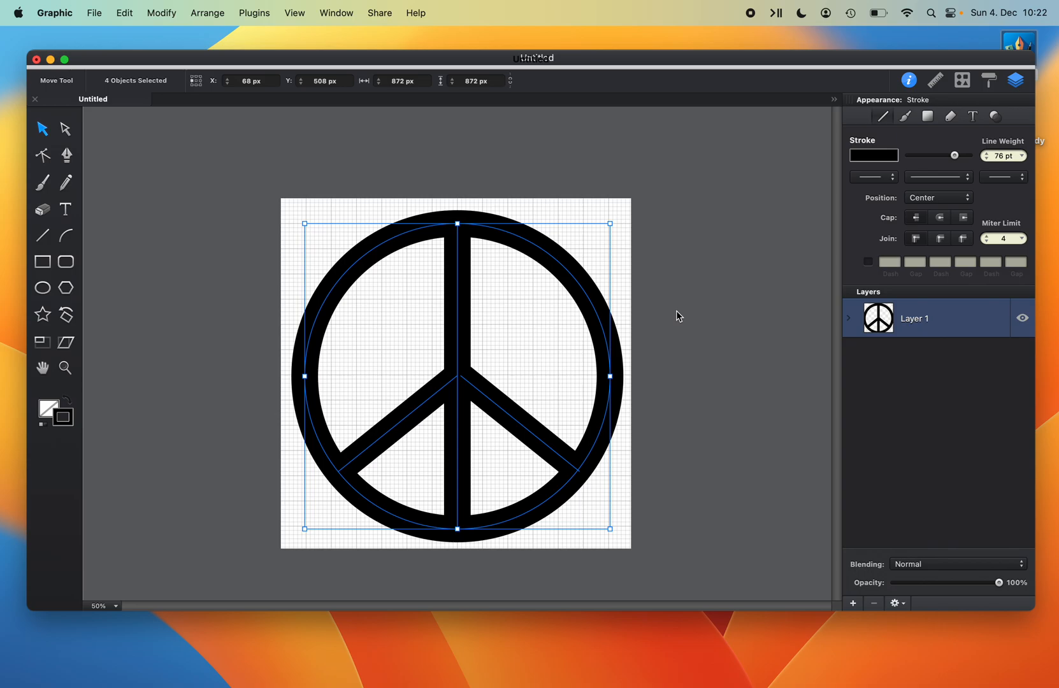
mouse_move(248, 183)
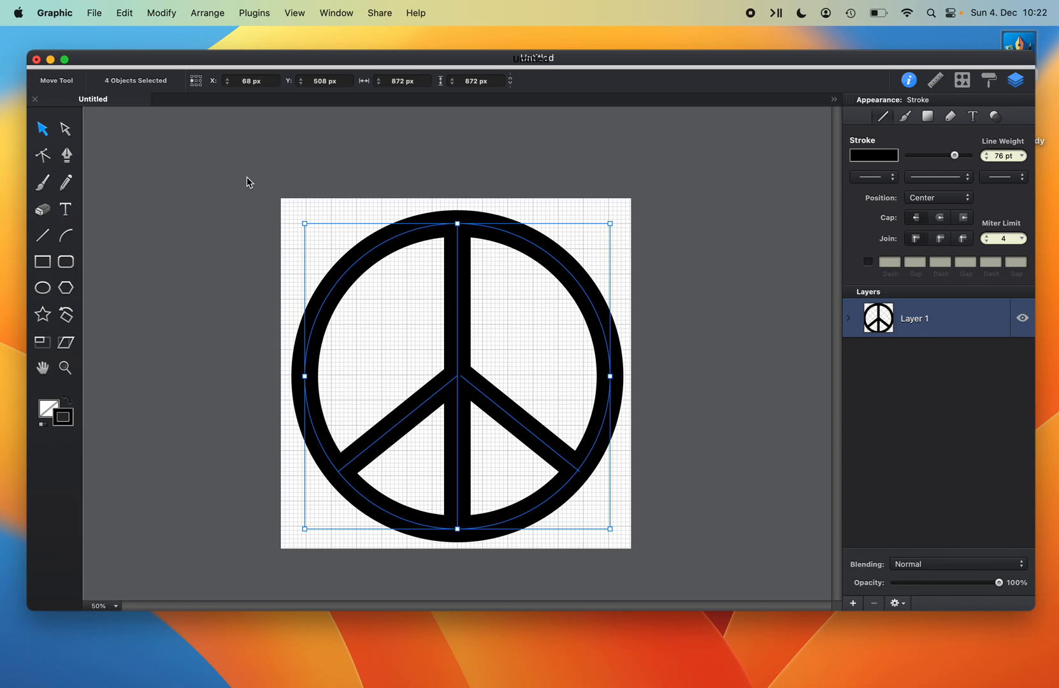
mouse_move(177, 151)
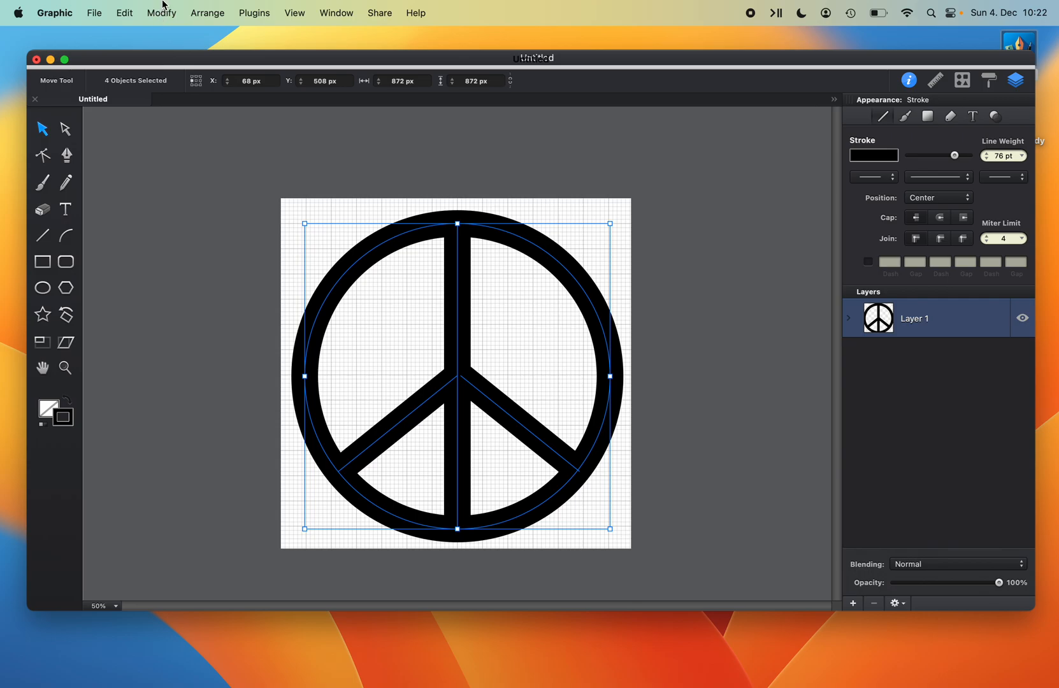
left_click(161, 12)
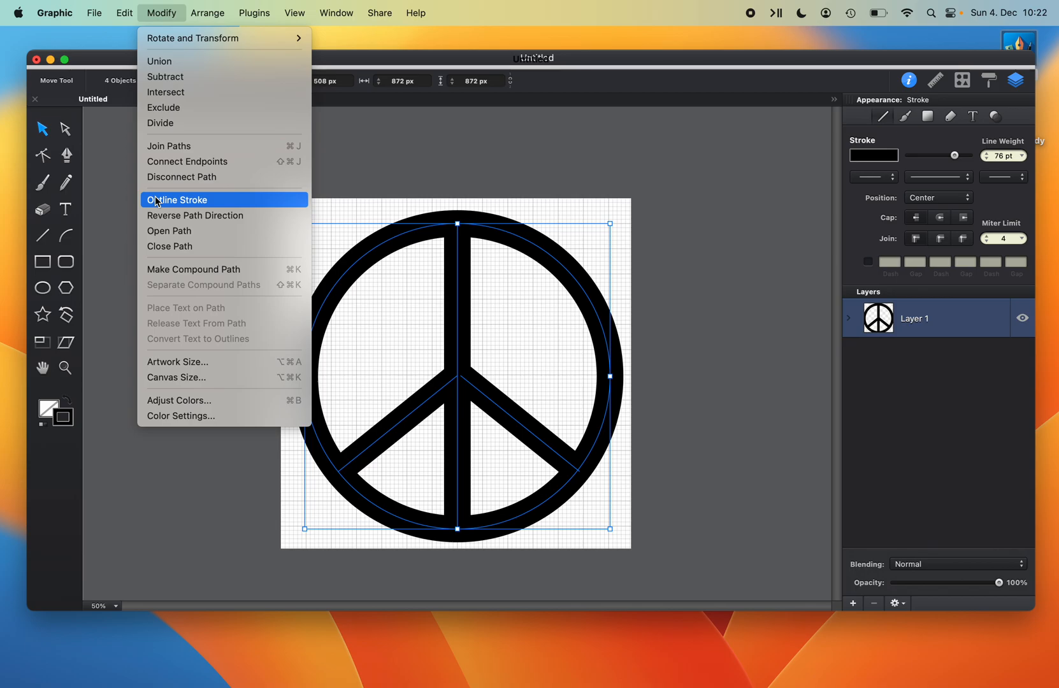
left_click(177, 200)
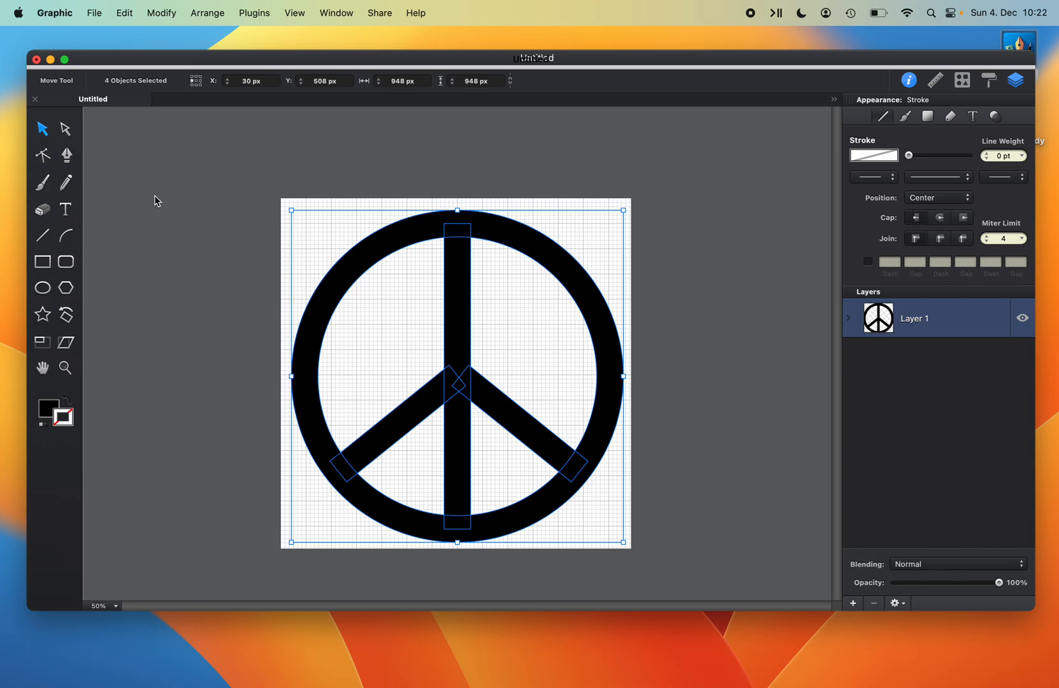
mouse_move(157, 196)
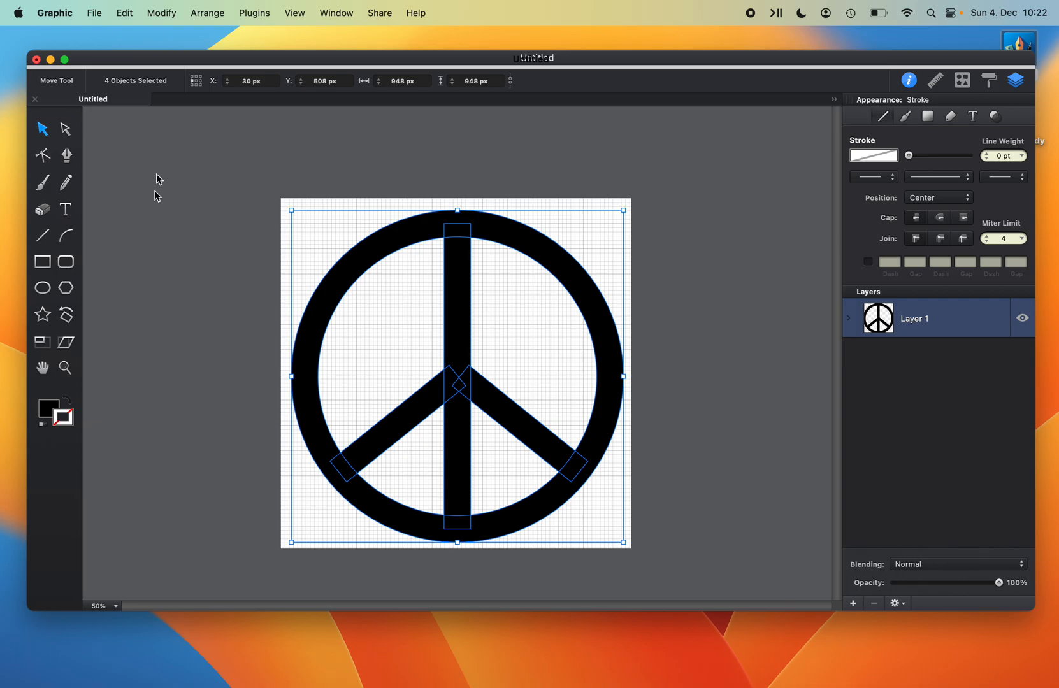
Union the ring and three bars into one path and show its anchor points.
left_click(161, 12)
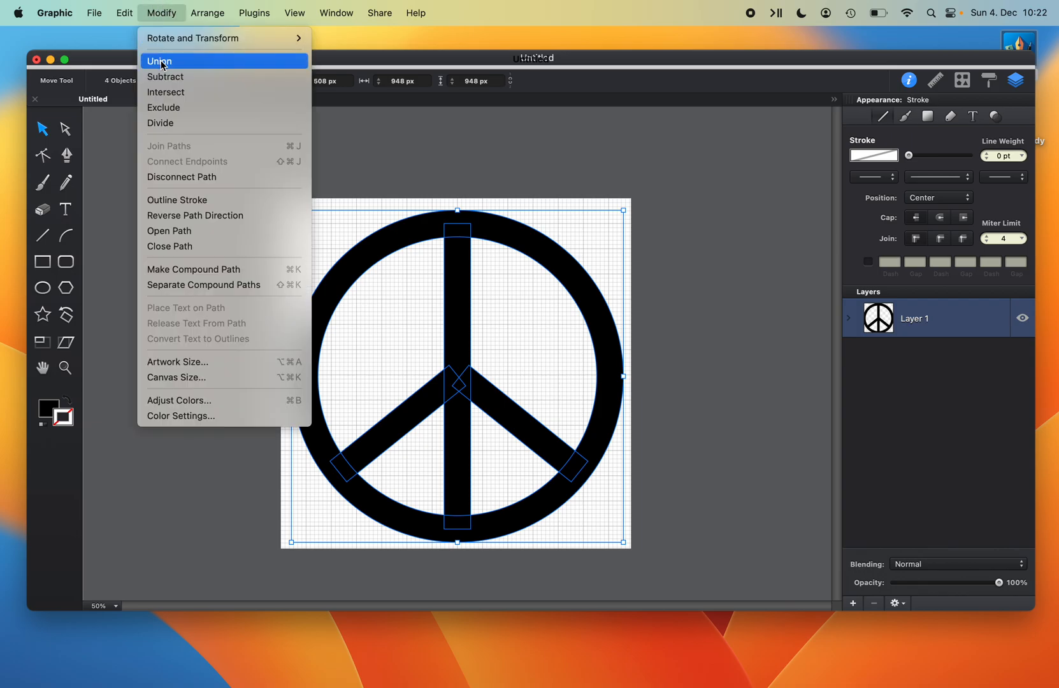
left_click(159, 61)
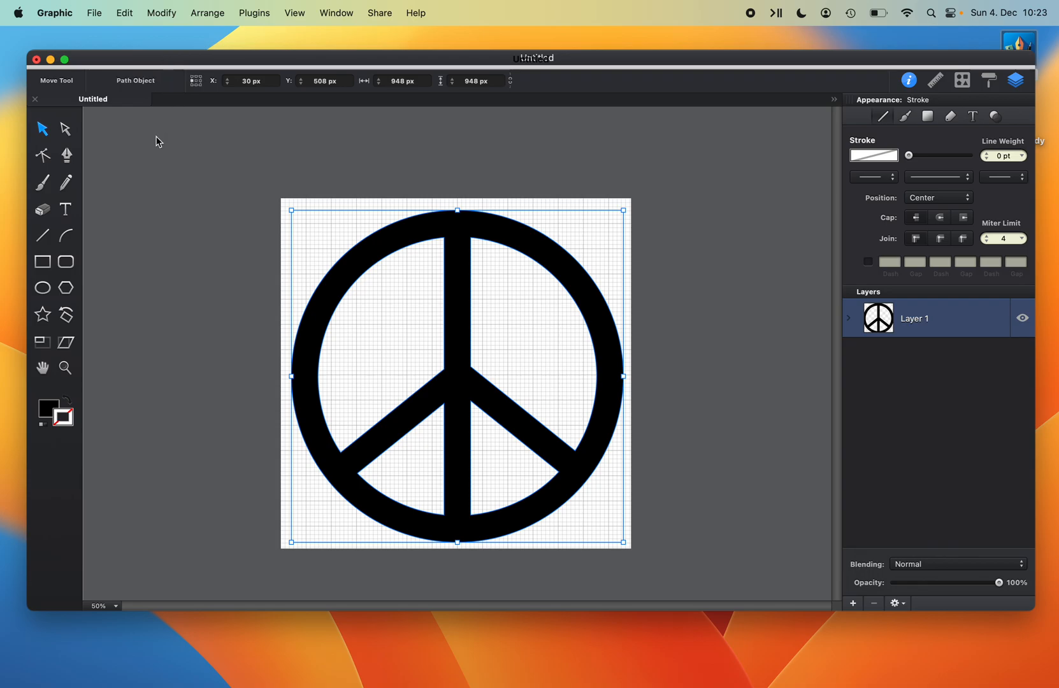
mouse_move(67, 132)
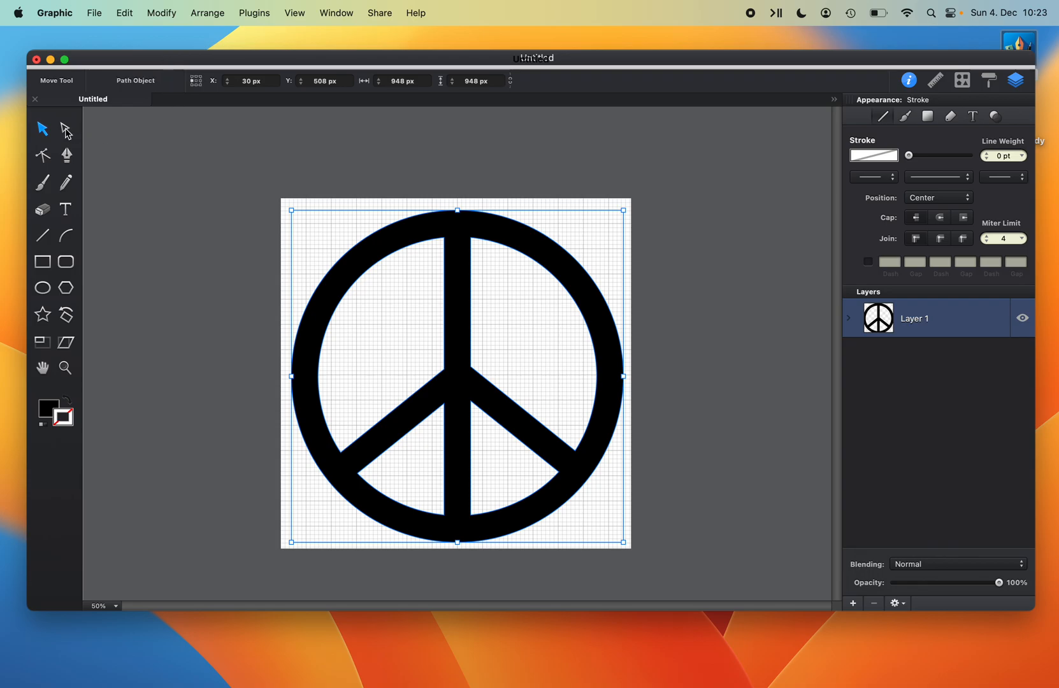
mouse_move(66, 129)
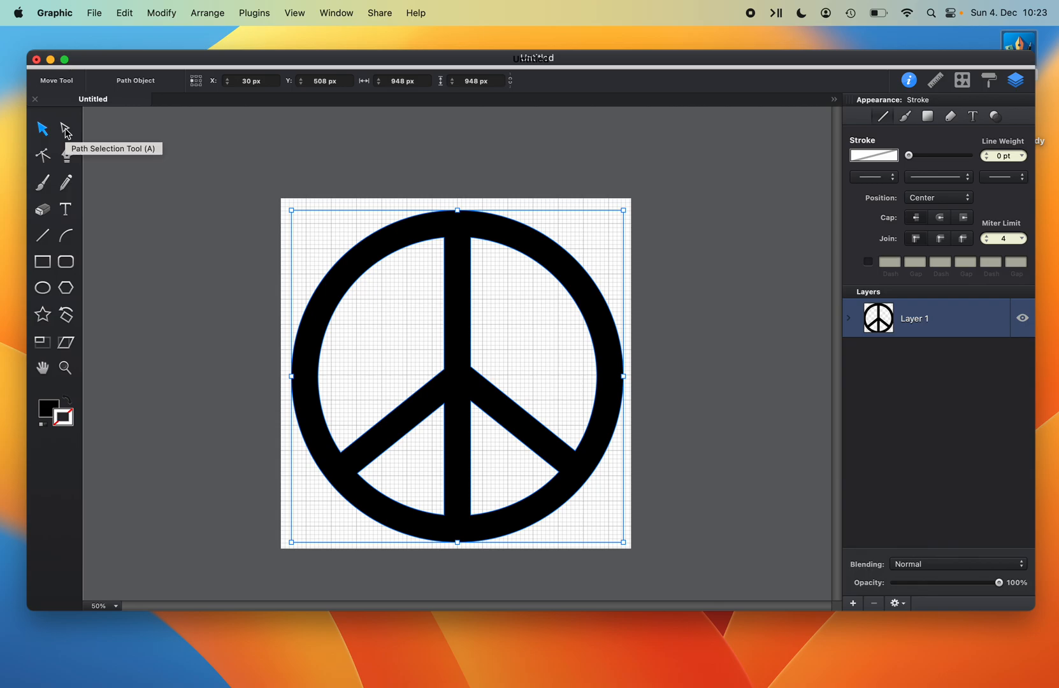
left_click(65, 128)
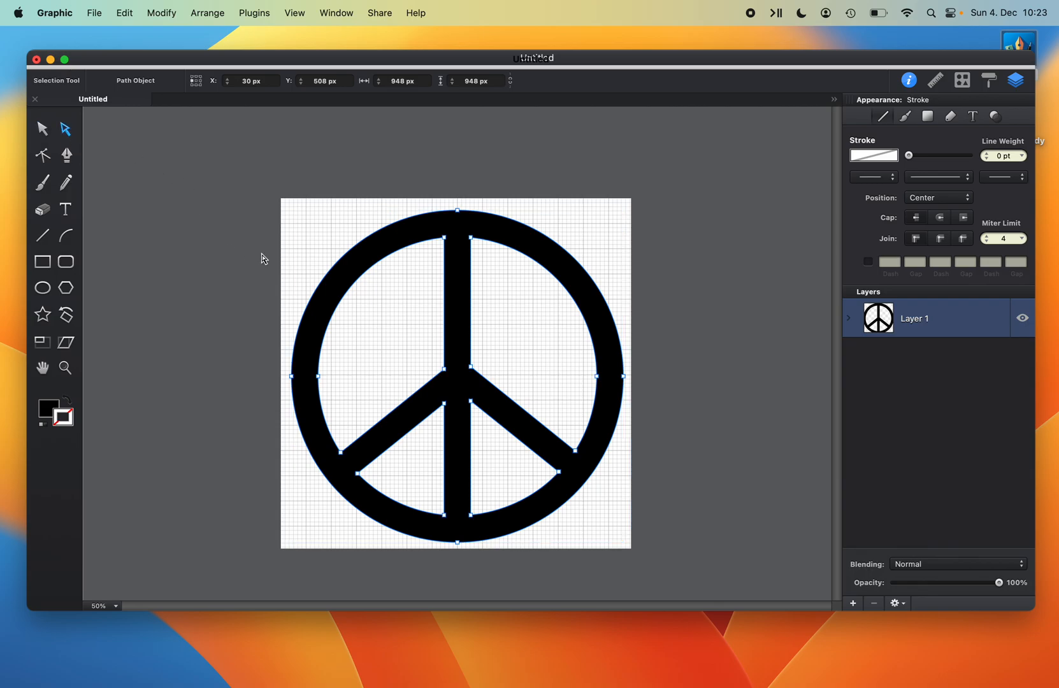
mouse_move(323, 384)
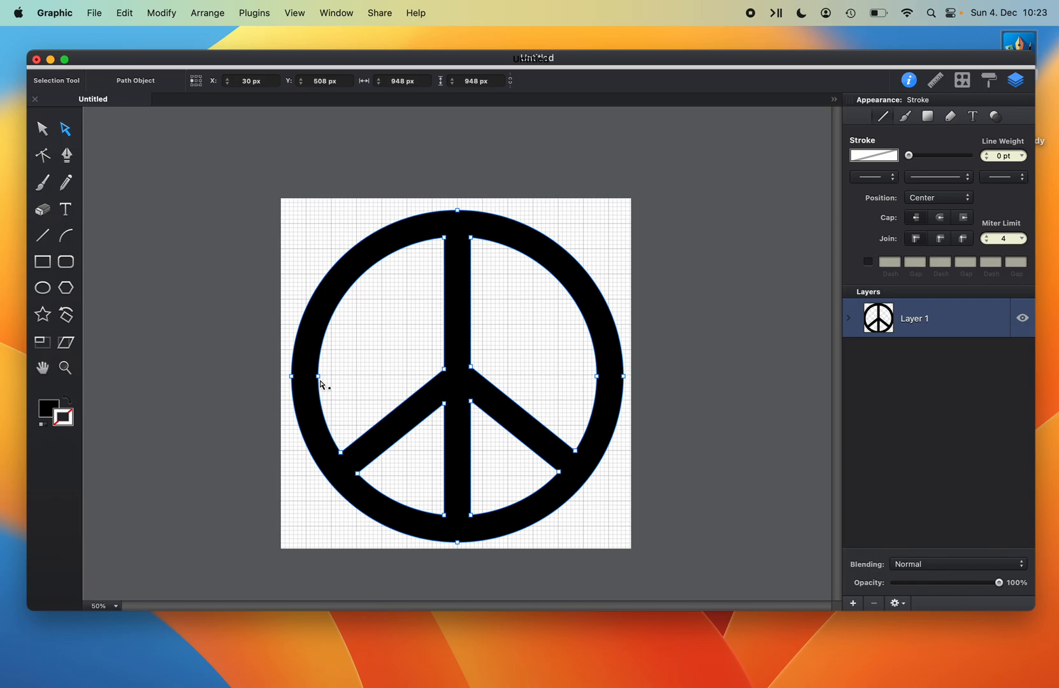
mouse_move(472, 240)
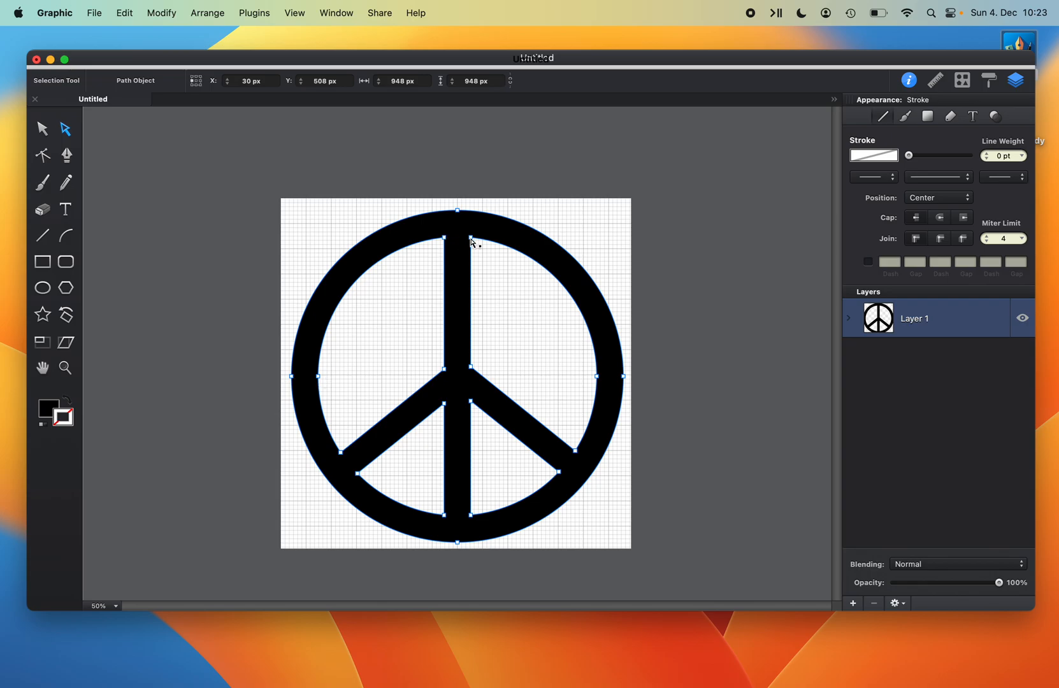
mouse_move(576, 446)
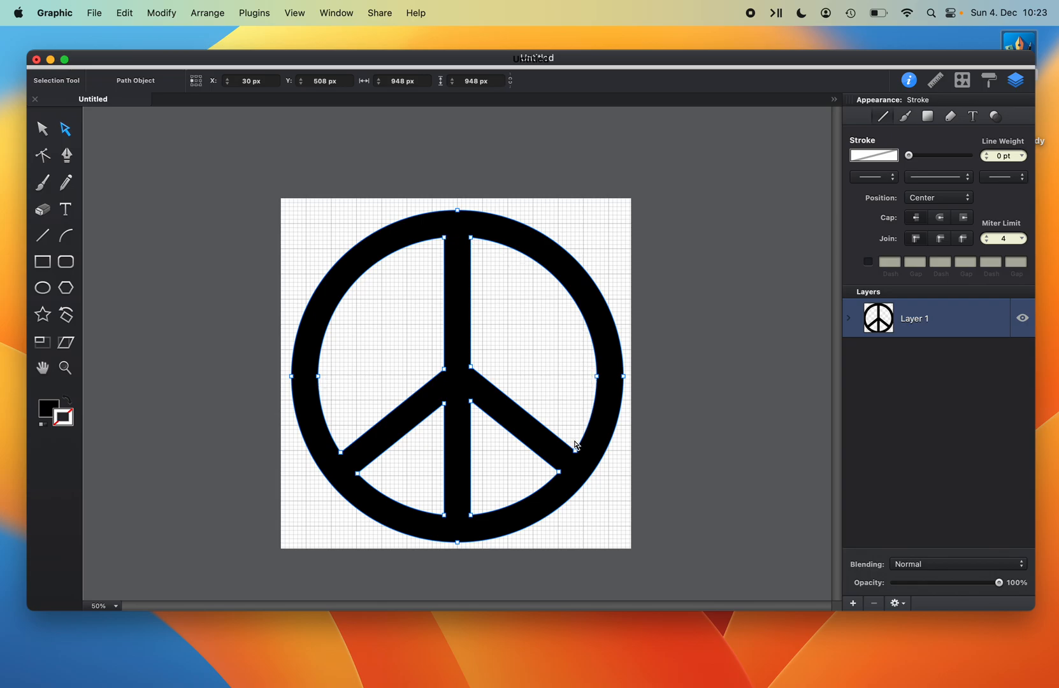
mouse_move(399, 363)
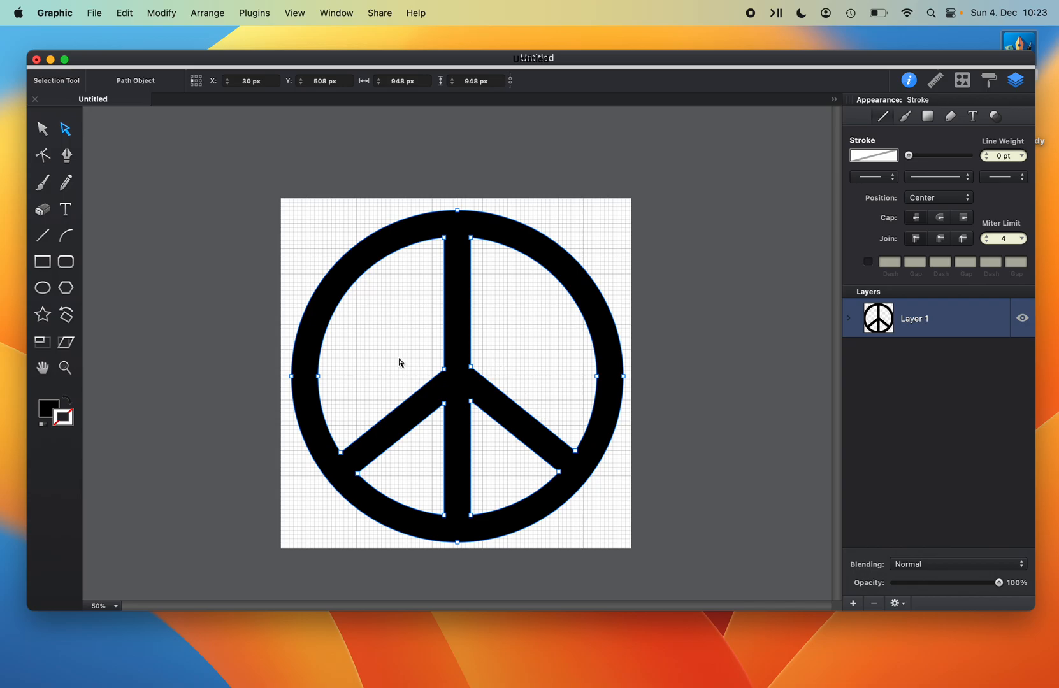
mouse_move(92, 13)
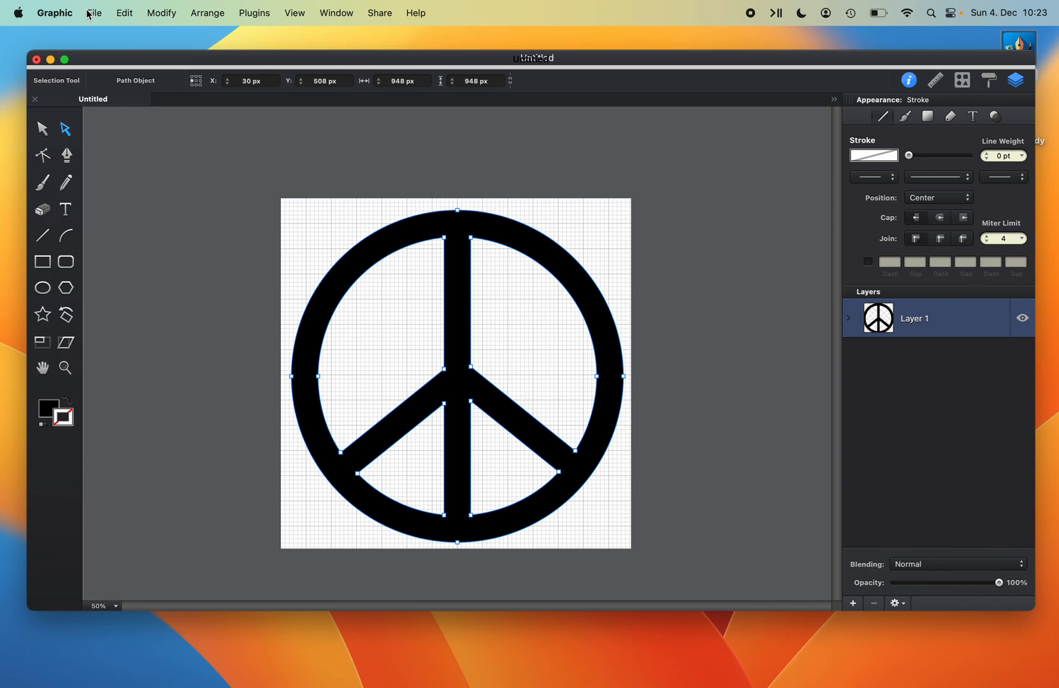
Open the export settings with SVG format, all objects at 100% scale.
left_click(94, 13)
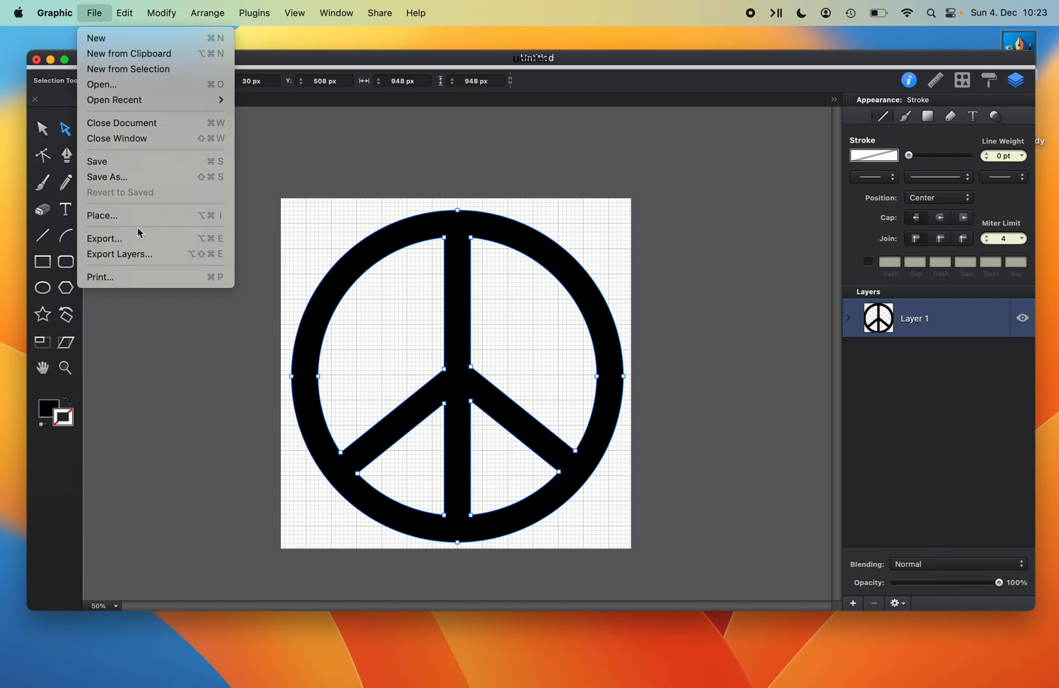
left_click(104, 238)
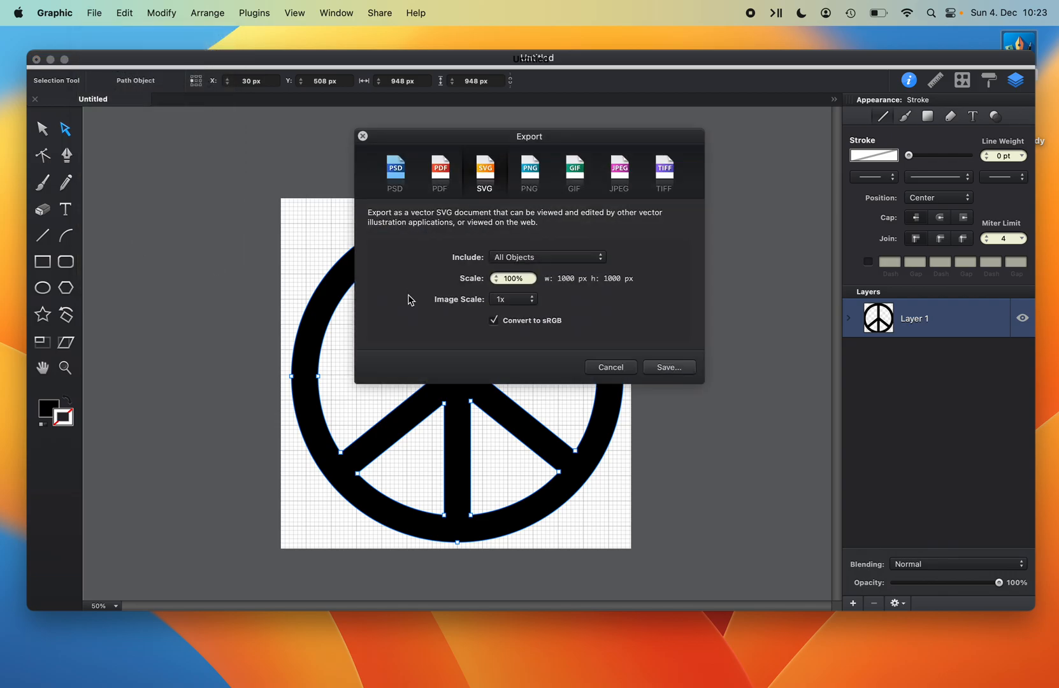
mouse_move(538, 263)
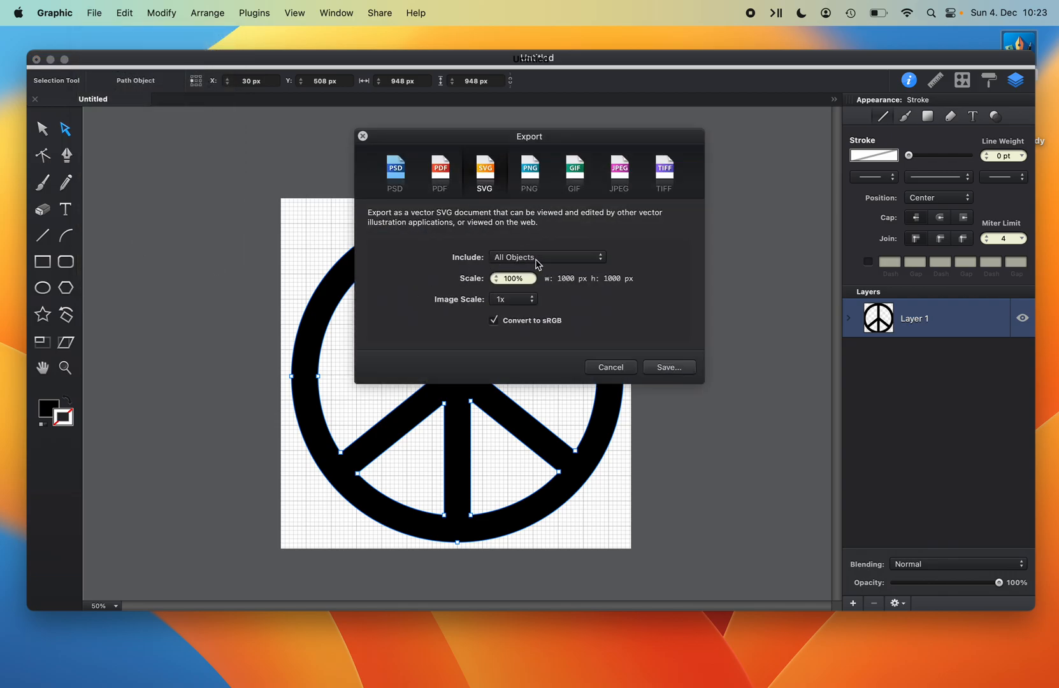
mouse_move(520, 289)
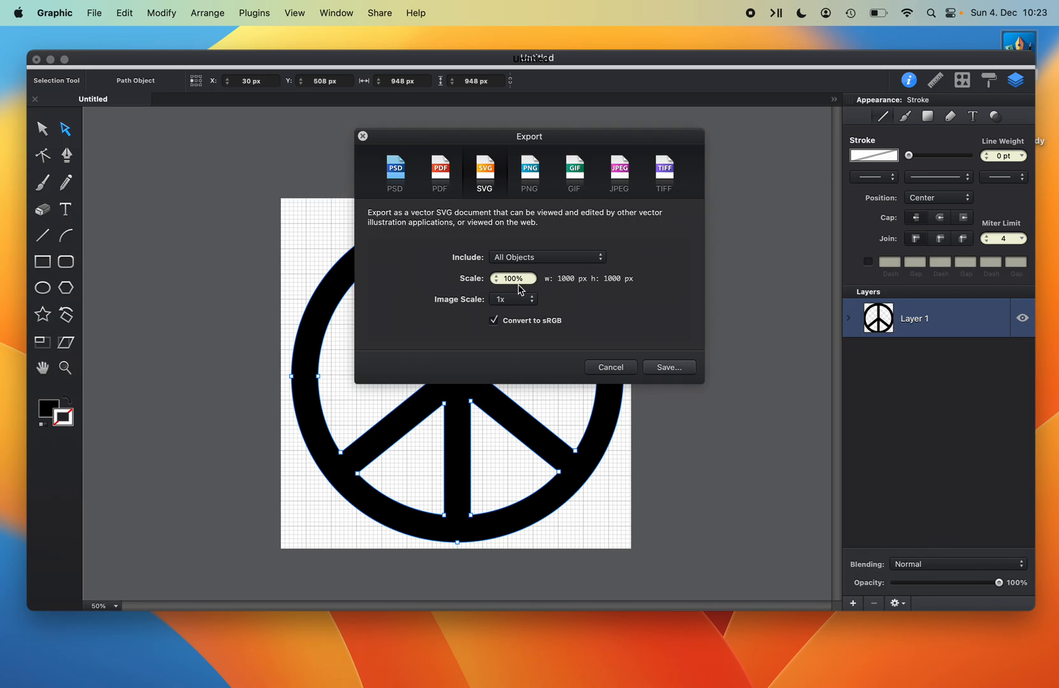
mouse_move(653, 295)
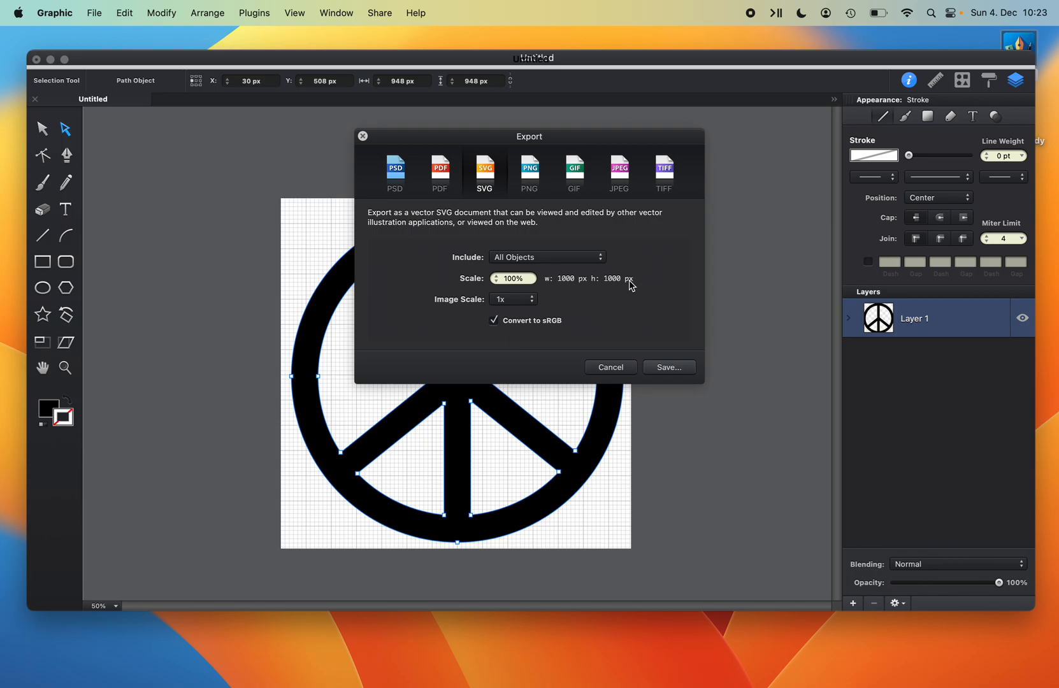
mouse_move(659, 262)
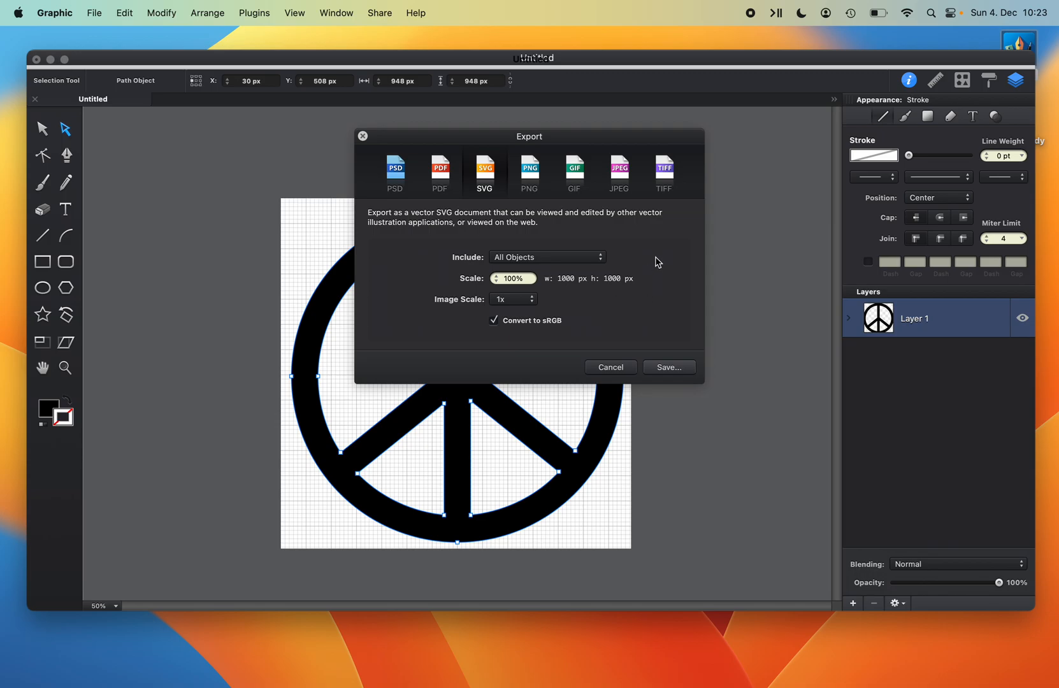
mouse_move(619, 331)
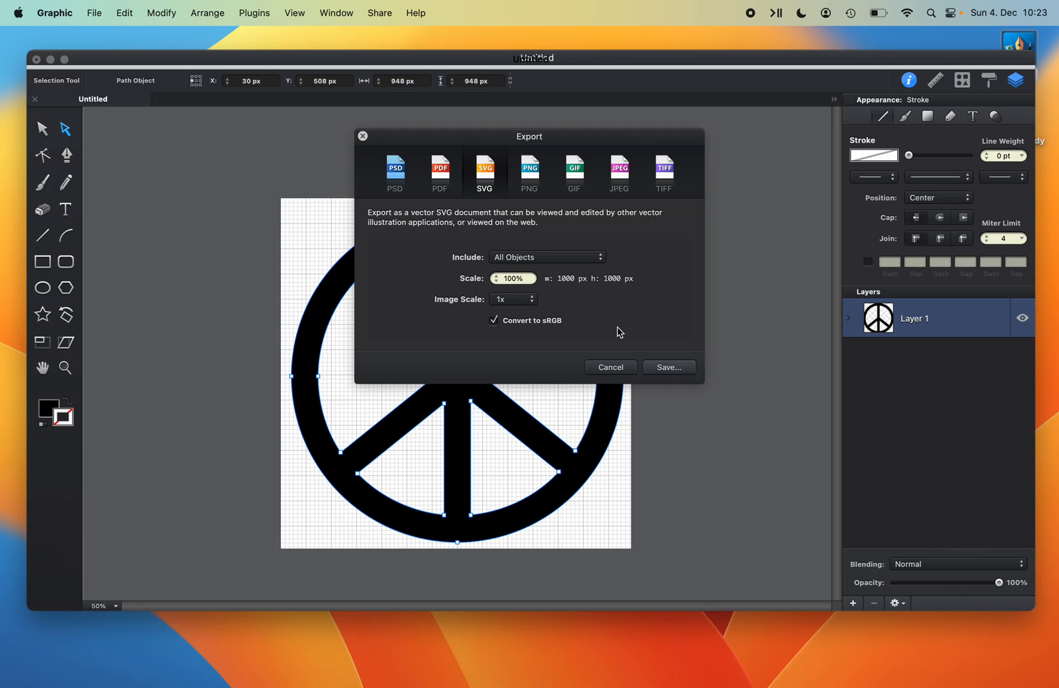
Save the SVG export as 'Peace' on the Desktop.
left_click(667, 367)
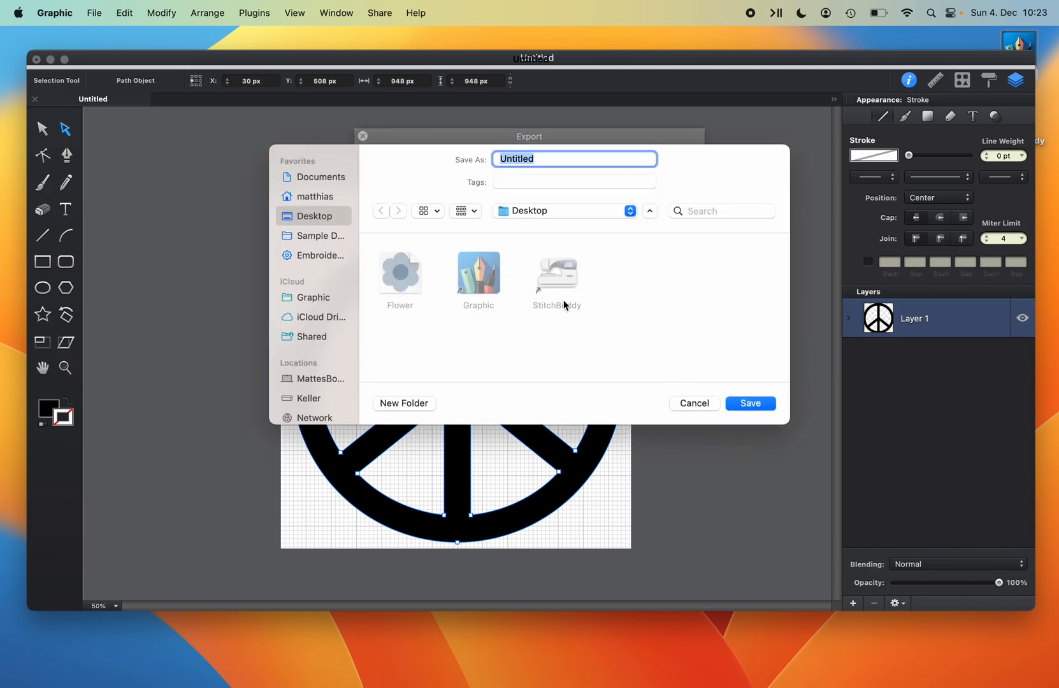
type("Peac")
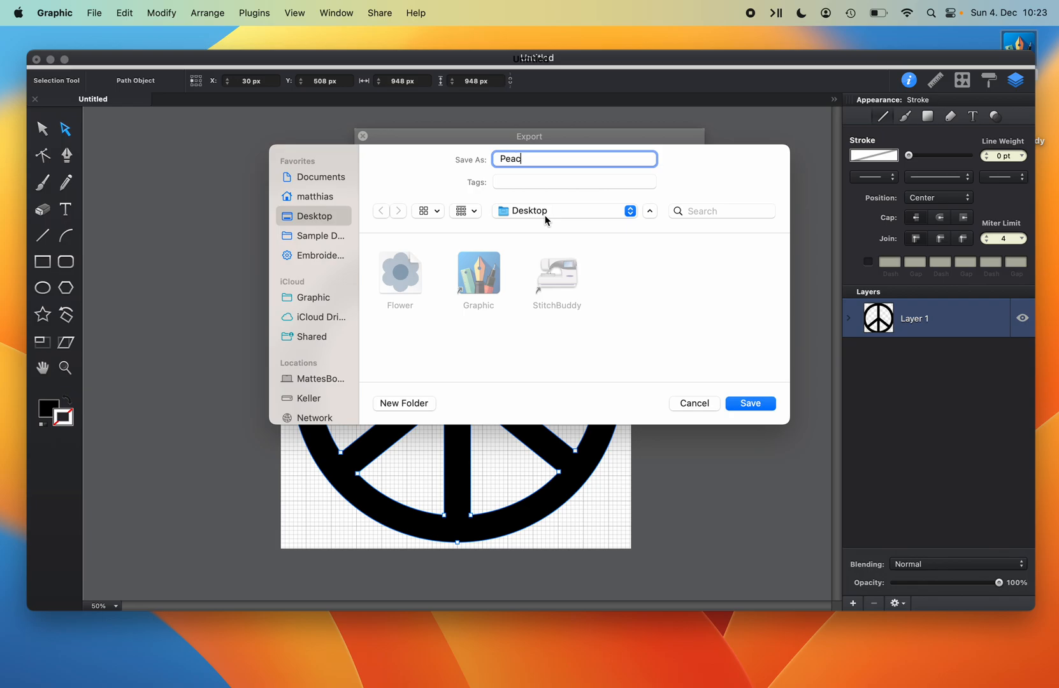
left_click(750, 404)
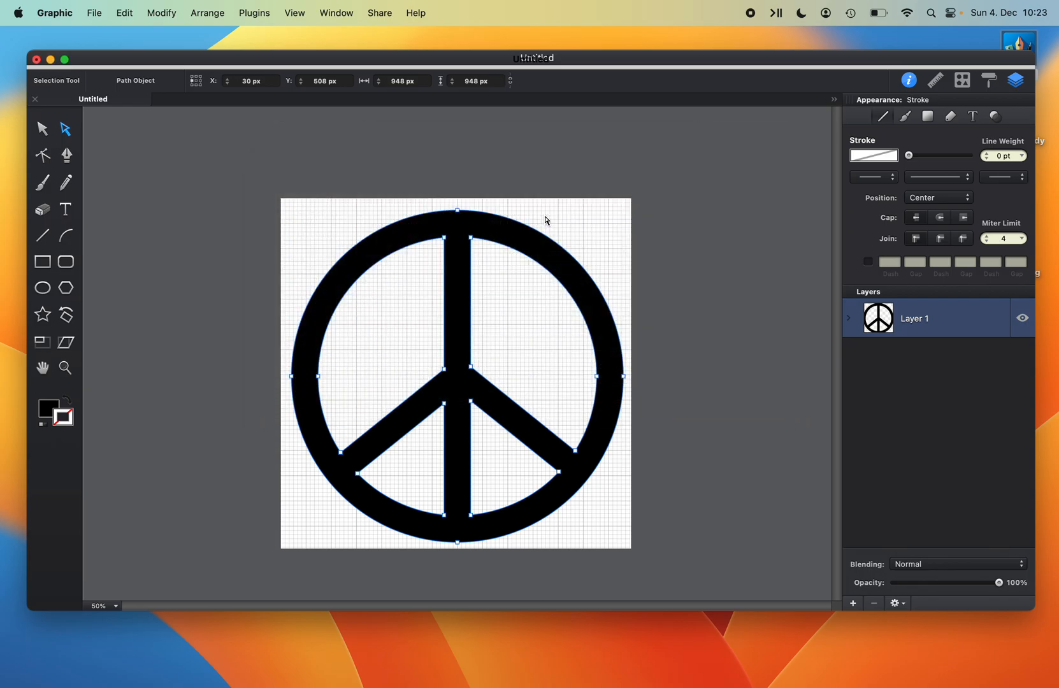
mouse_move(165, 188)
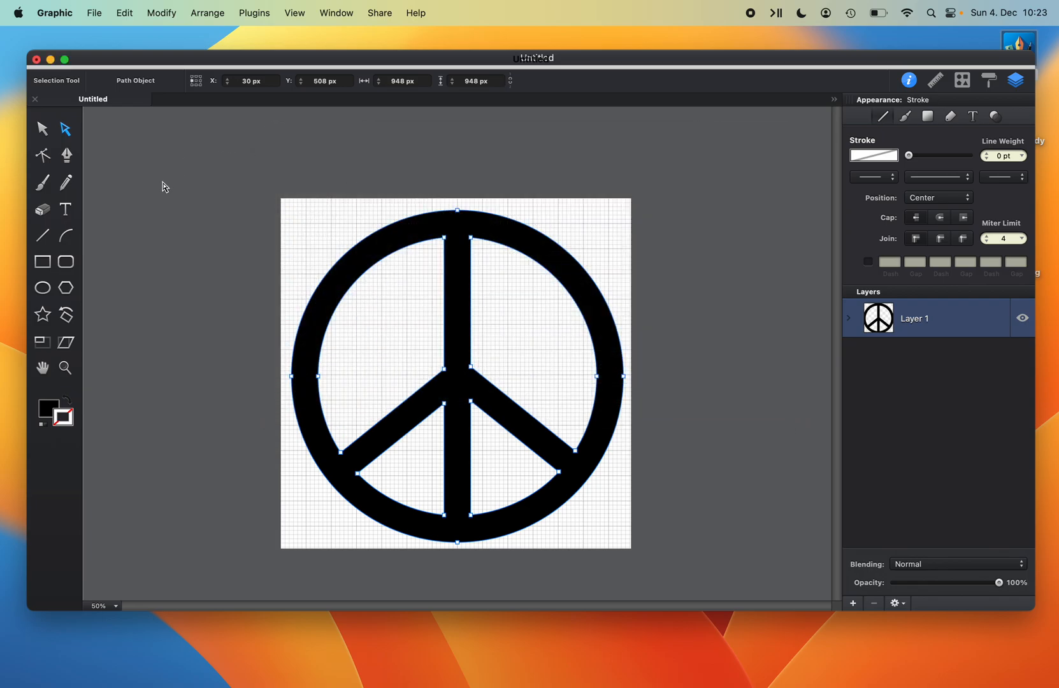
Quit Graphic, discarding the untitled document.
left_click(55, 12)
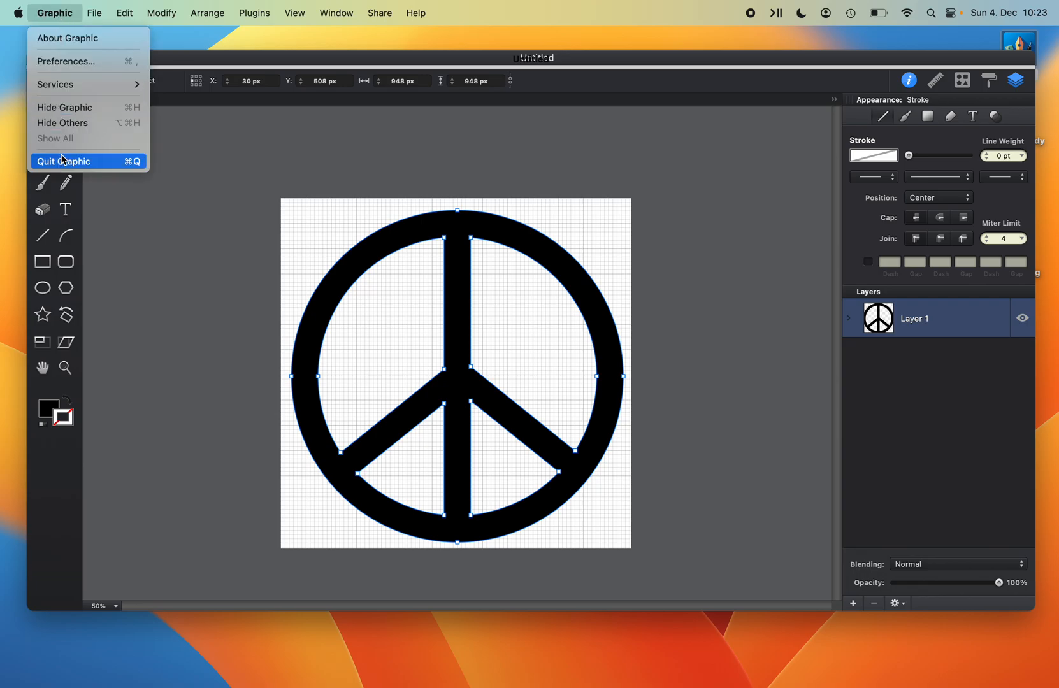
left_click(64, 160)
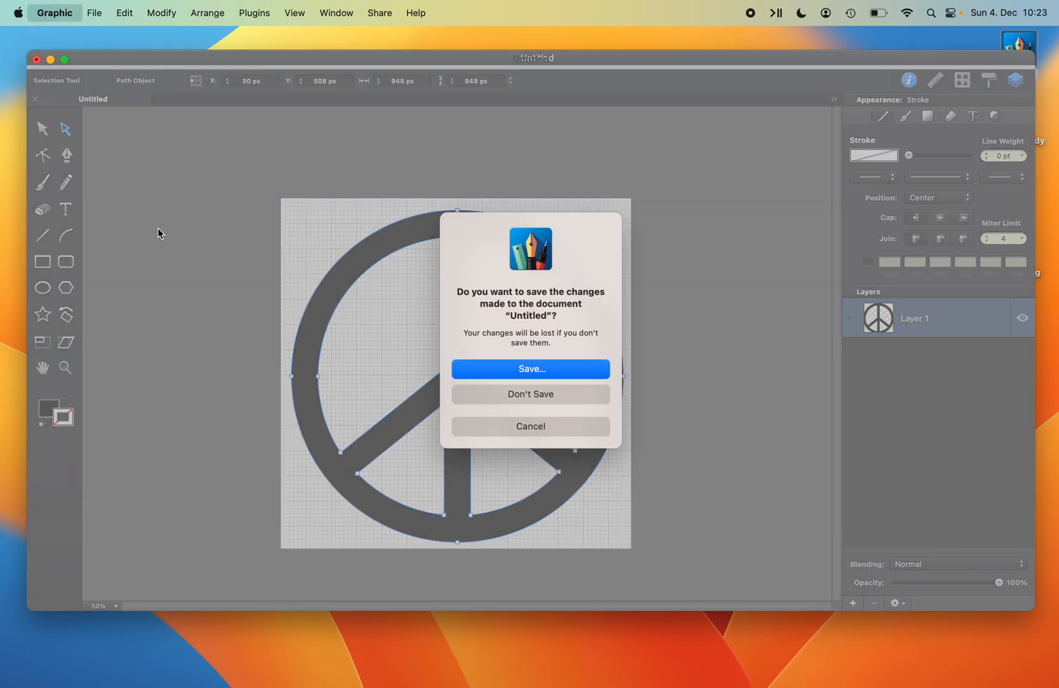
mouse_move(344, 404)
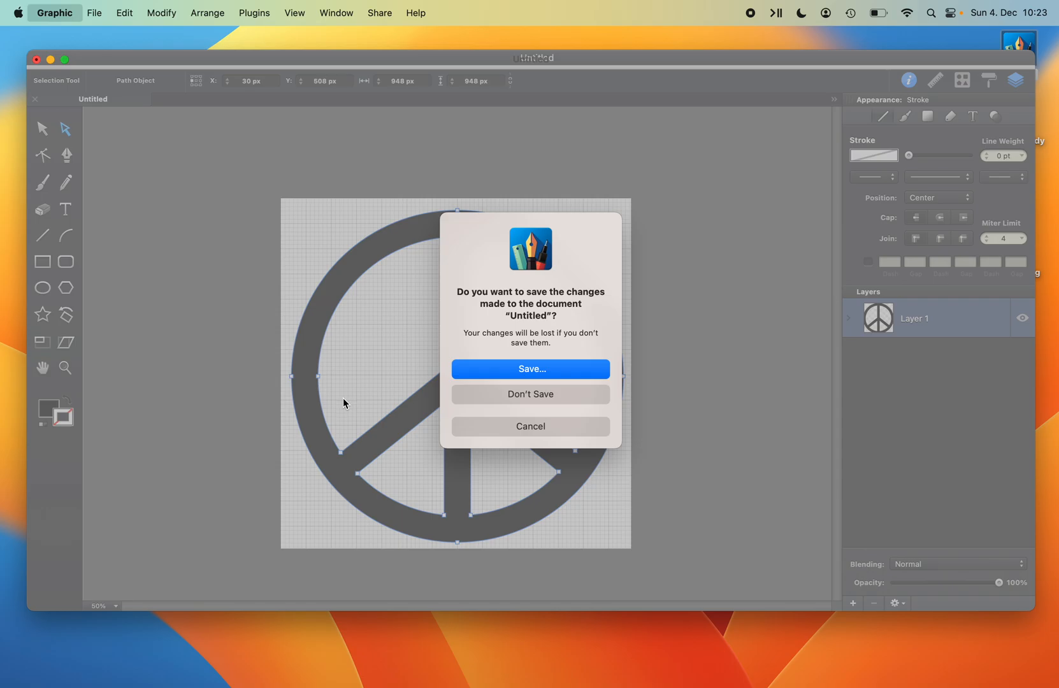
left_click(531, 394)
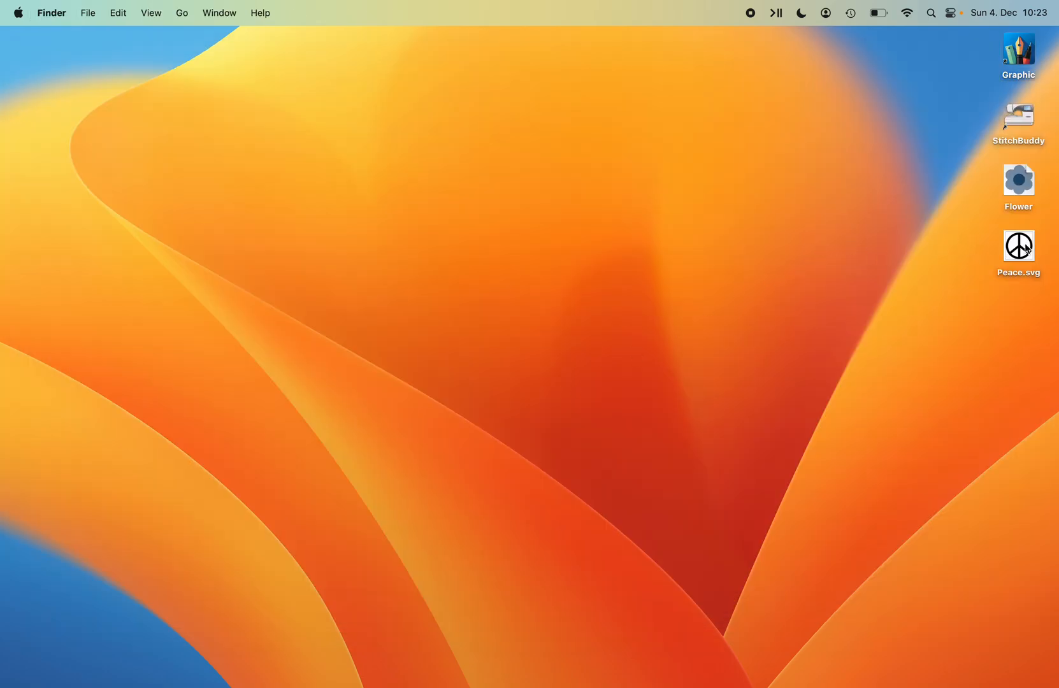
mouse_move(898, 226)
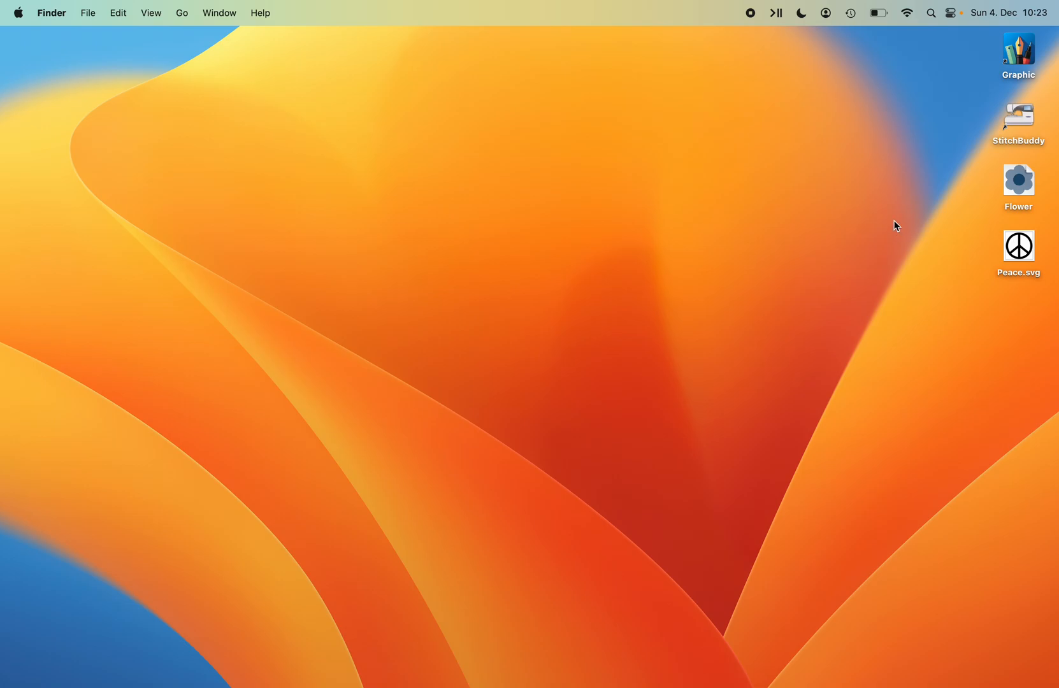
mouse_move(984, 171)
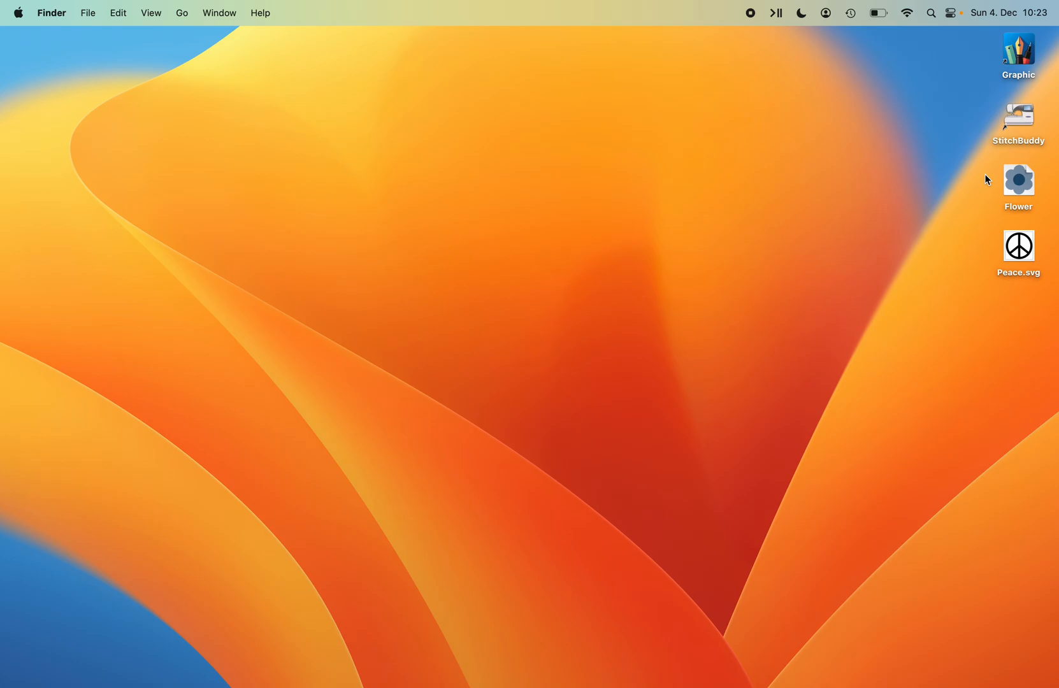
mouse_move(879, 137)
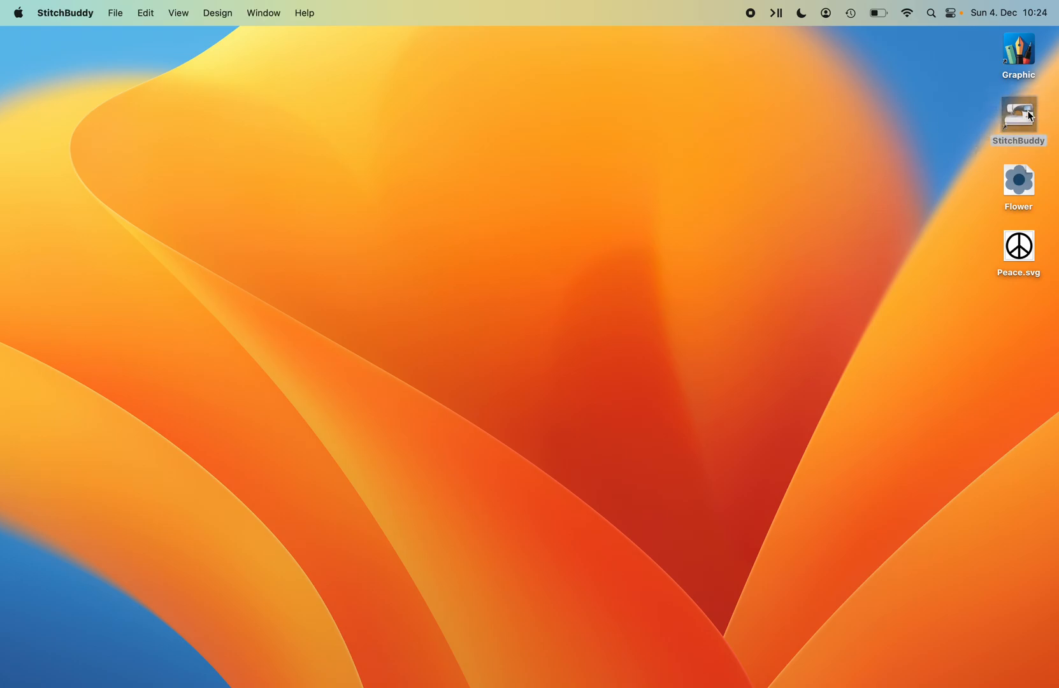
Launch StitchBuddy and dismiss the text and SVG feature notice.
double_click(1019, 115)
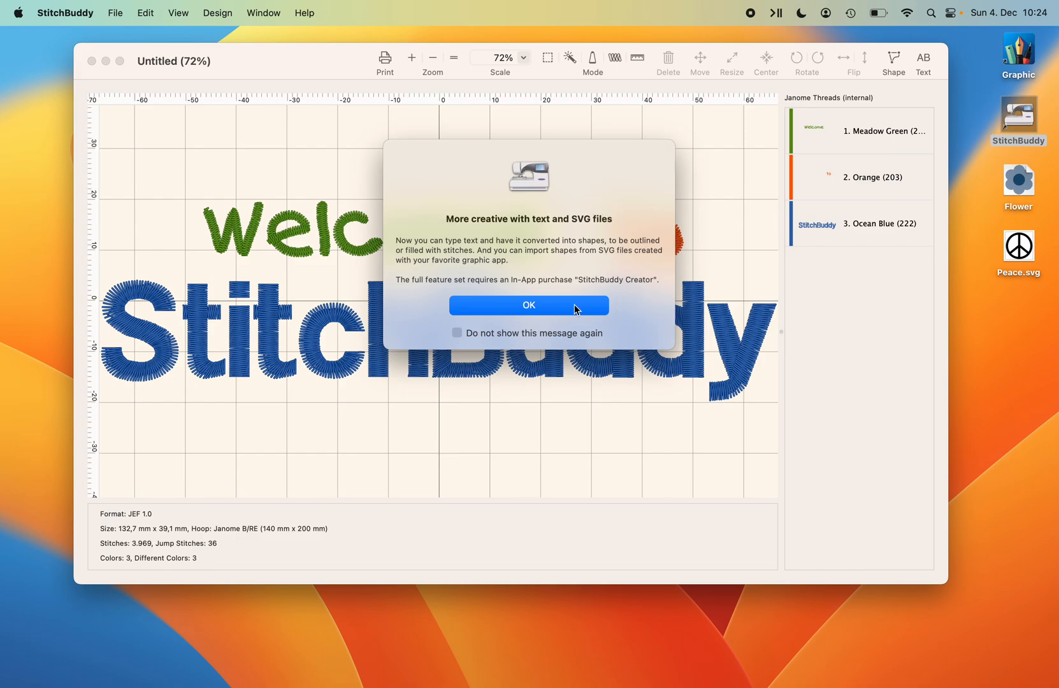
left_click(529, 304)
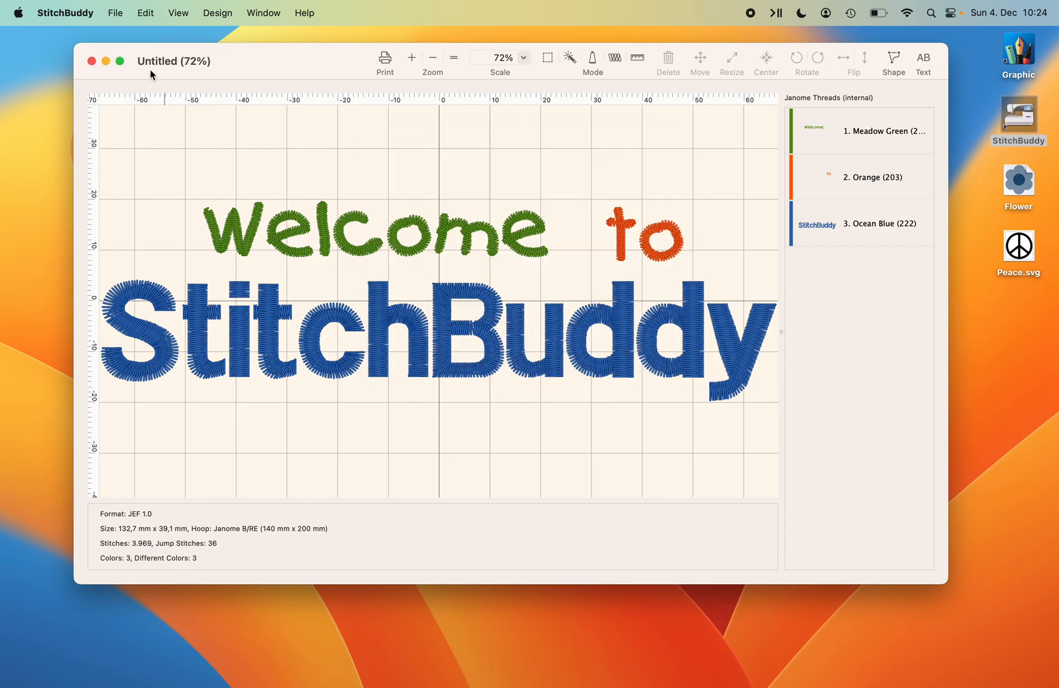
left_click(115, 12)
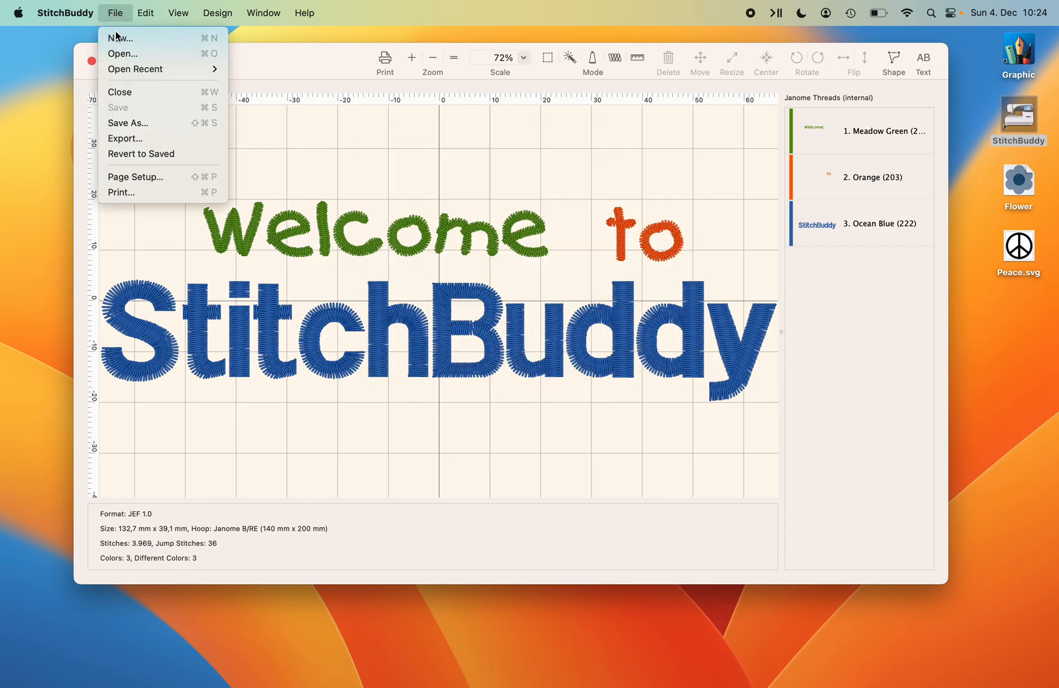
Create the blank design Untitled 2, zoom out twice, and browse the Design menu.
left_click(120, 37)
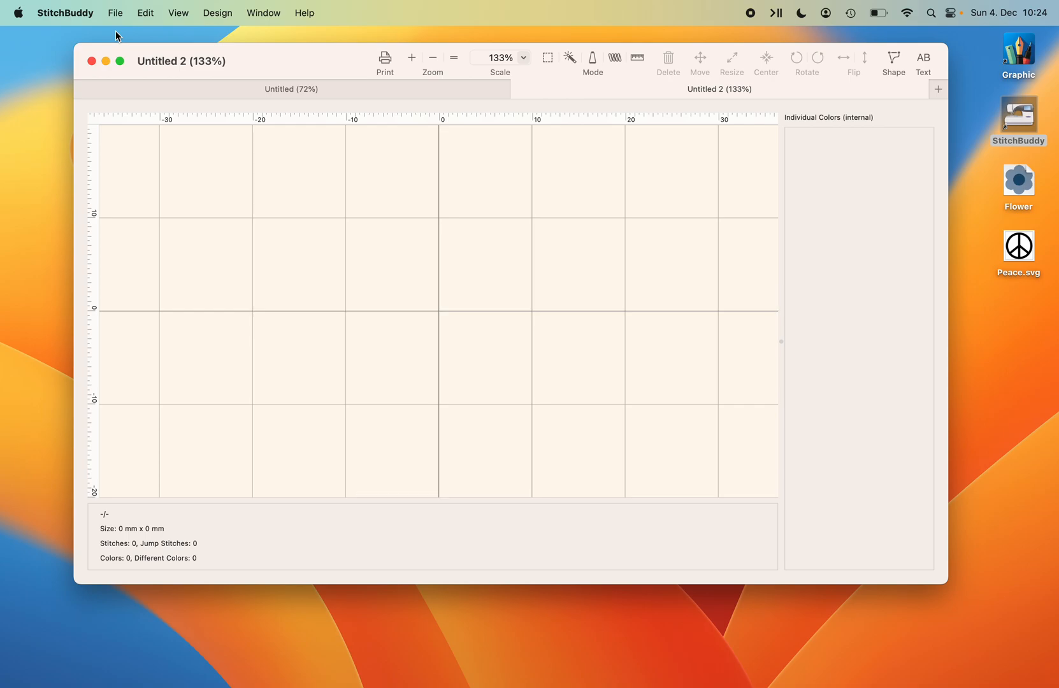
left_click(432, 57)
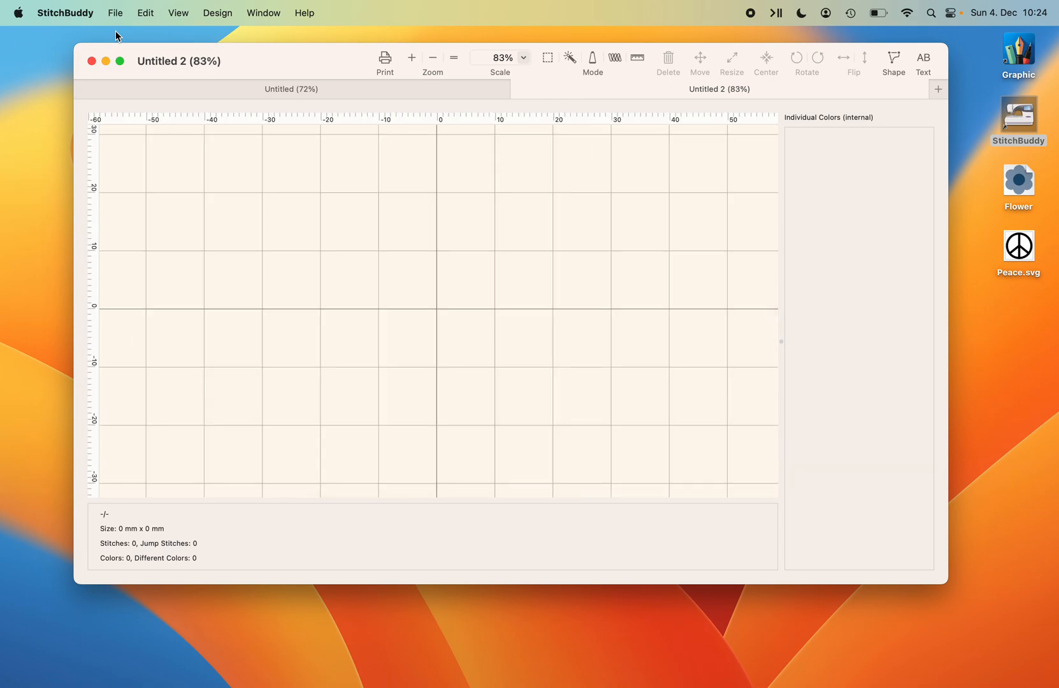
left_click(431, 56)
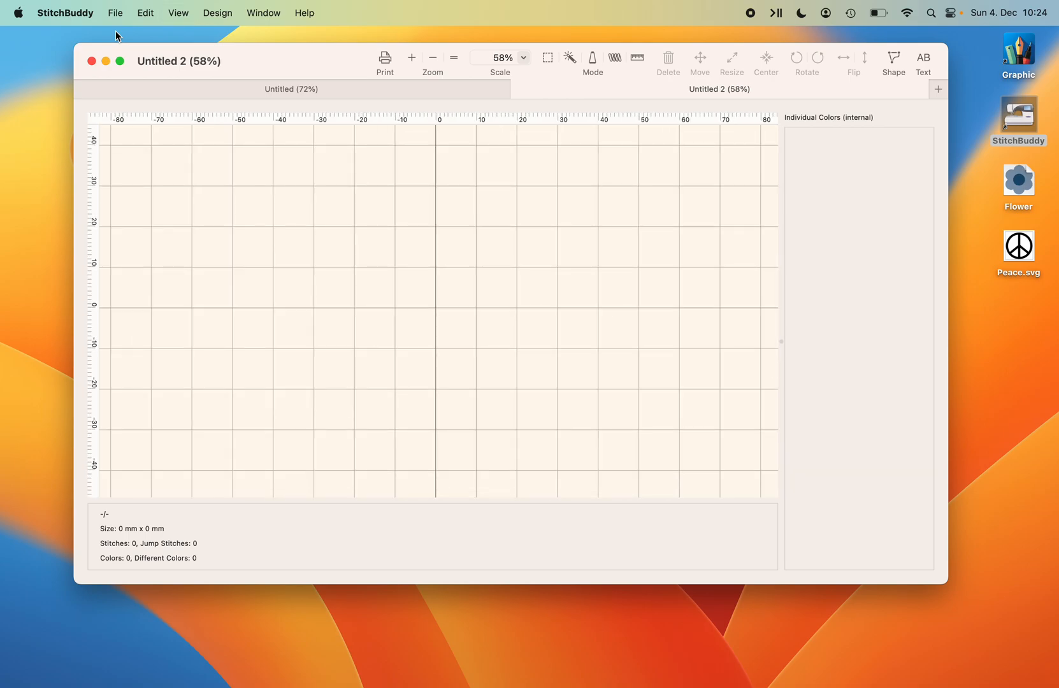
mouse_move(279, 60)
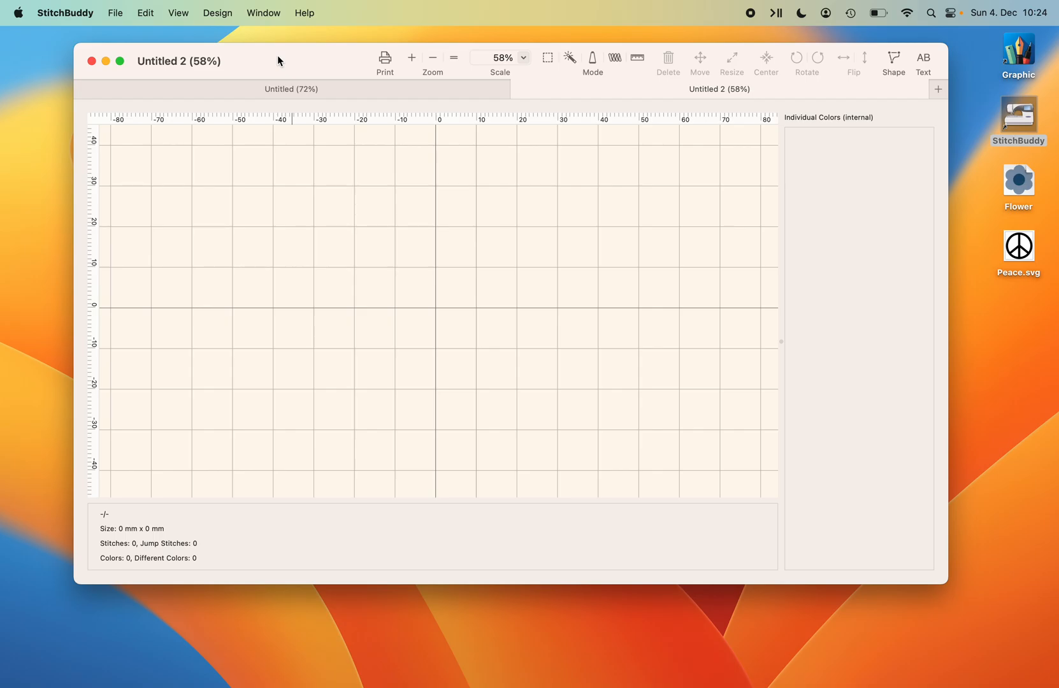
left_click(217, 12)
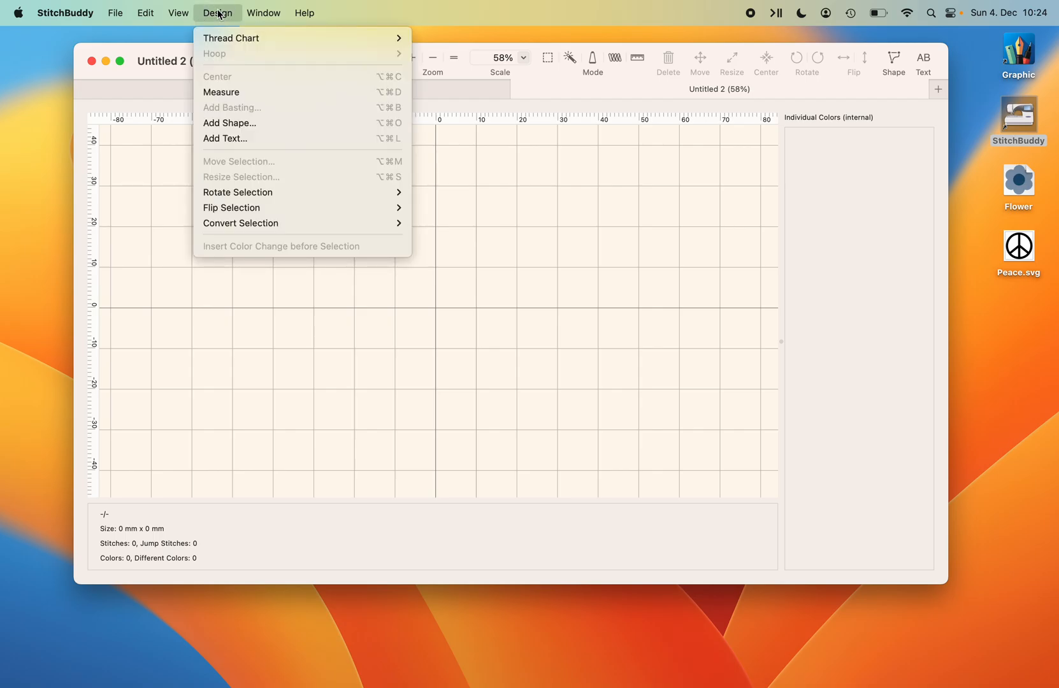
mouse_move(229, 122)
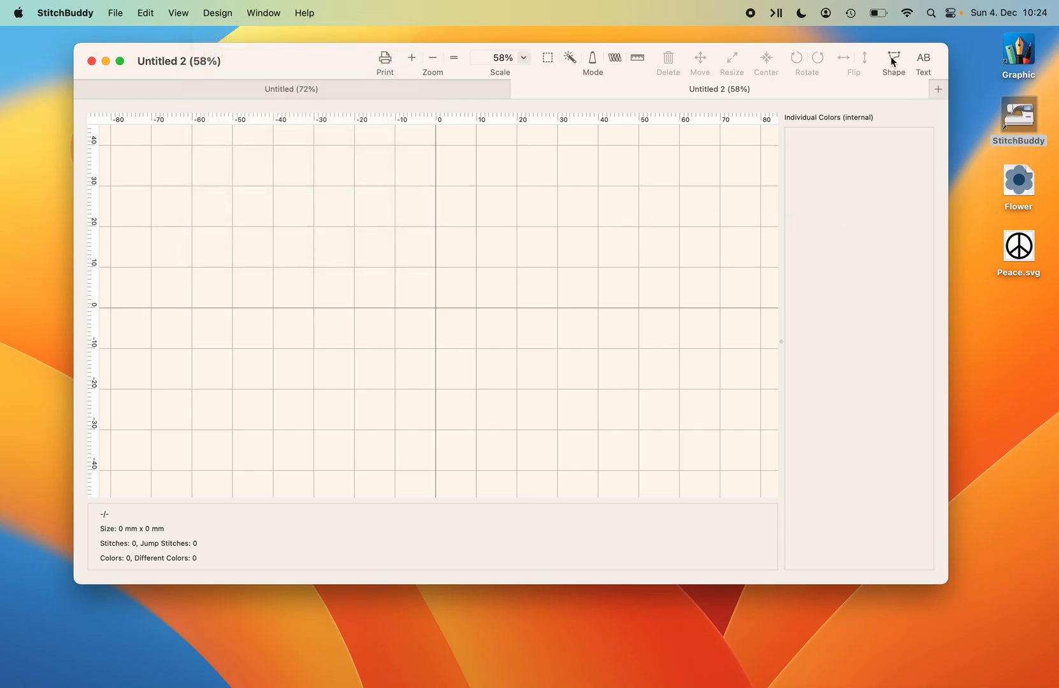
Open the Add Shape window and browse Desktop files to import a saved path.
left_click(893, 61)
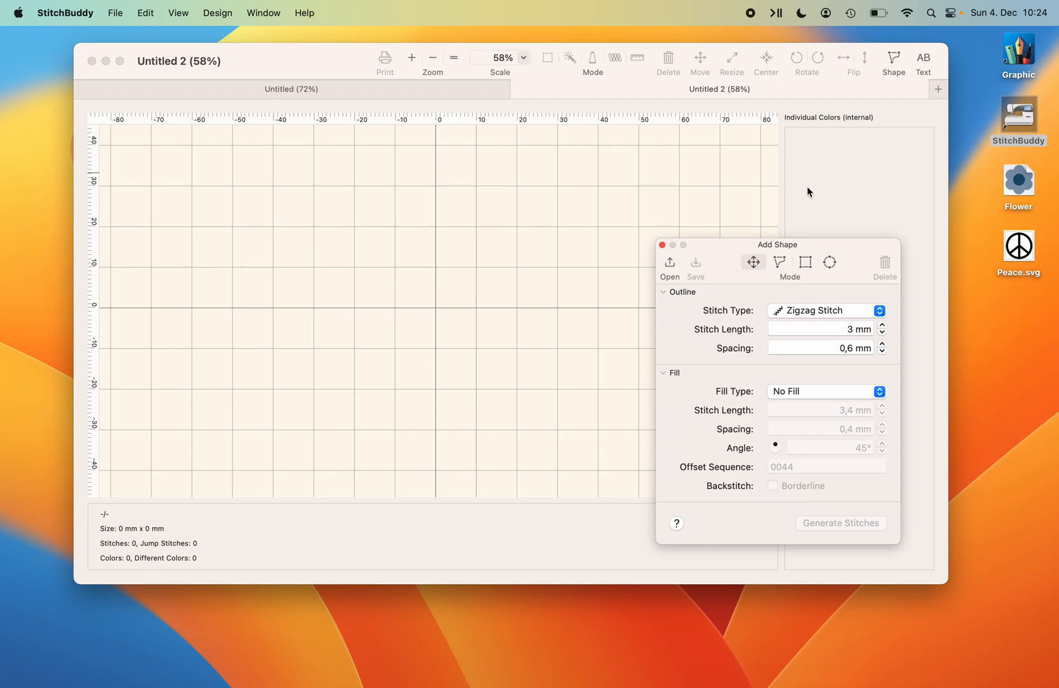
mouse_move(724, 246)
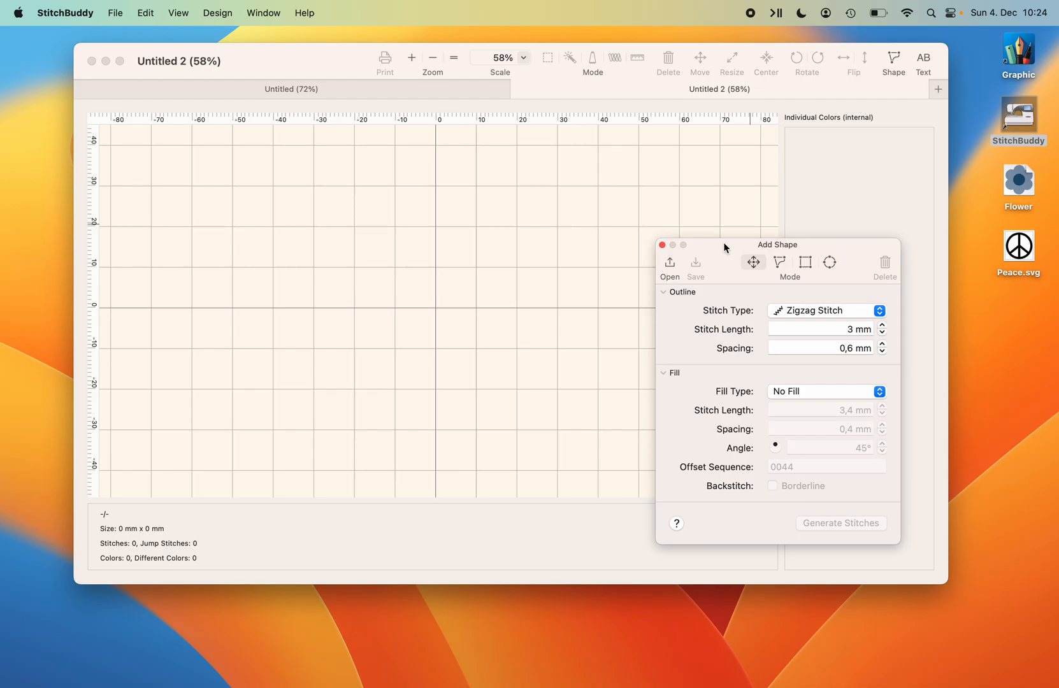
left_click(668, 262)
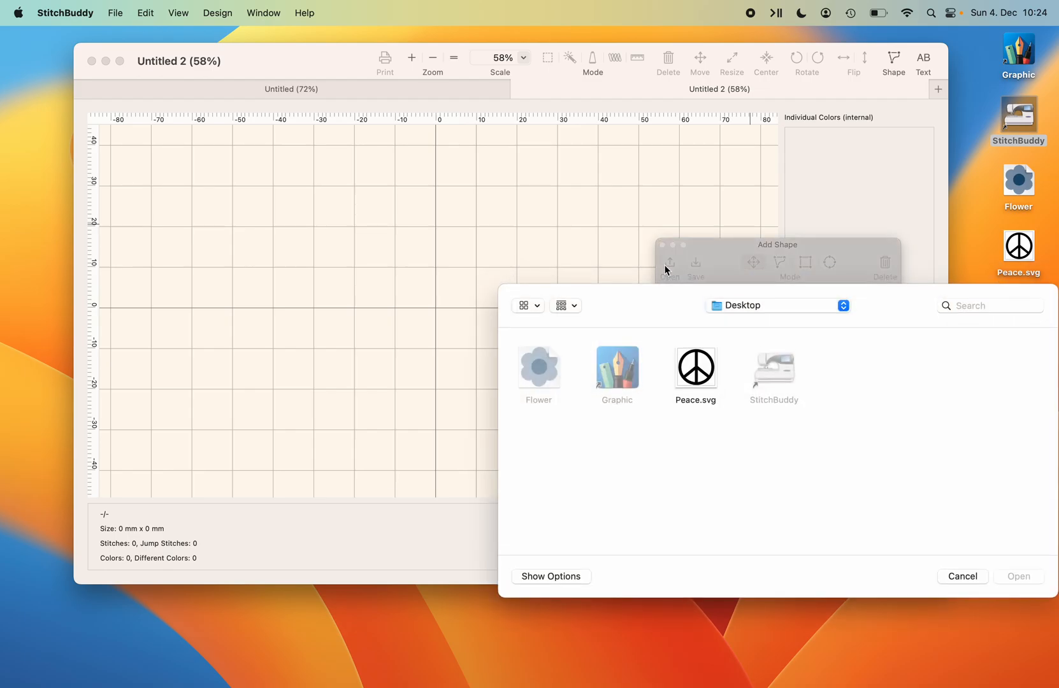
Select Peace.svg and show its import options, leaving 'Import only stroked SVG objects' unchecked.
left_click(696, 367)
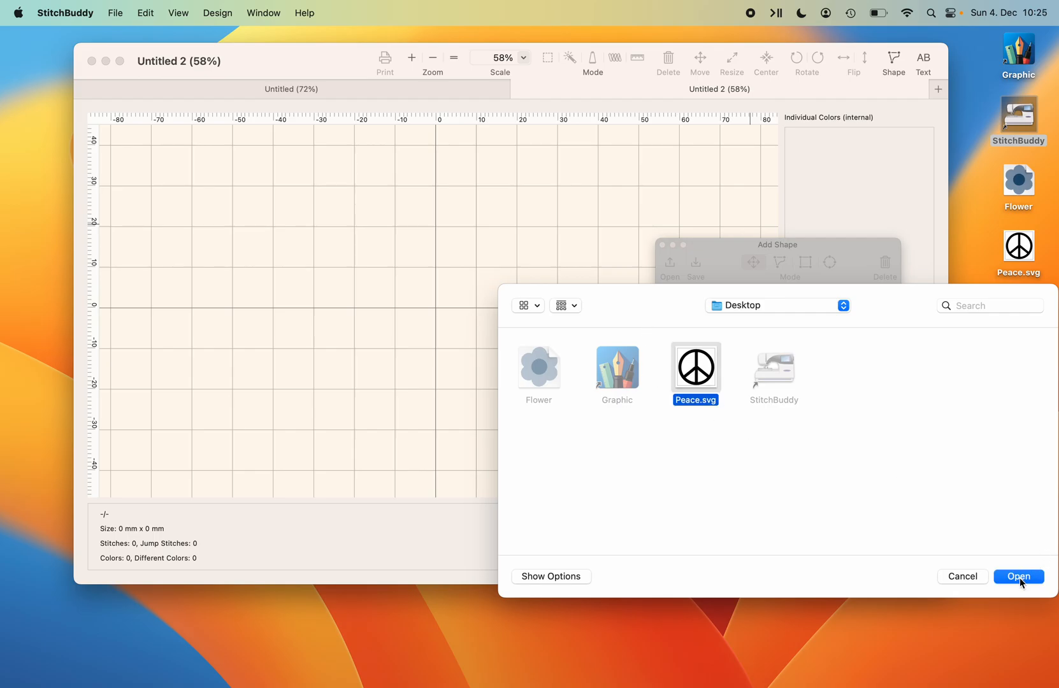
mouse_move(634, 450)
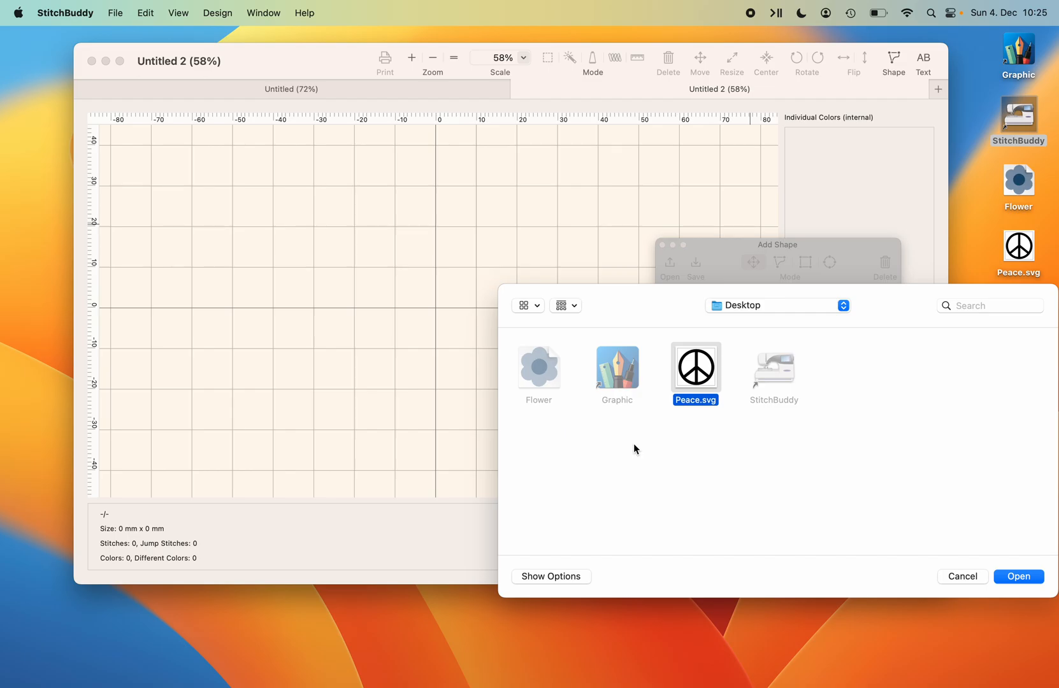
mouse_move(547, 585)
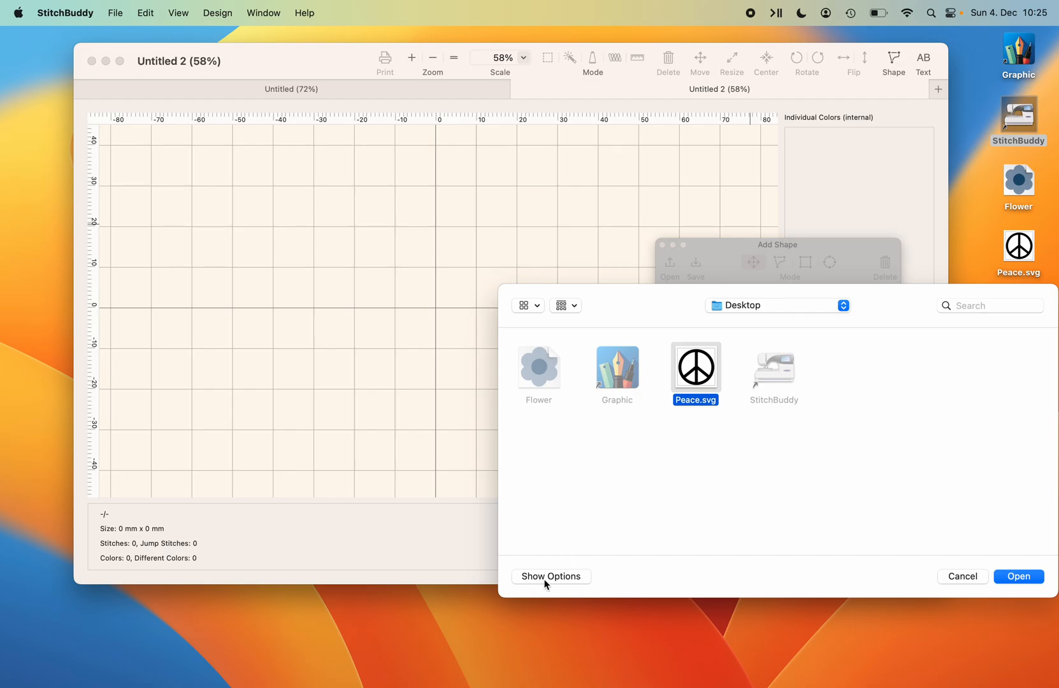
left_click(551, 577)
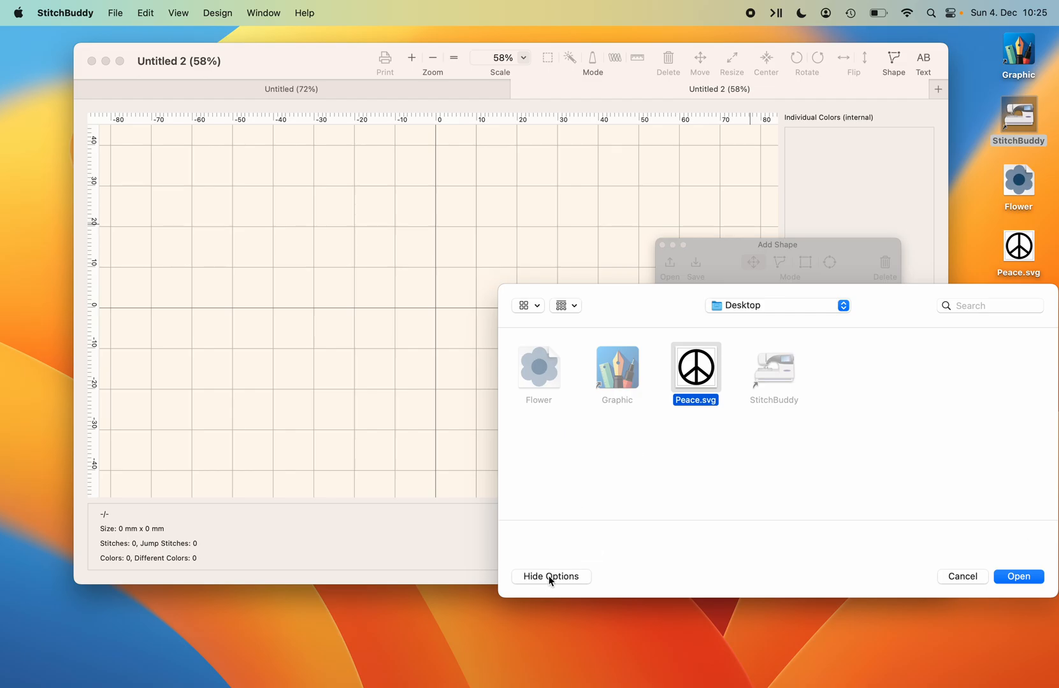
left_click(550, 577)
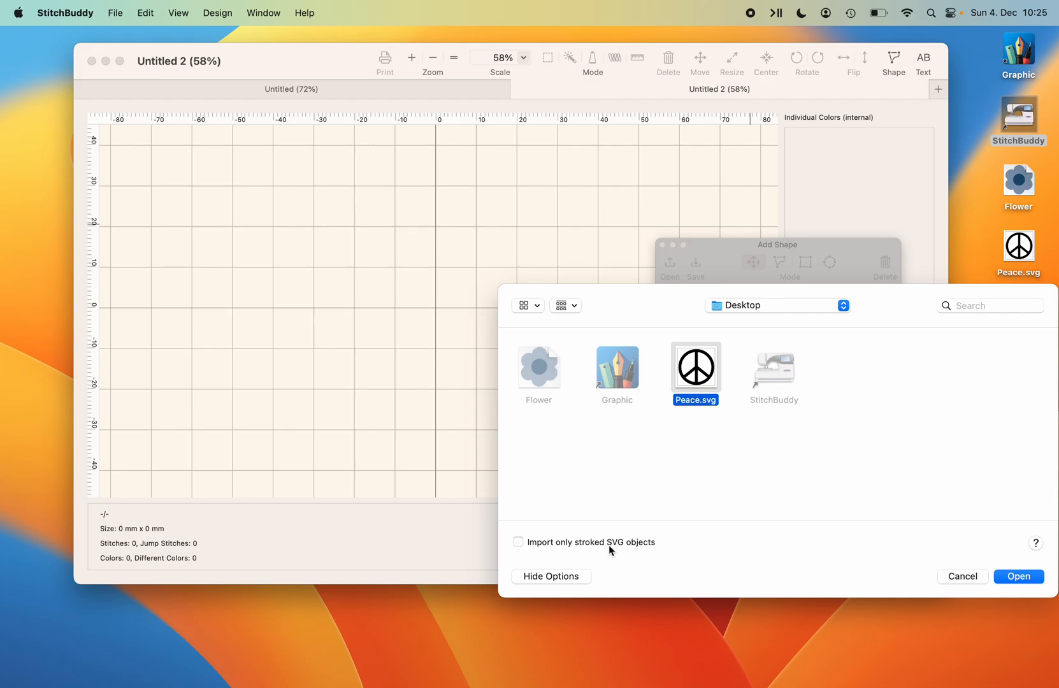
mouse_move(670, 543)
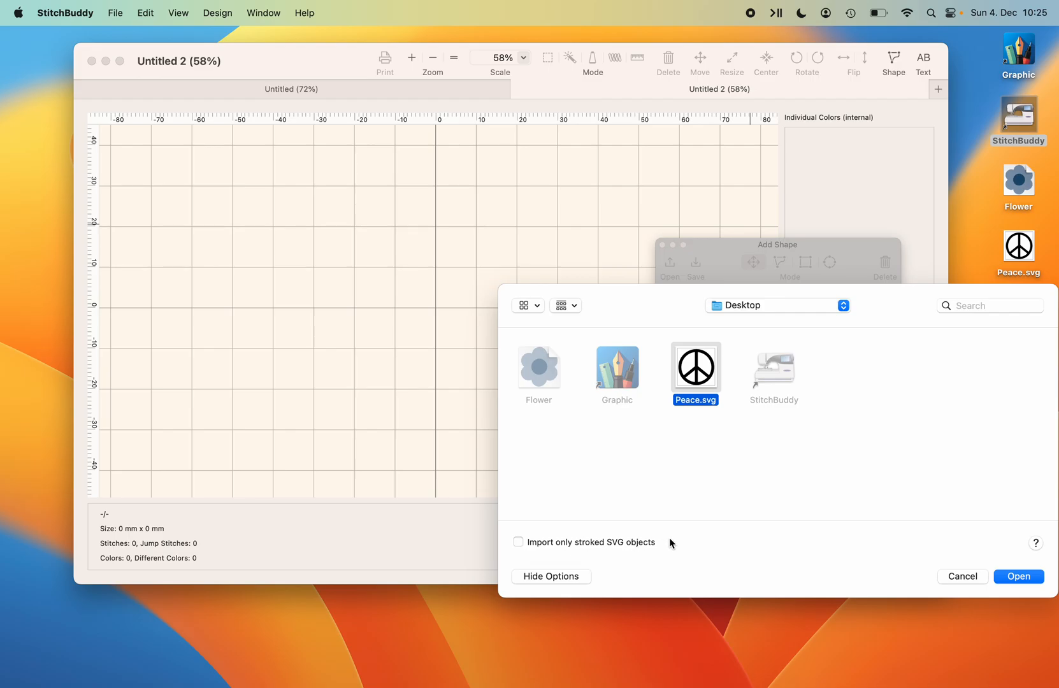
mouse_move(702, 522)
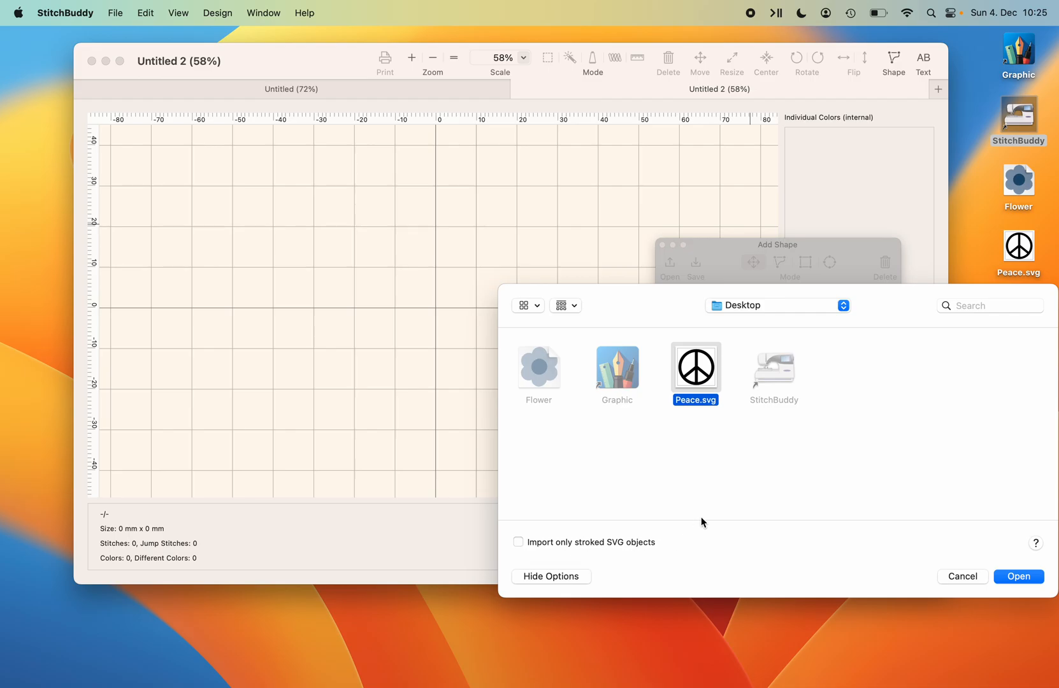
mouse_move(1003, 504)
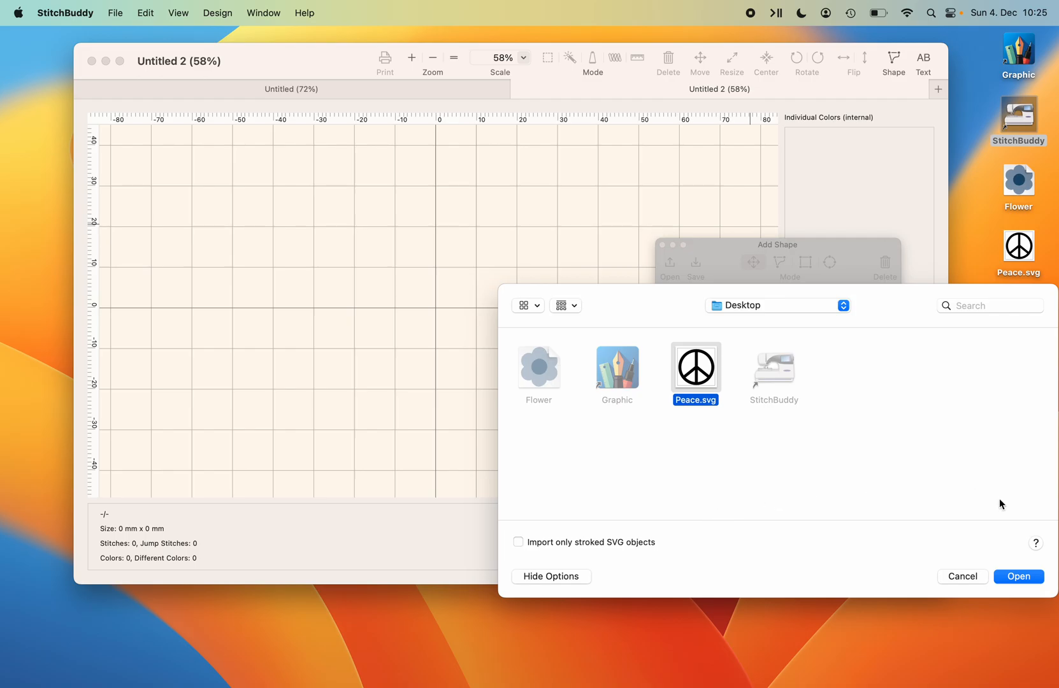
mouse_move(1039, 546)
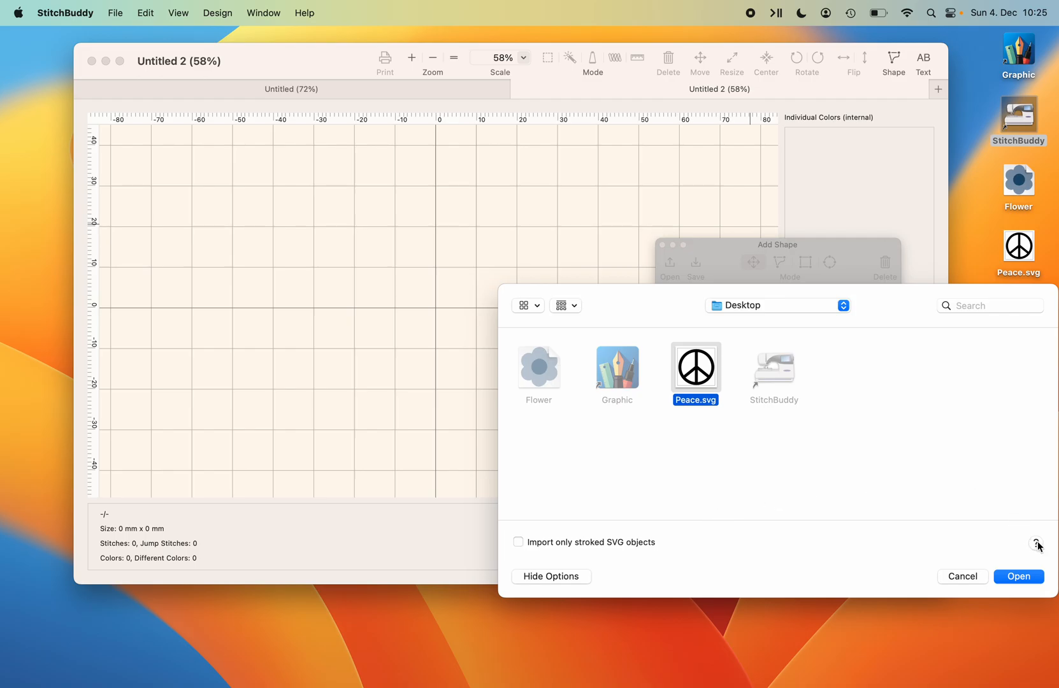
Open StitchBuddy Help on importing shapes from SVG.
left_click(1036, 542)
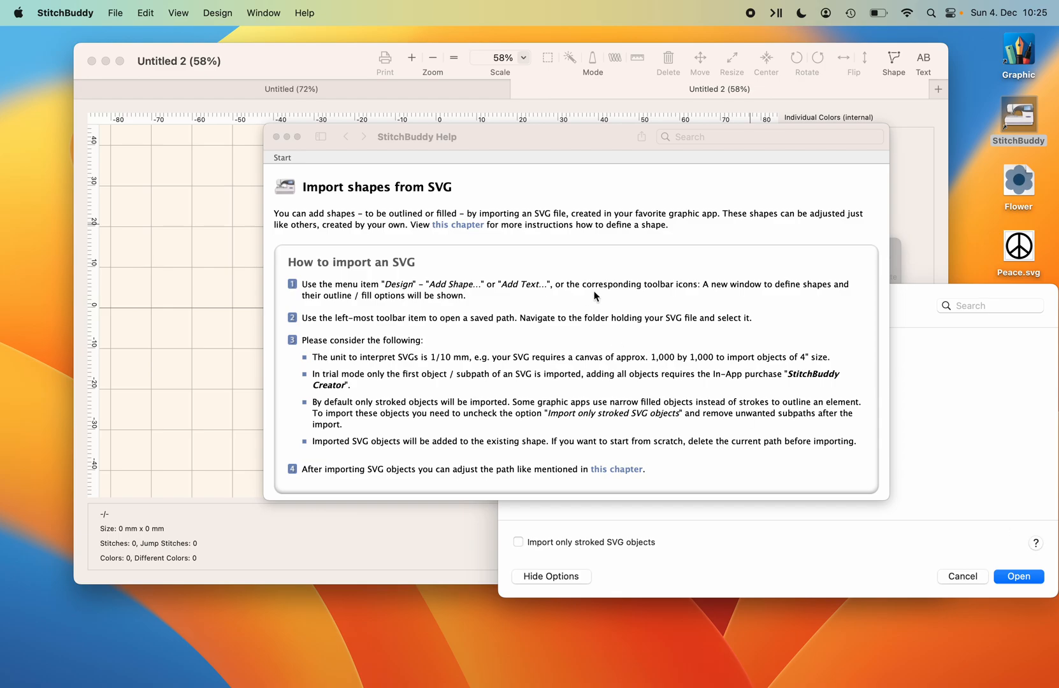
mouse_move(602, 313)
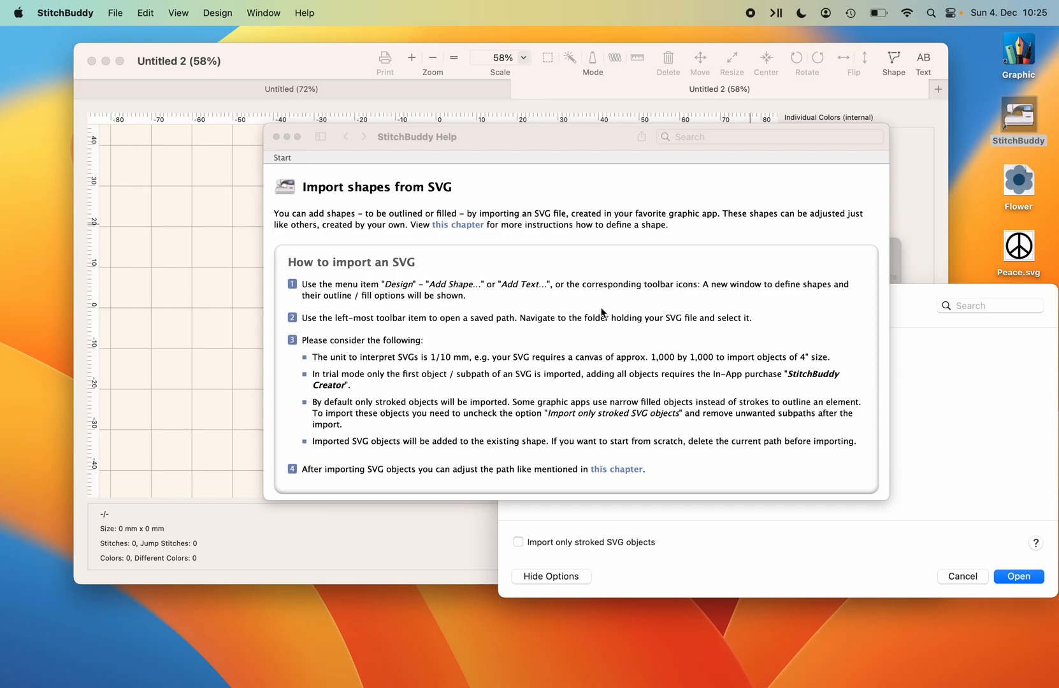
mouse_move(331, 170)
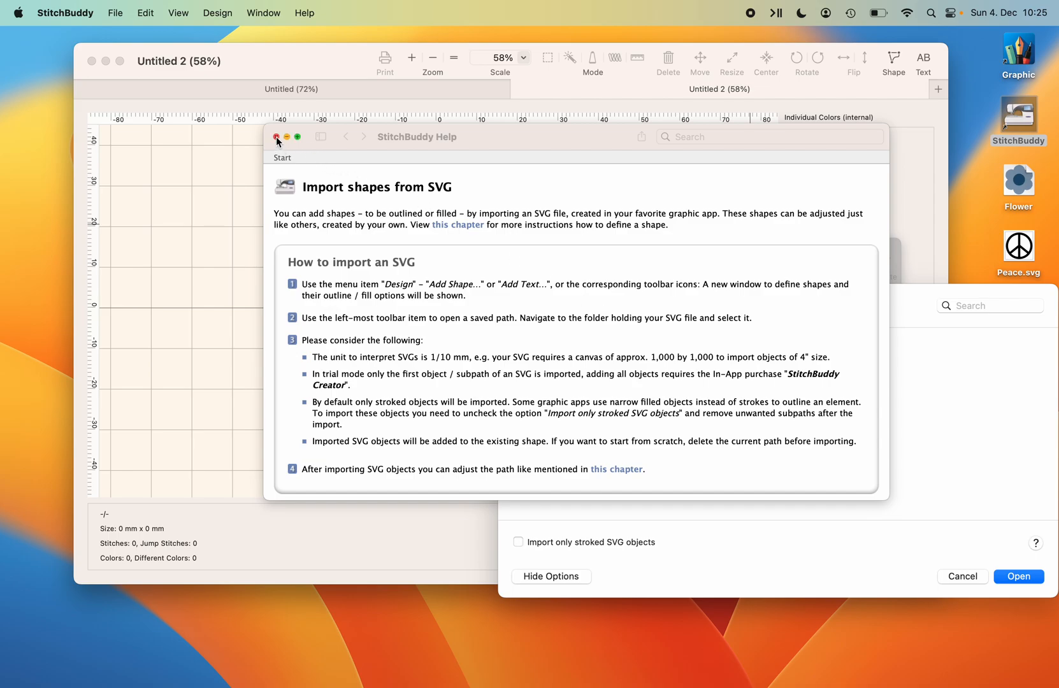
Import the peace sign from Peace.svg, generate zigzag outline stitches, and zoom out.
left_click(275, 137)
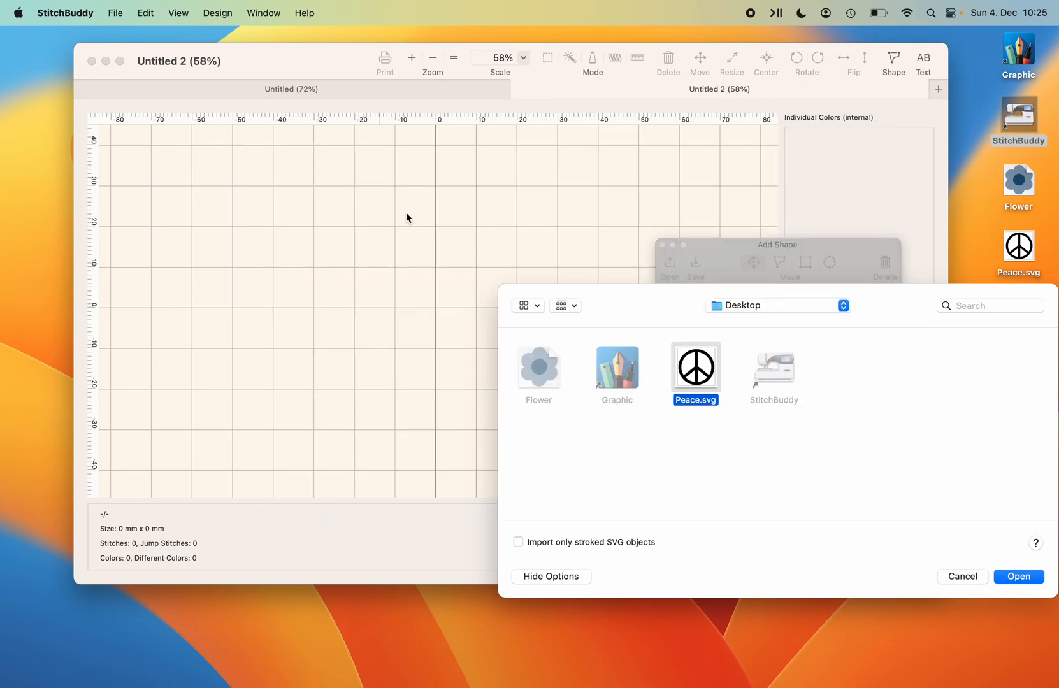
mouse_move(732, 464)
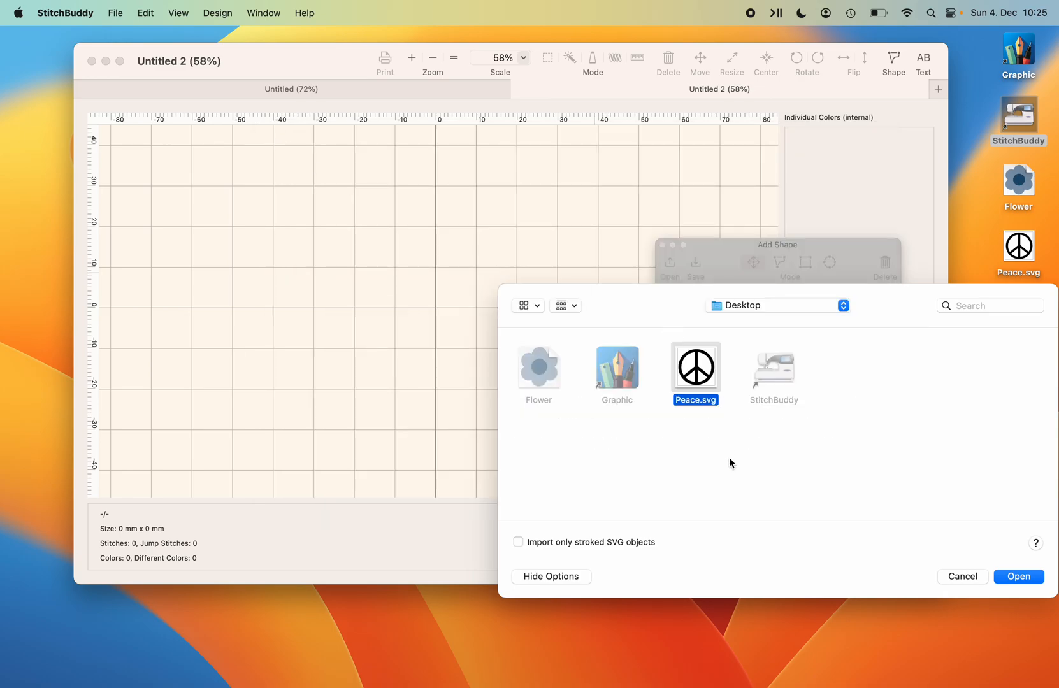
mouse_move(747, 458)
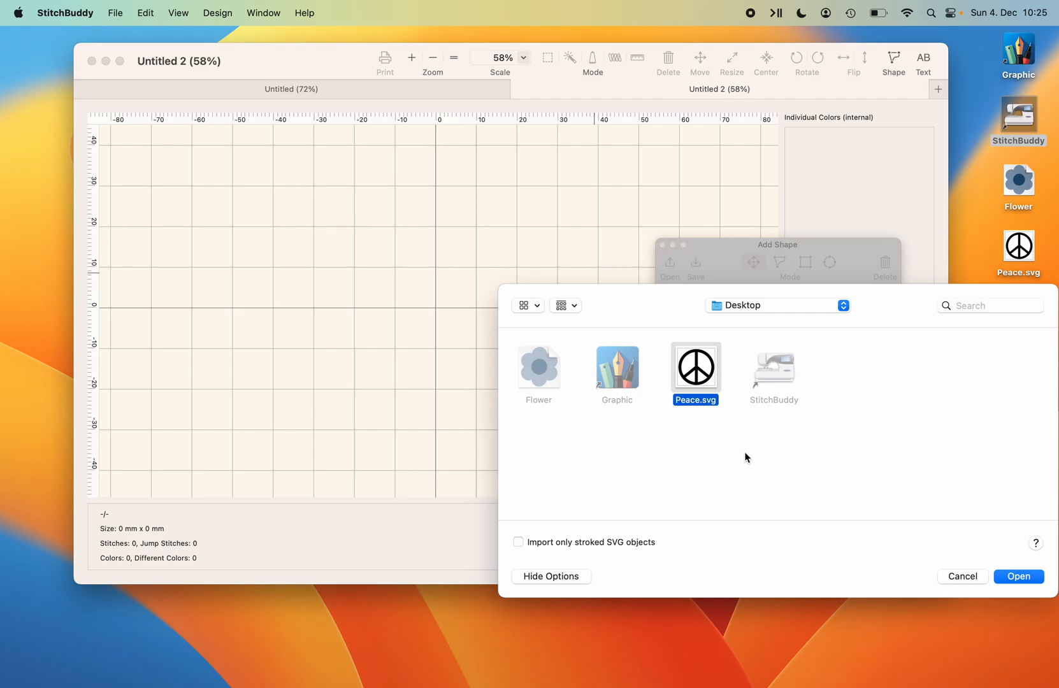
mouse_move(1018, 576)
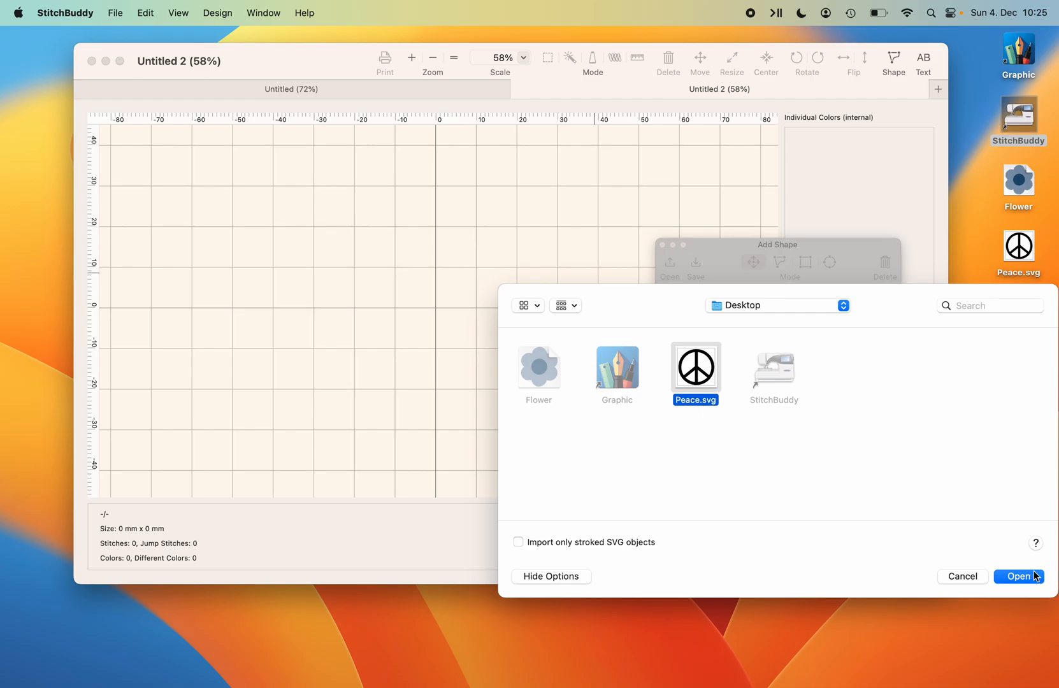
left_click(1018, 577)
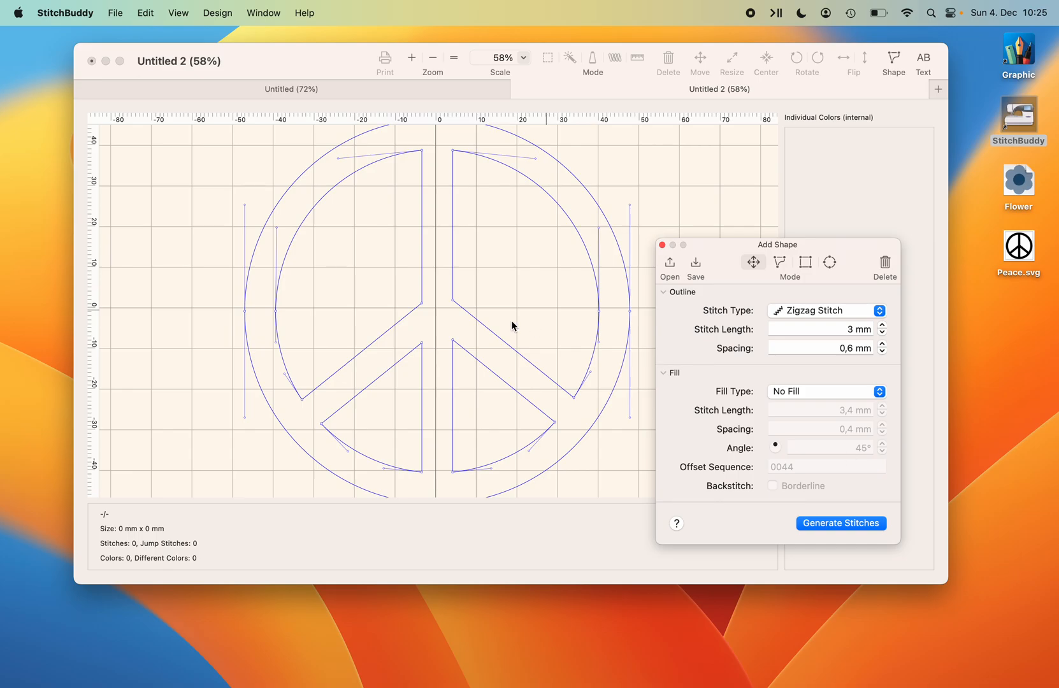
mouse_move(181, 213)
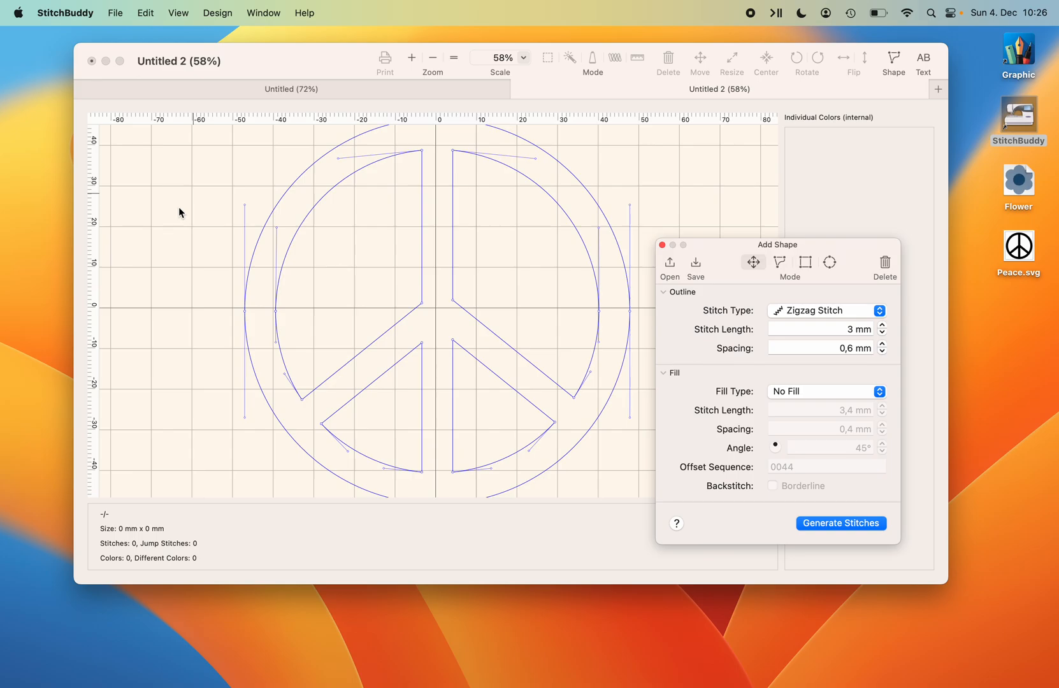
mouse_move(715, 183)
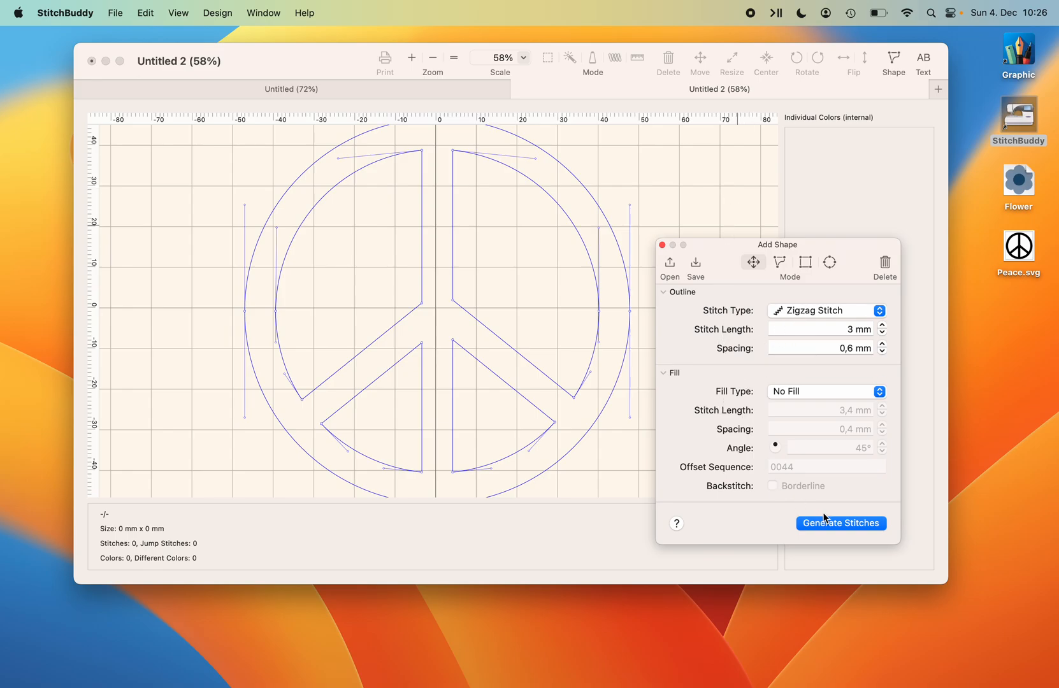
left_click(841, 523)
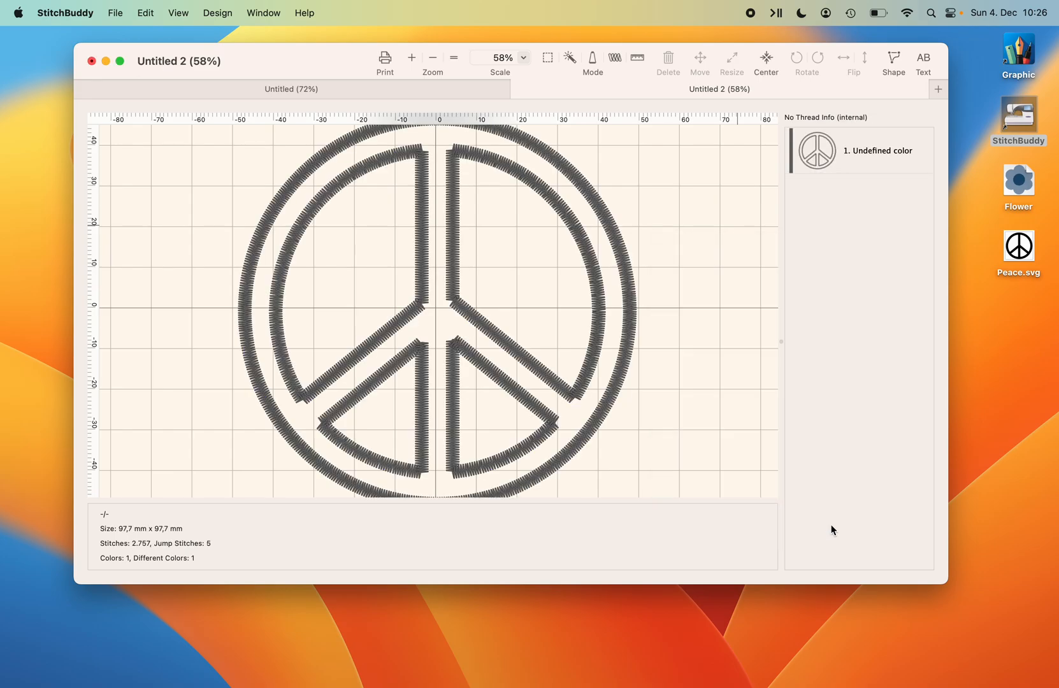
left_click(432, 57)
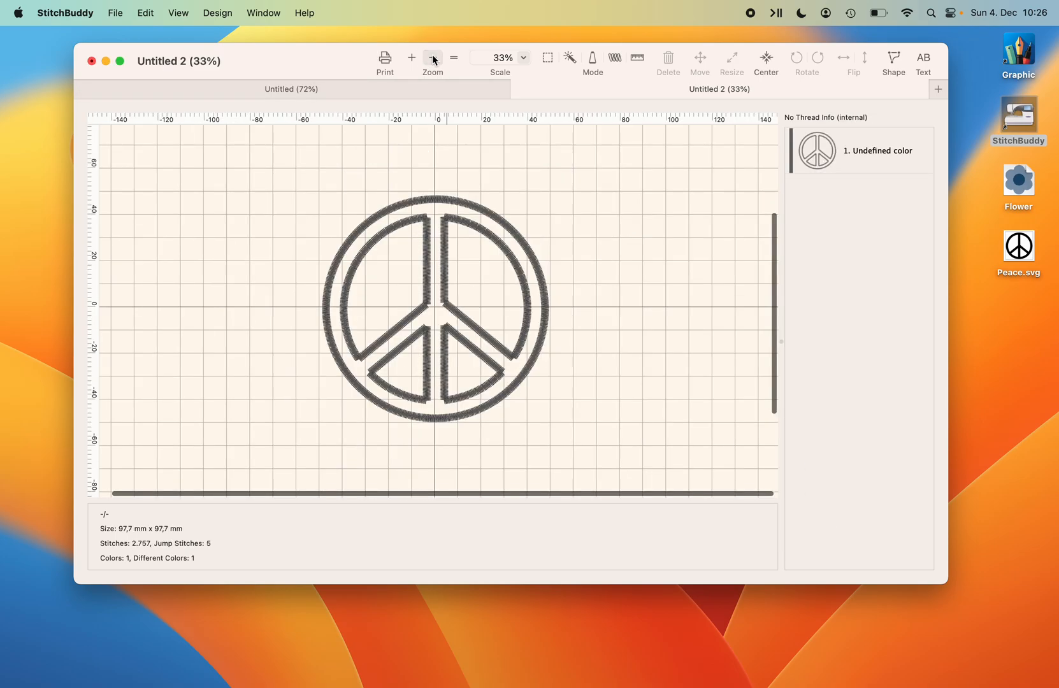
left_click(432, 57)
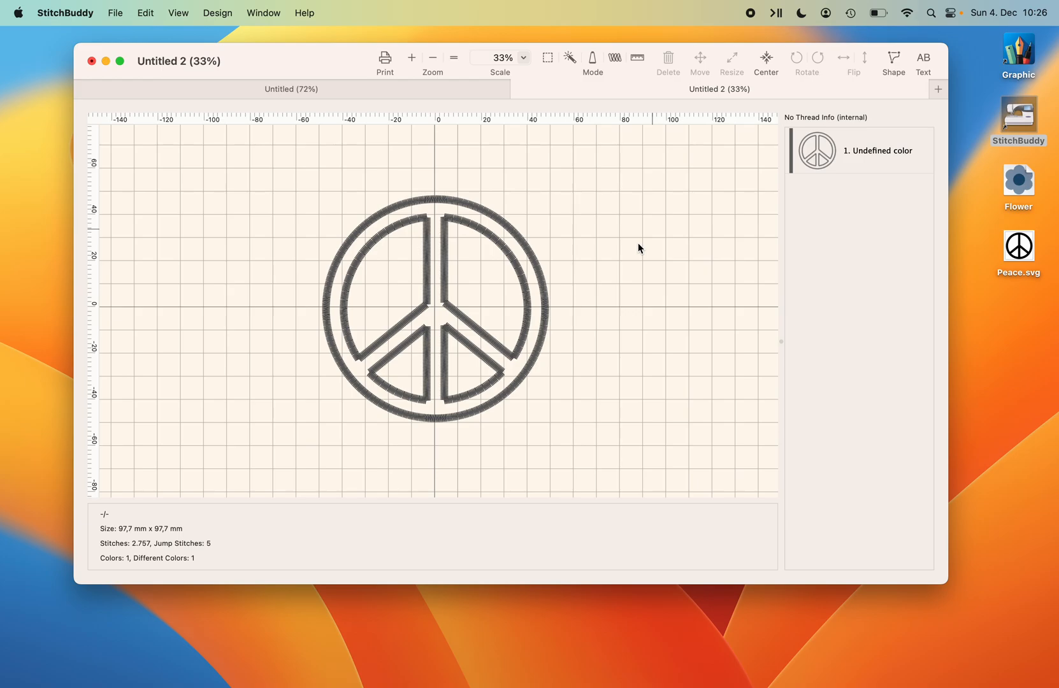
mouse_move(723, 243)
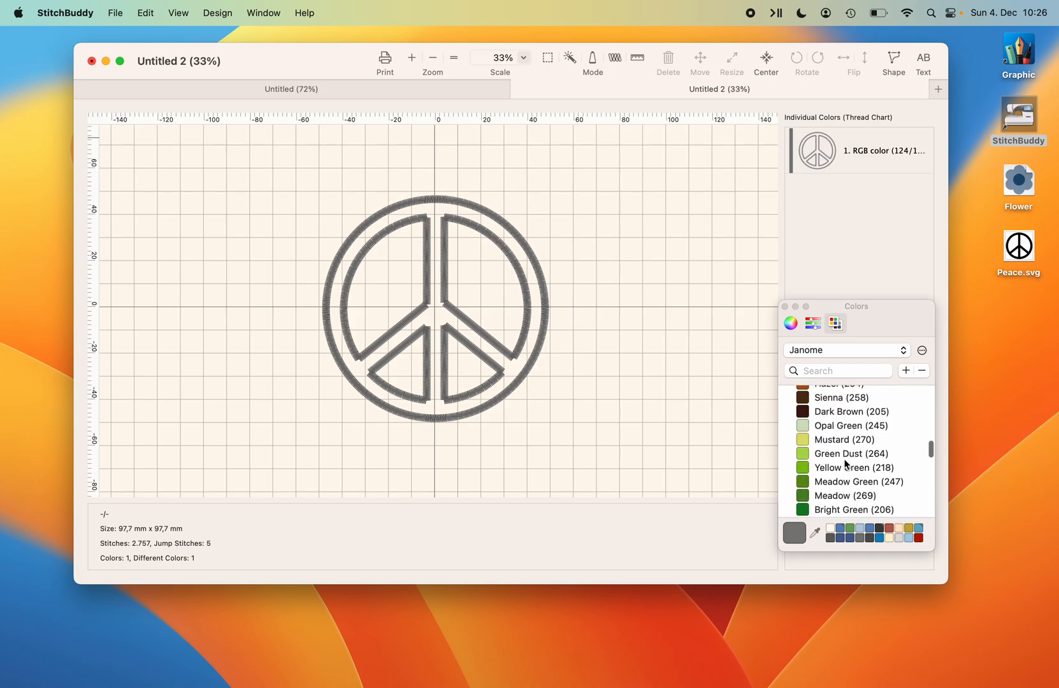
Give the peace sign outline Janome Orange (203) thread.
scroll("up", 3)
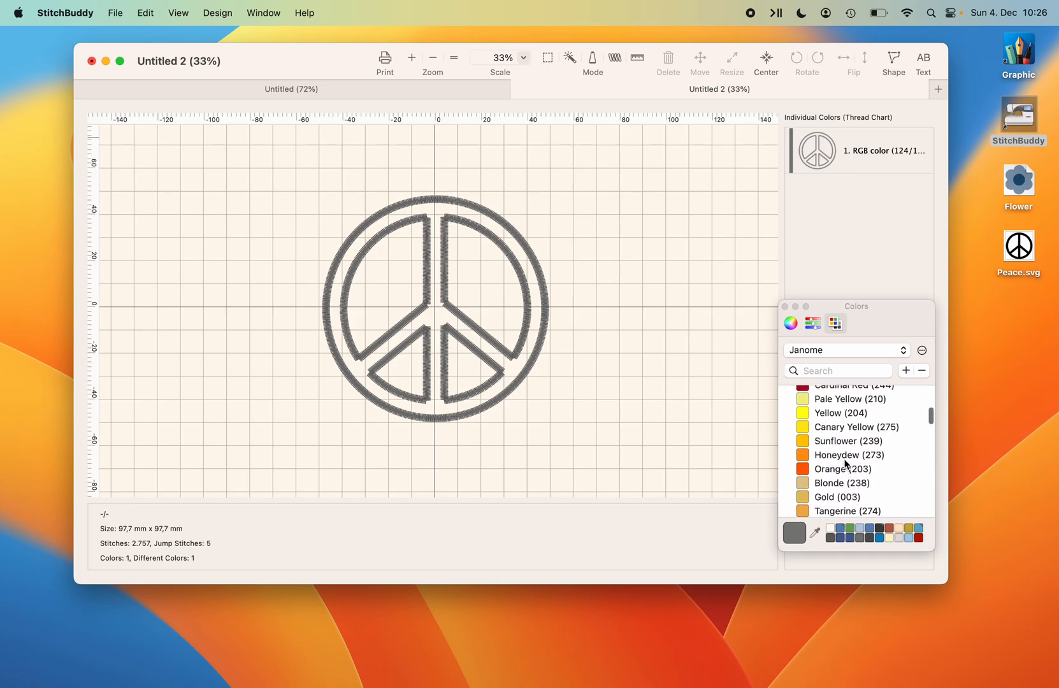
left_click(843, 469)
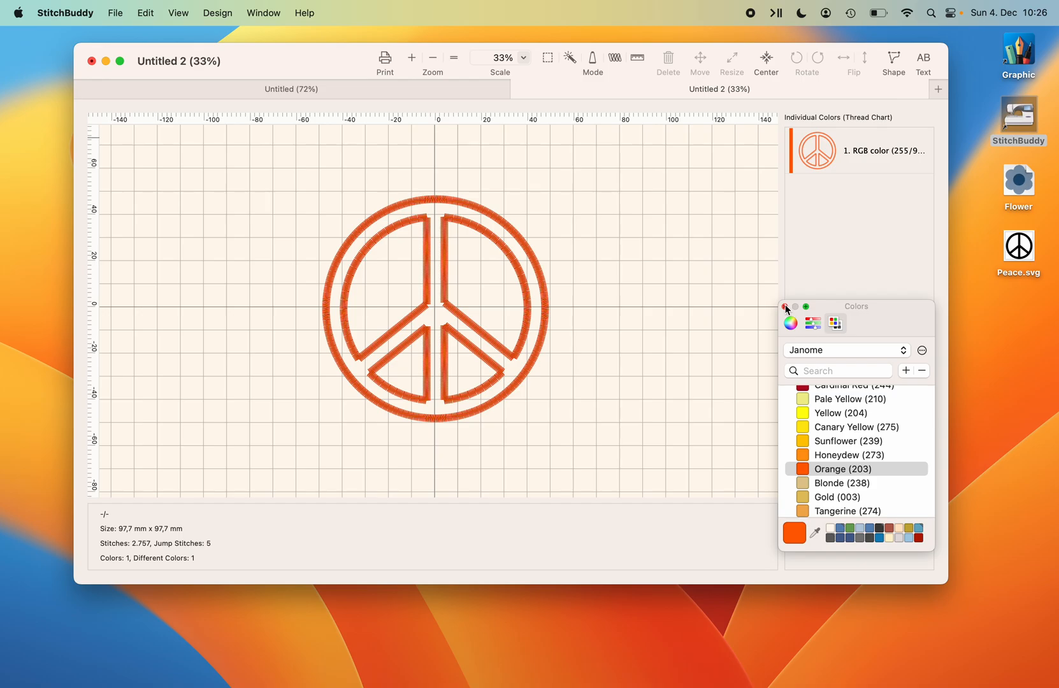
left_click(786, 307)
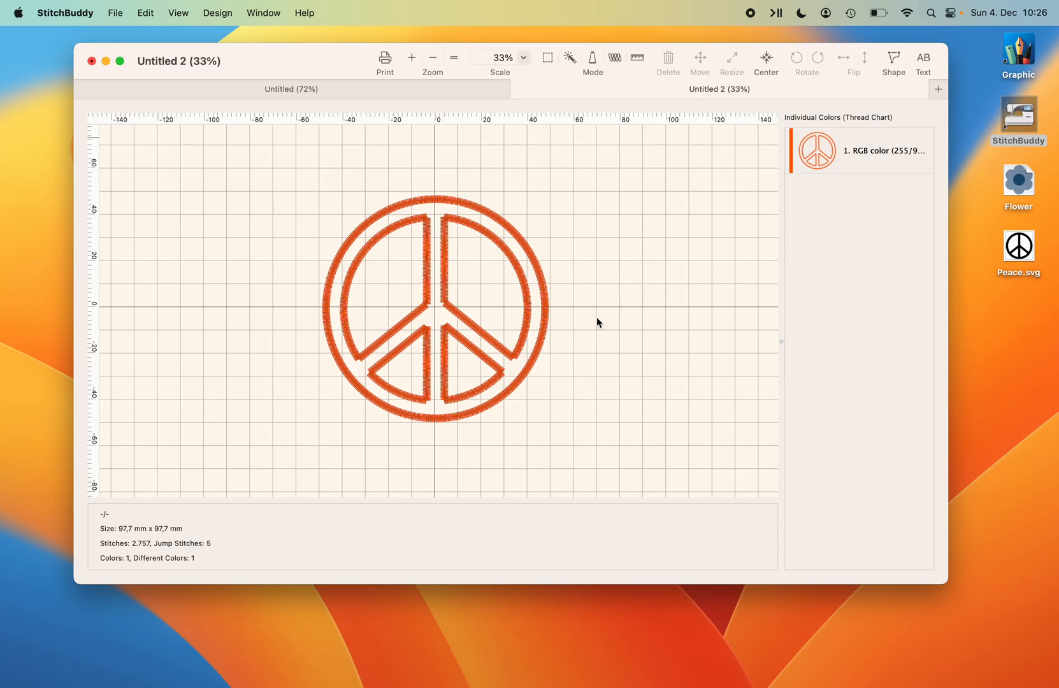
mouse_move(583, 371)
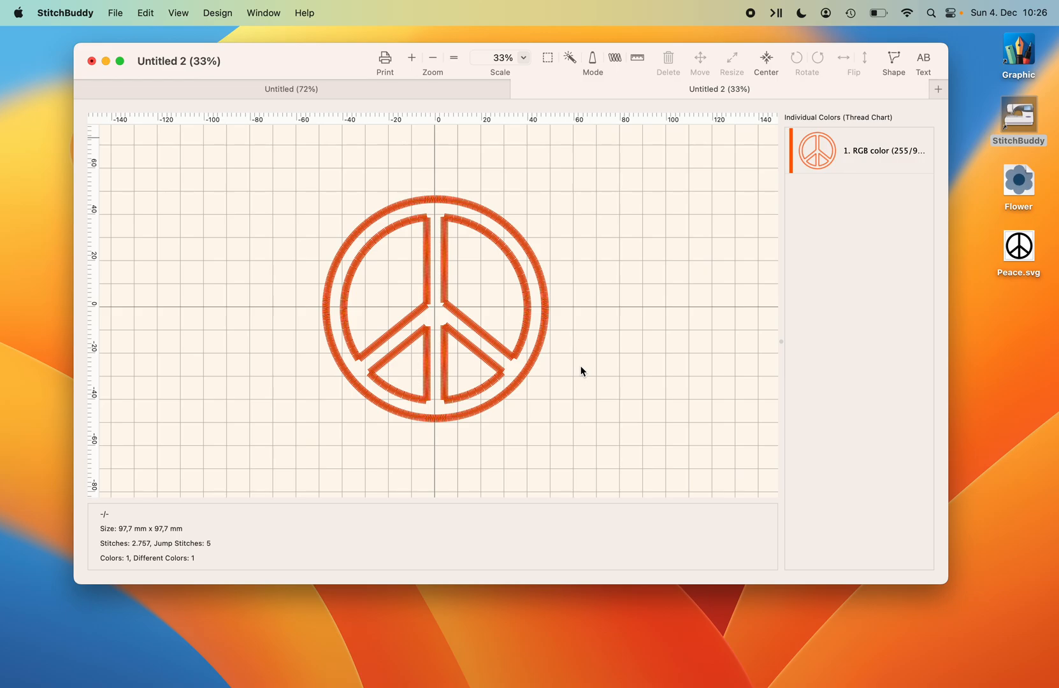
mouse_move(647, 246)
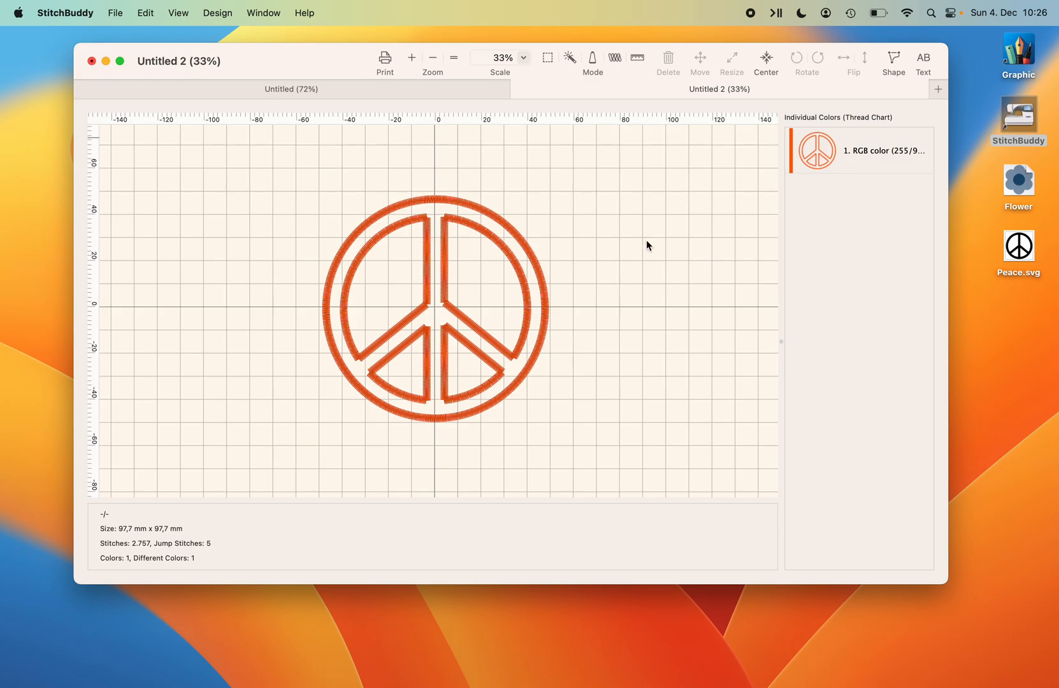
mouse_move(643, 268)
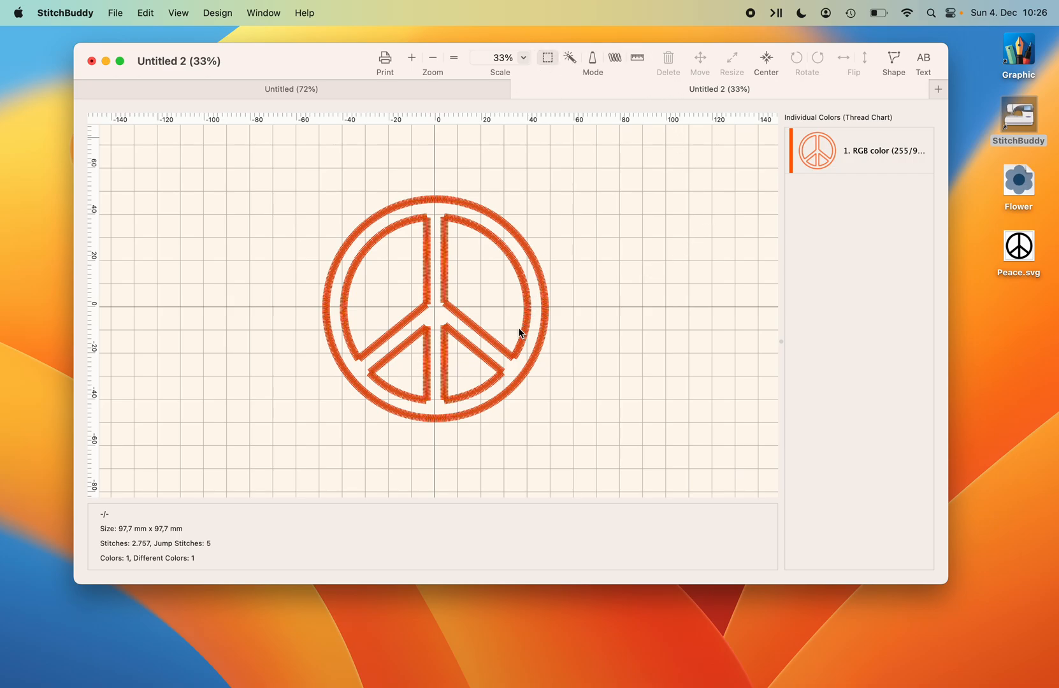
mouse_move(498, 340)
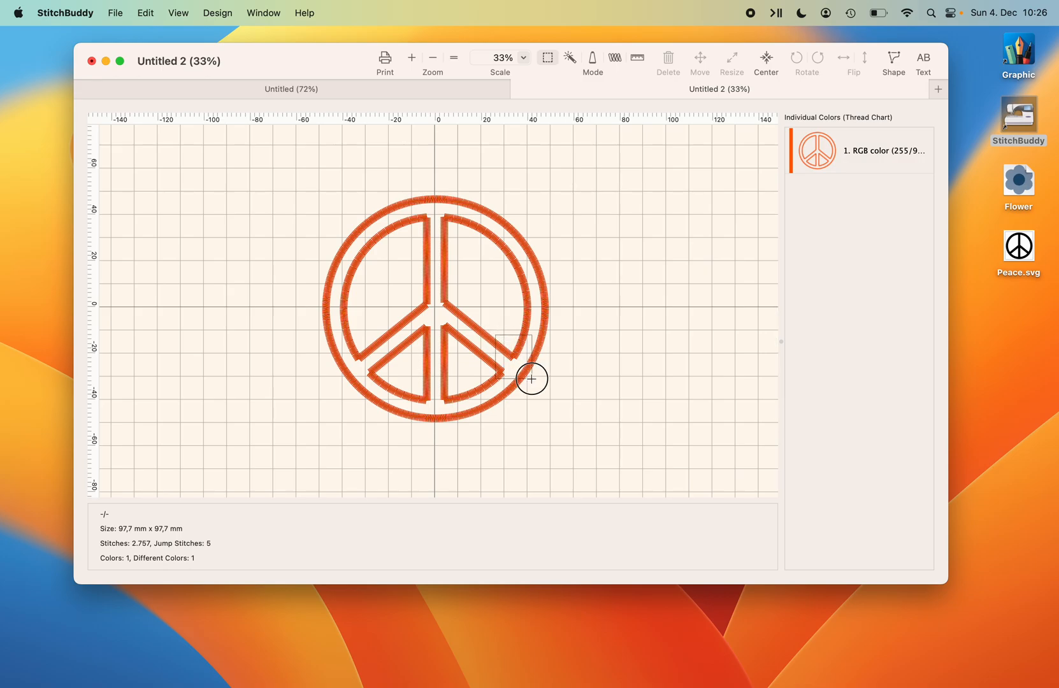
mouse_move(548, 389)
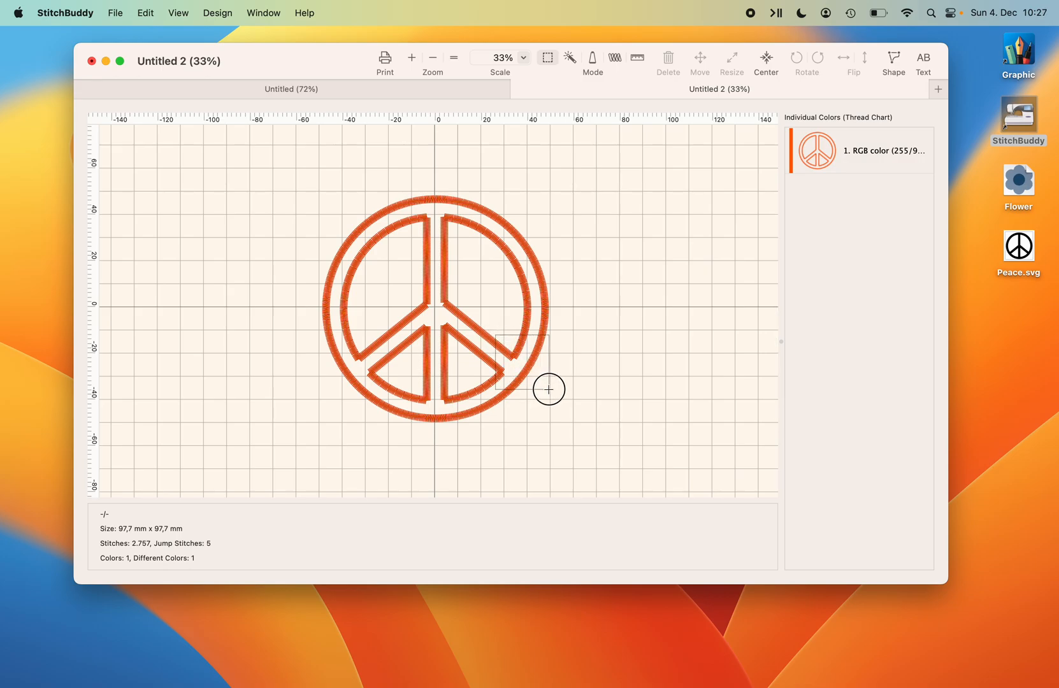
Place the Flower embroidery at the ring's lower right, bringing the design to 4,121 stitches.
left_click(667, 60)
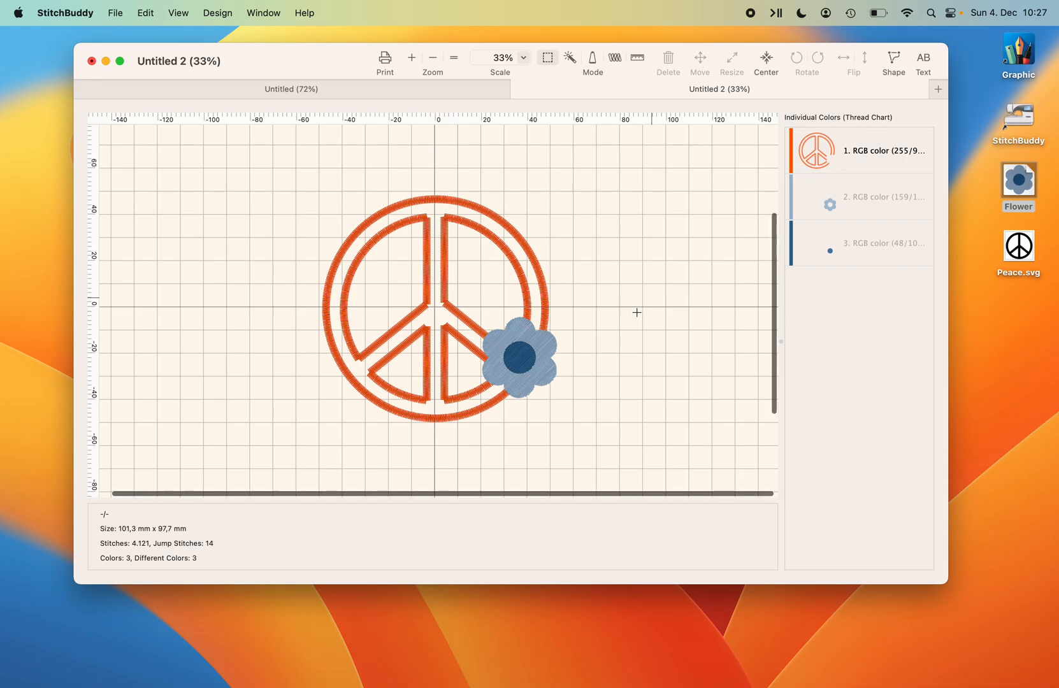
scroll("up", 3)
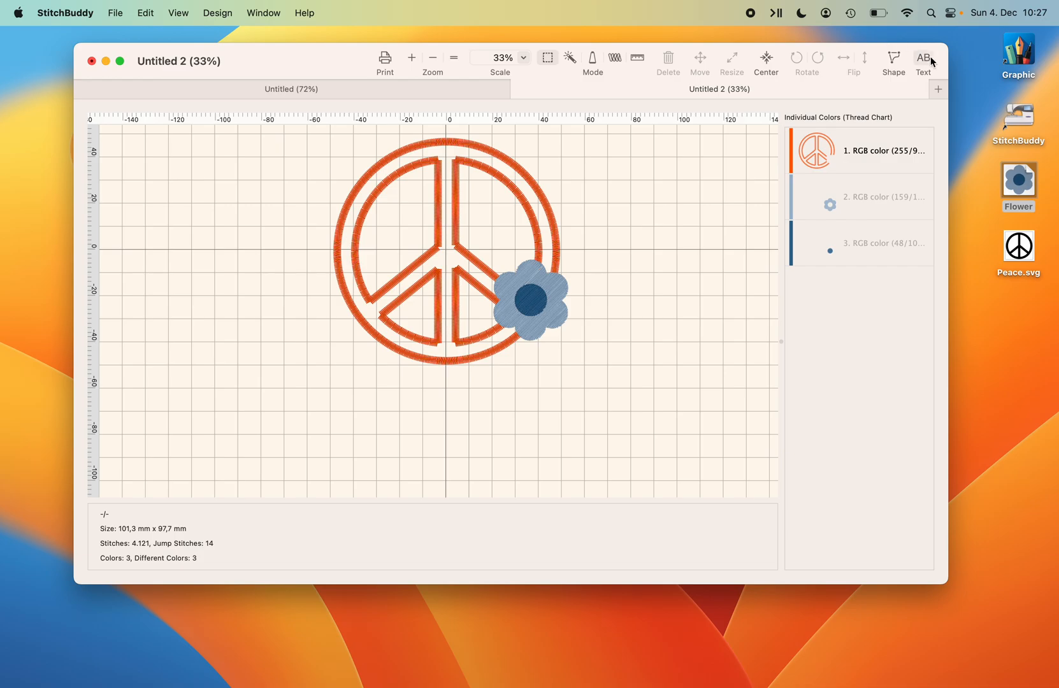
mouse_move(216, 12)
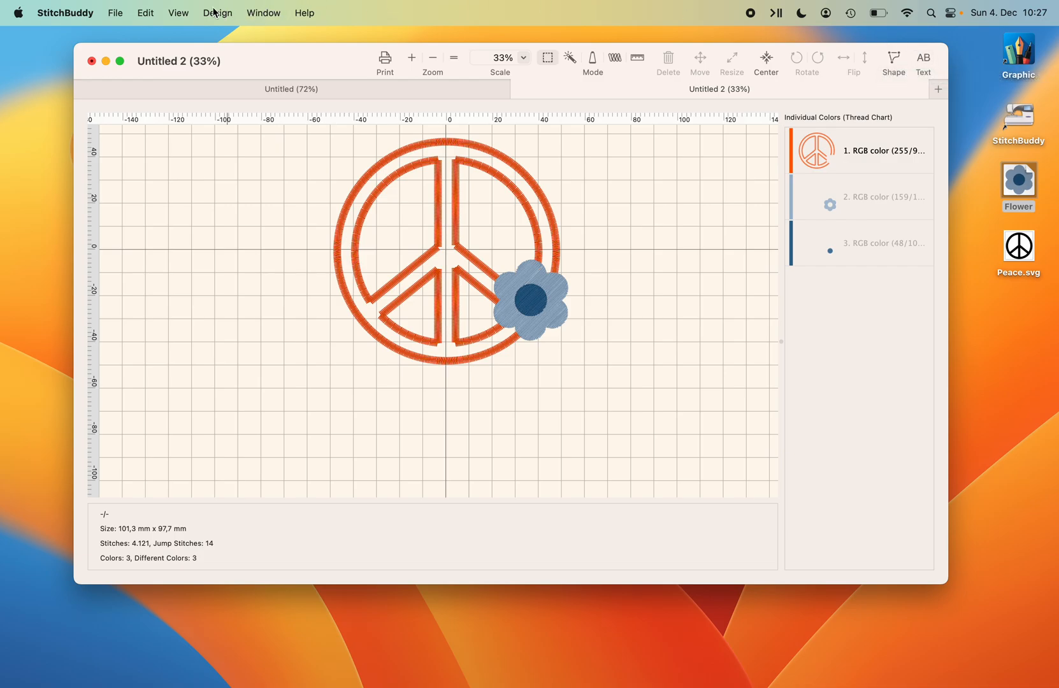
Add lettering 'Peace' via Design > Add Text, previewed as zigzag outline letters.
left_click(216, 12)
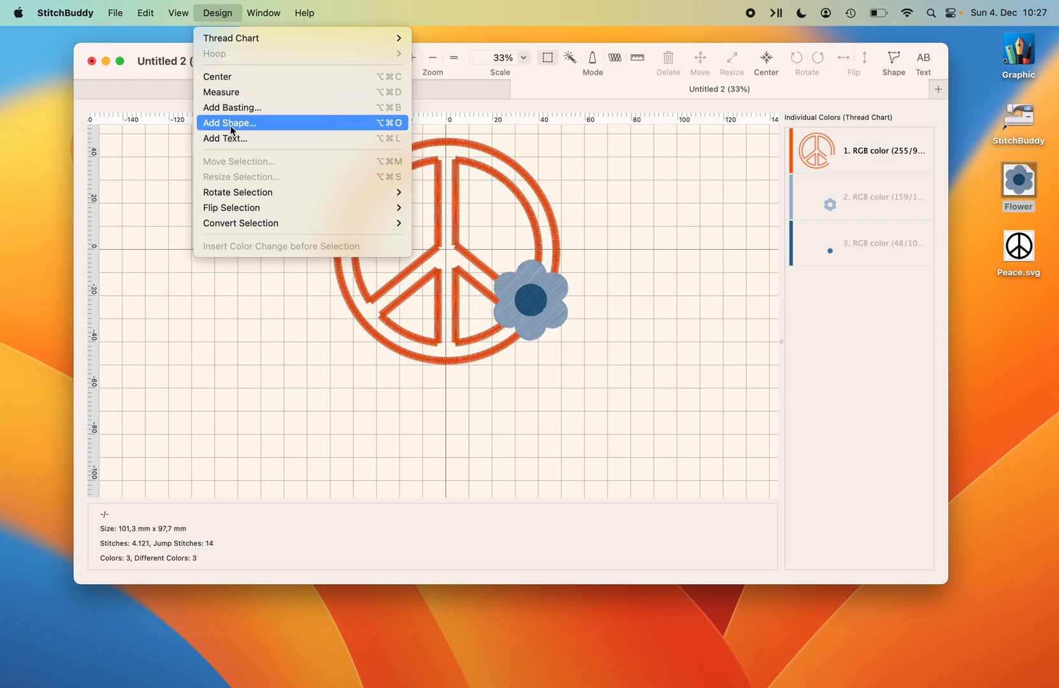
left_click(225, 138)
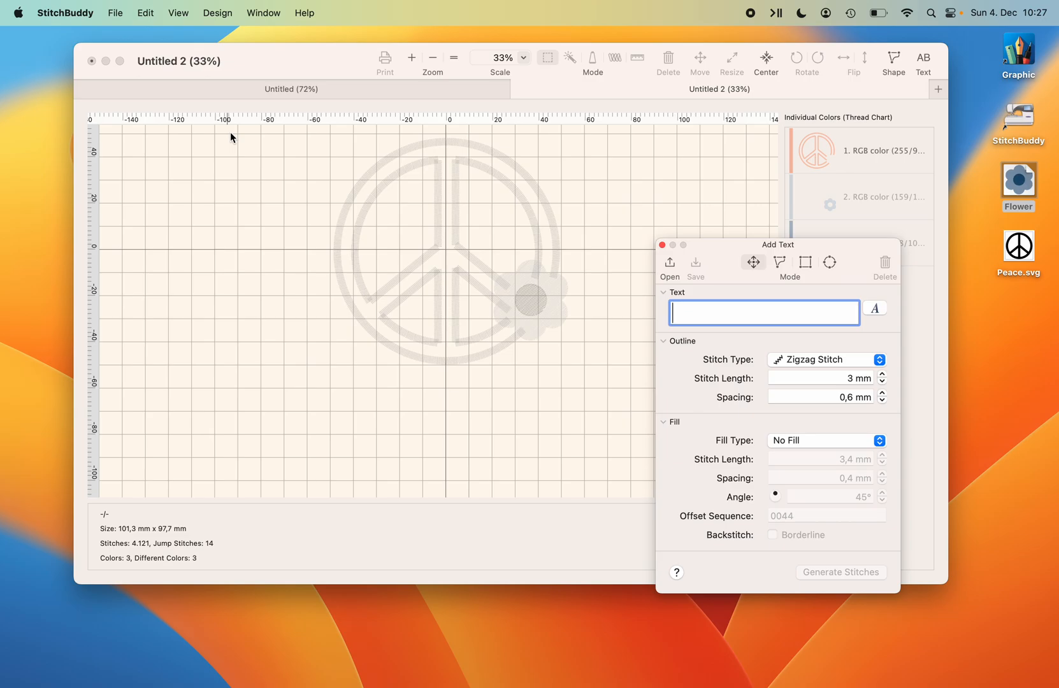
type("Peac")
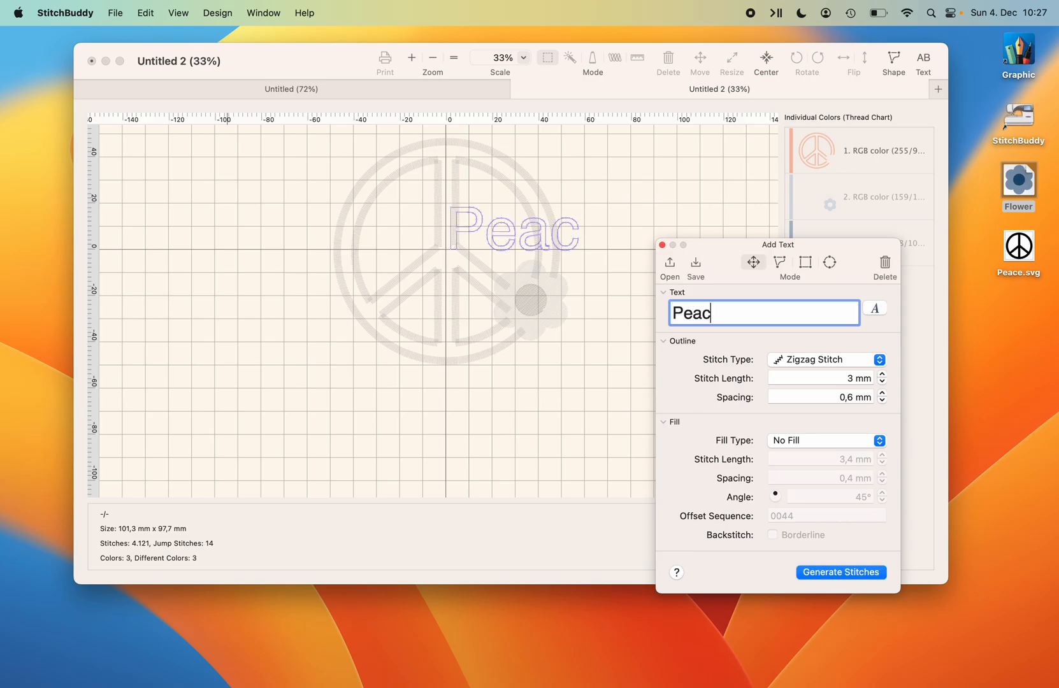
type("e")
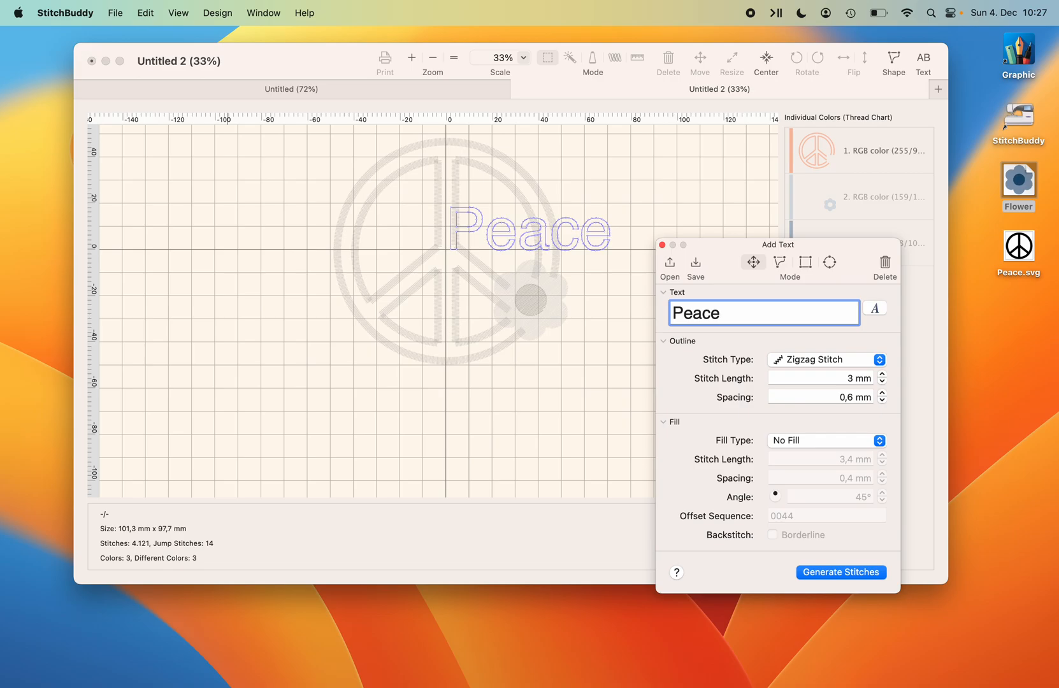
mouse_move(870, 303)
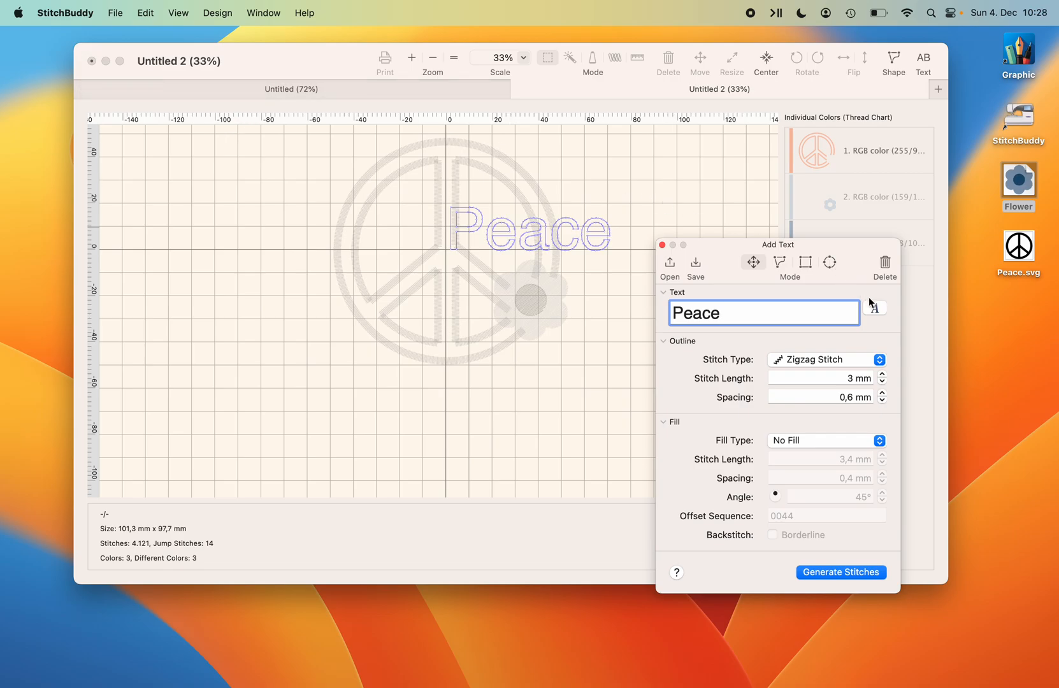
Set the Peace lettering to Chalkboard Bold at 84 point.
left_click(874, 309)
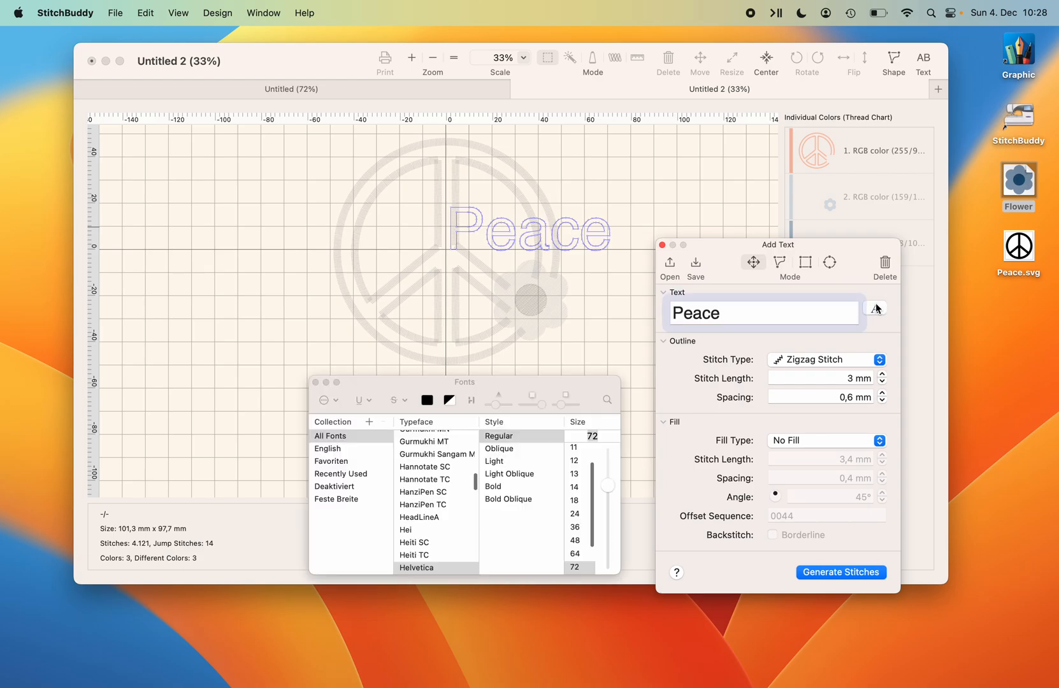
left_click(764, 313)
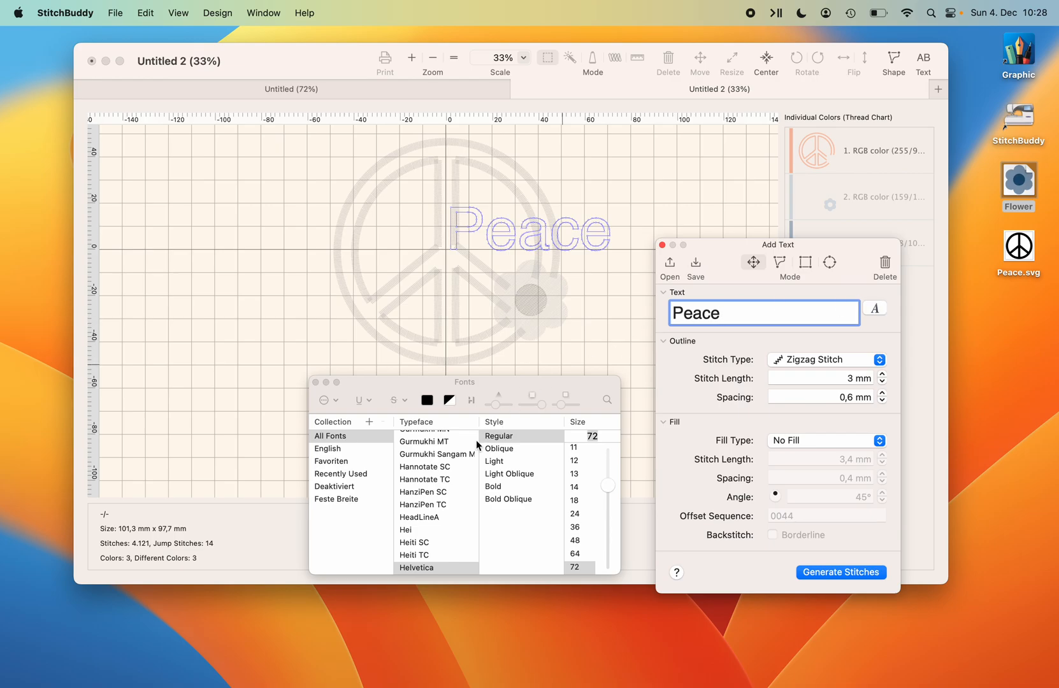
scroll("up", 3)
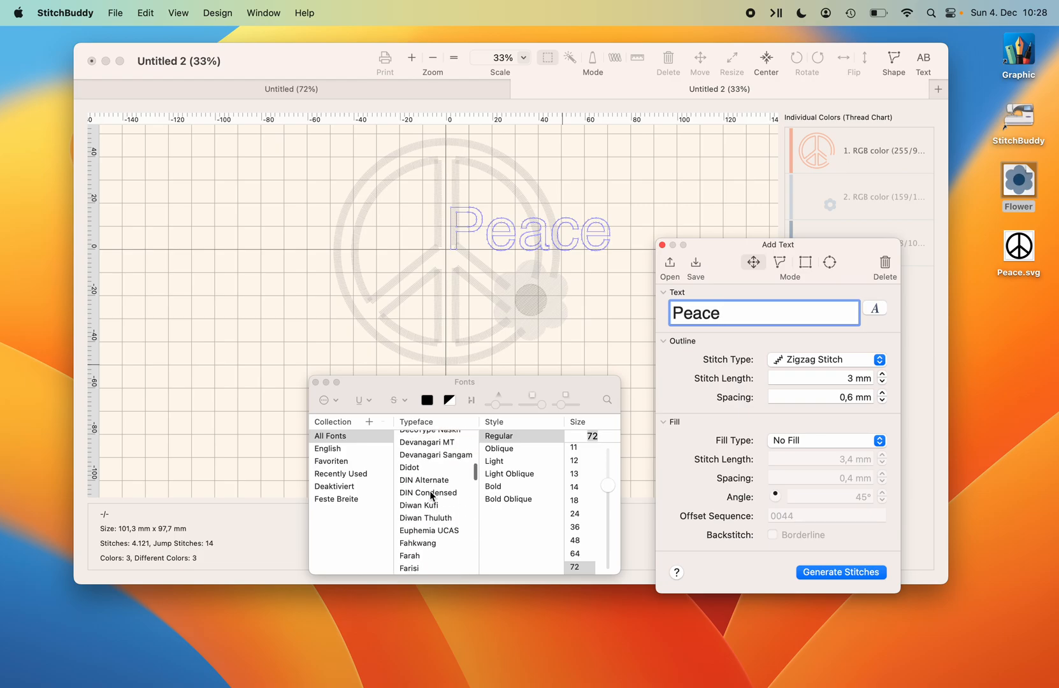
scroll("up", 3)
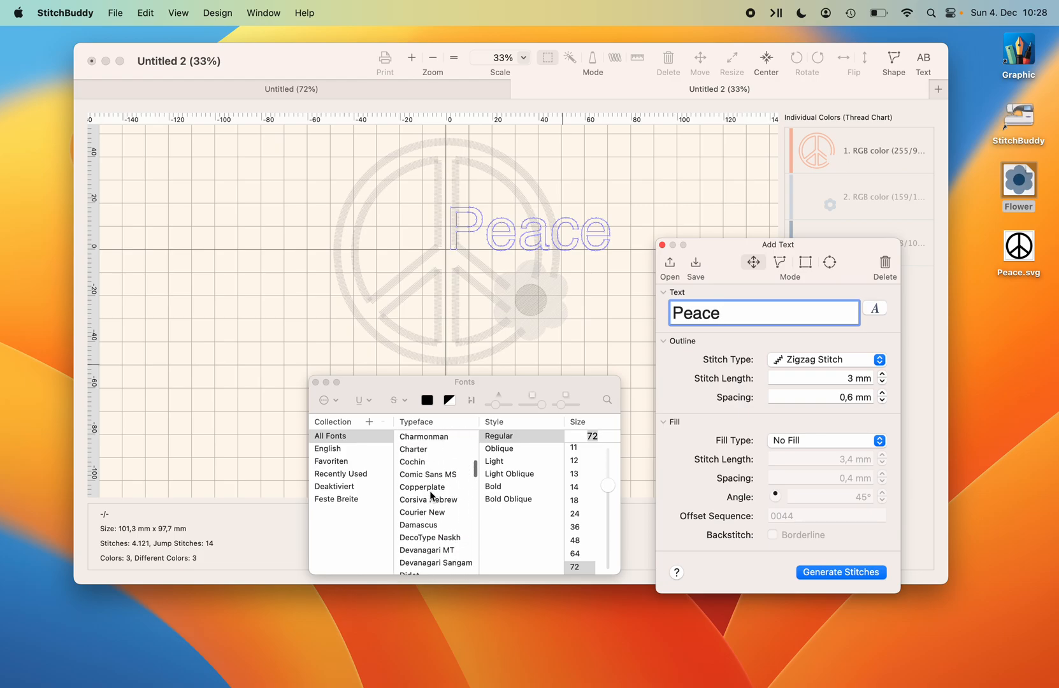
scroll("up", 3)
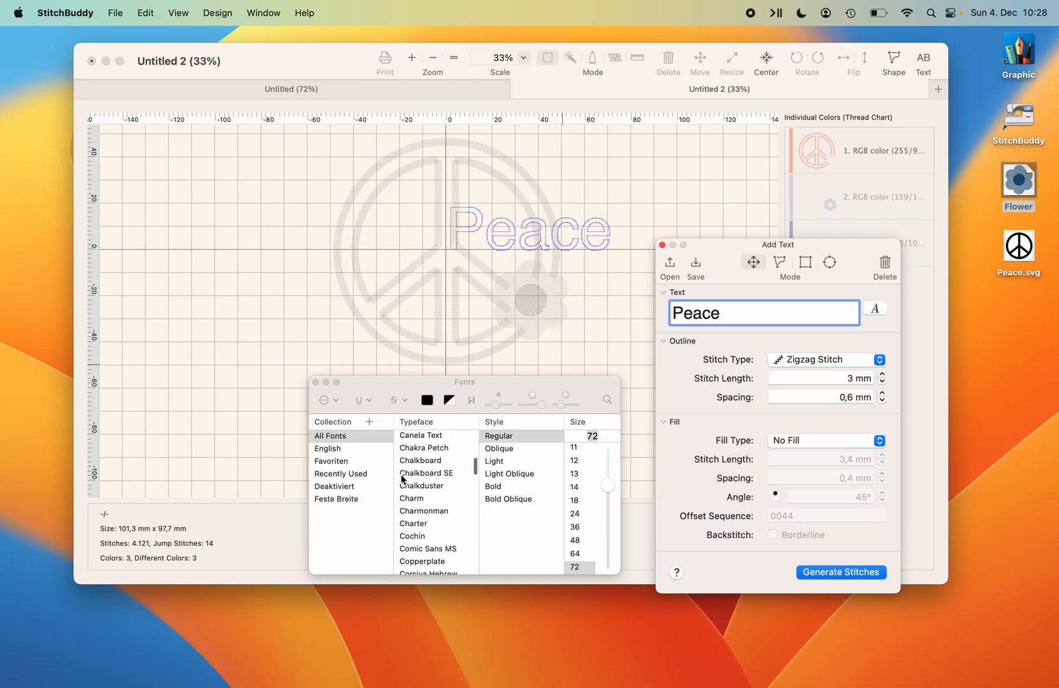
left_click(419, 460)
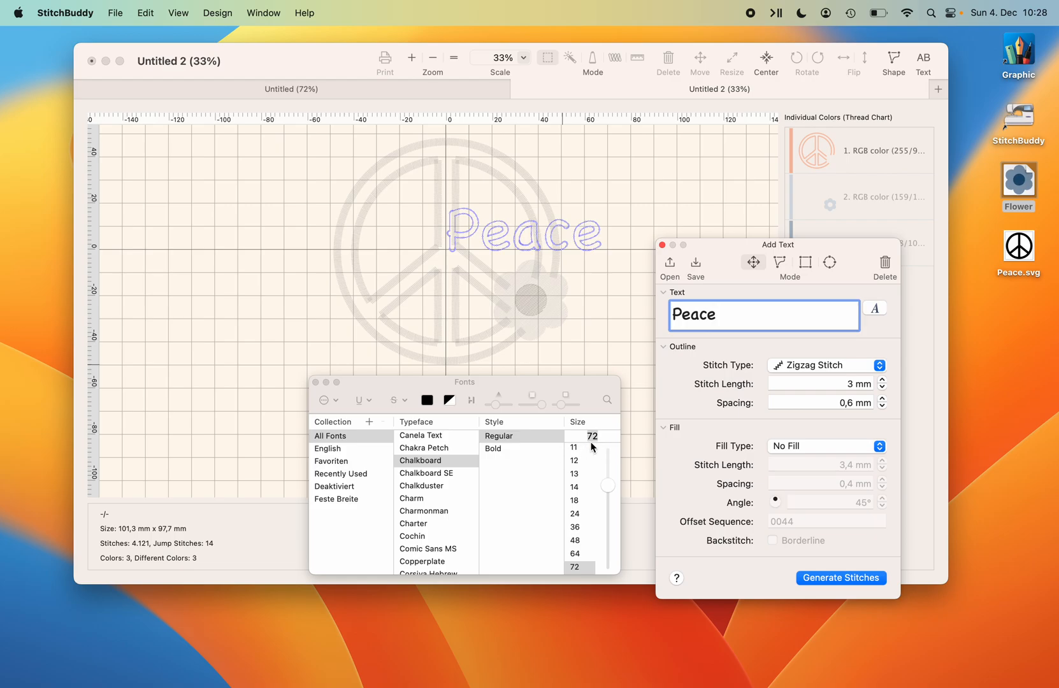
mouse_move(600, 440)
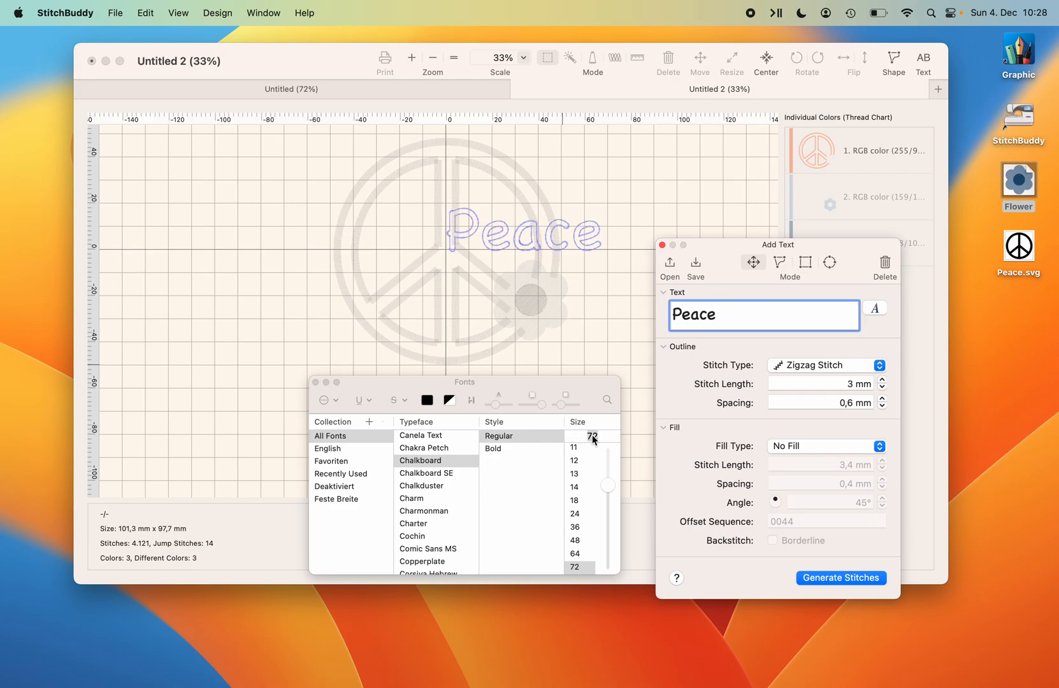
mouse_move(602, 440)
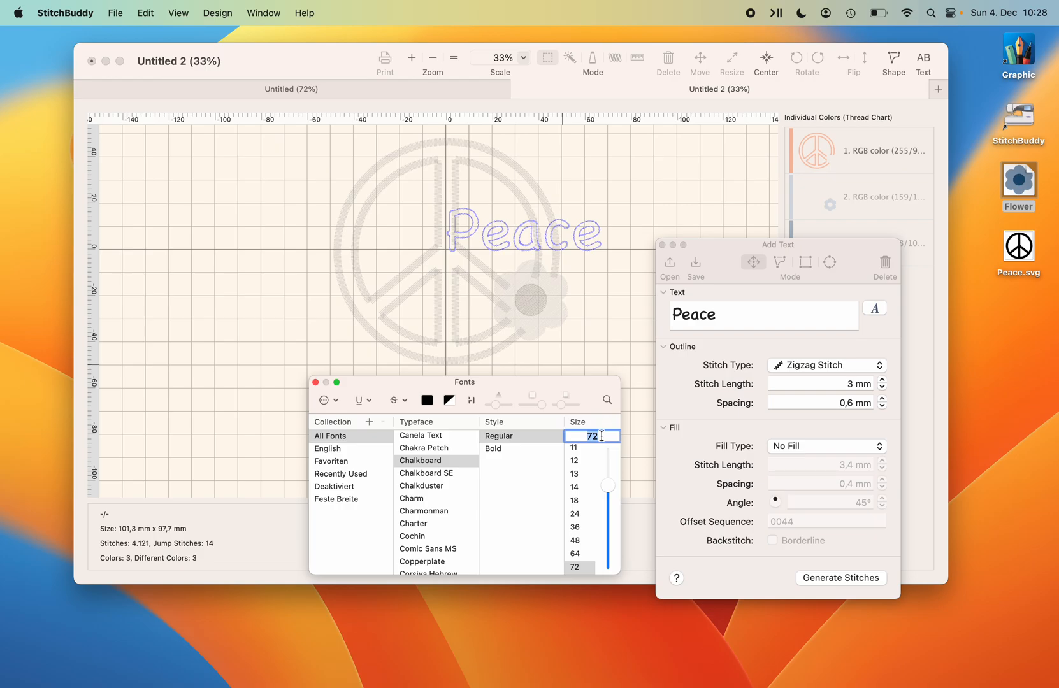
type("84")
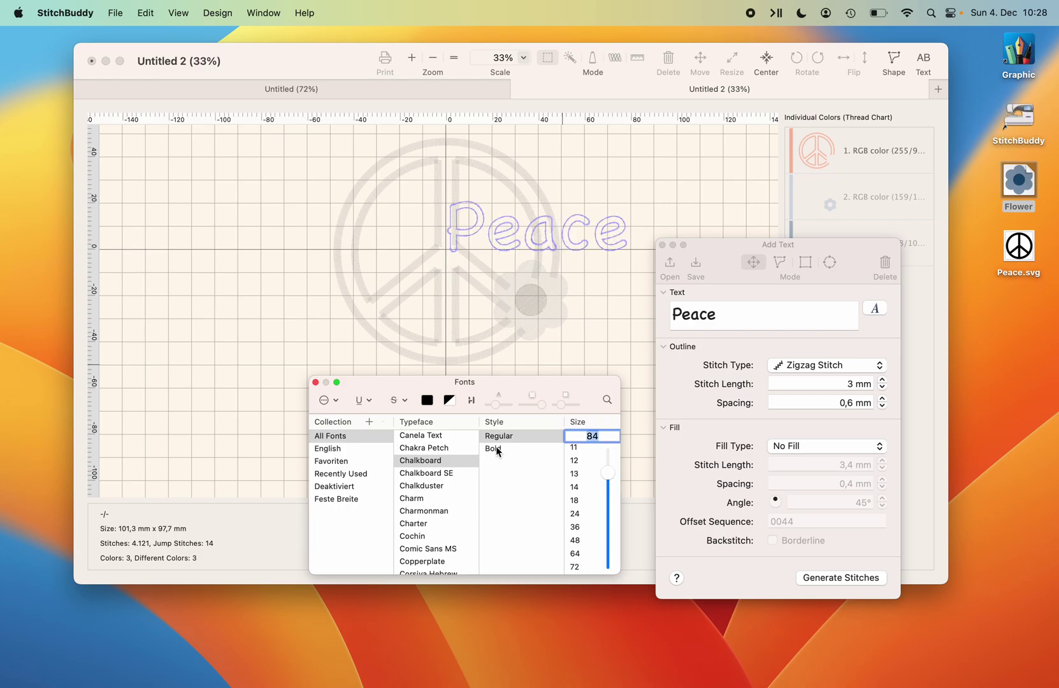
left_click(493, 448)
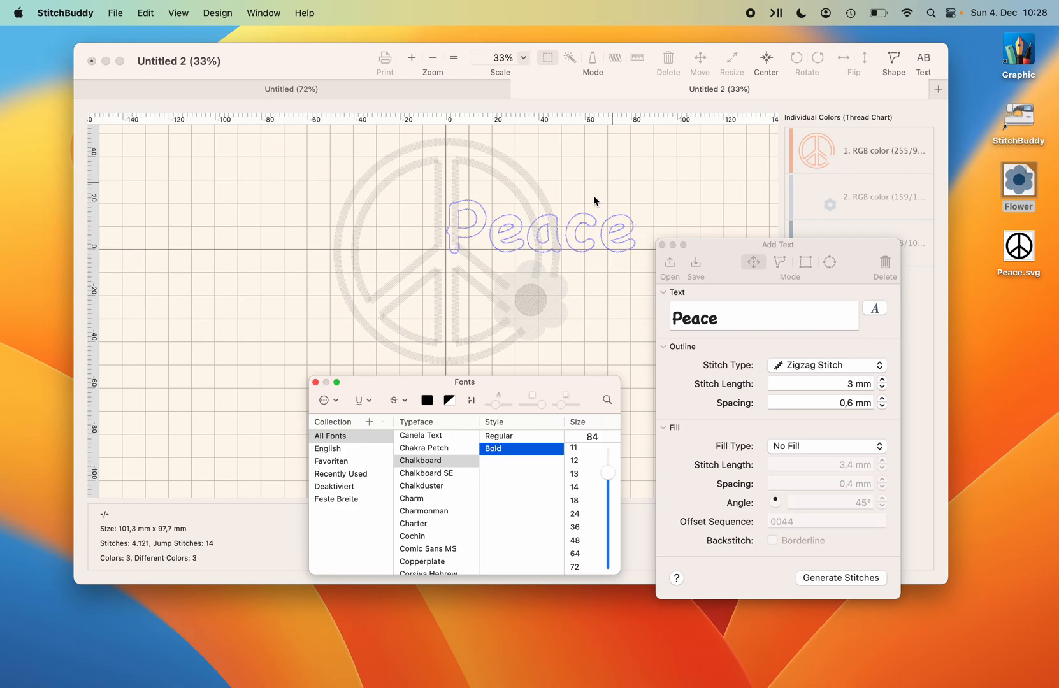
mouse_move(517, 465)
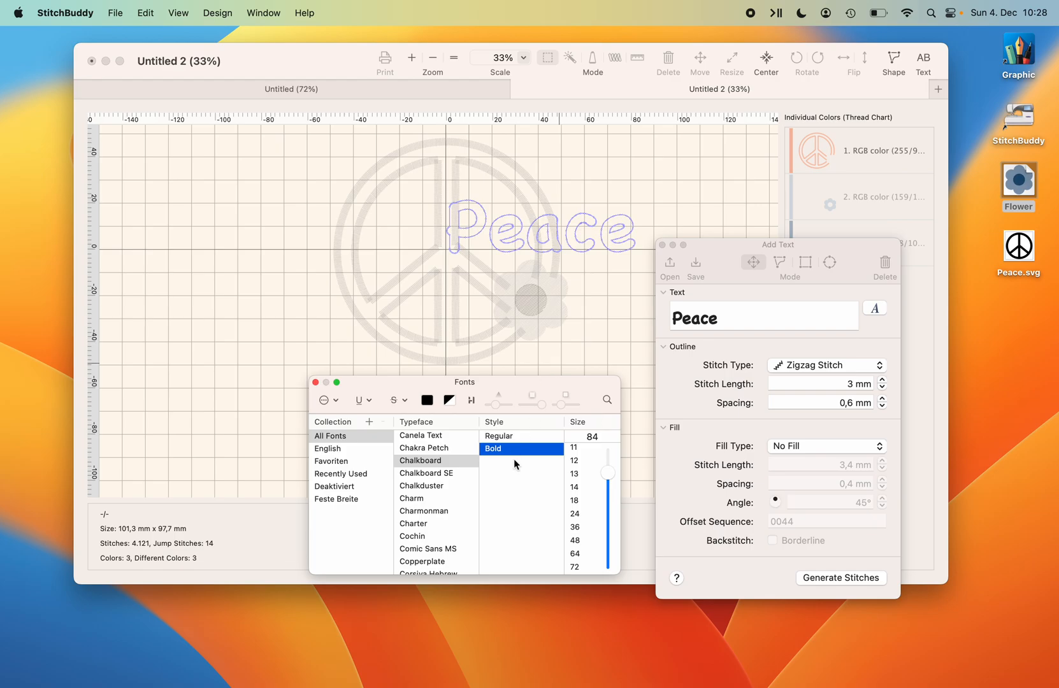
mouse_move(483, 512)
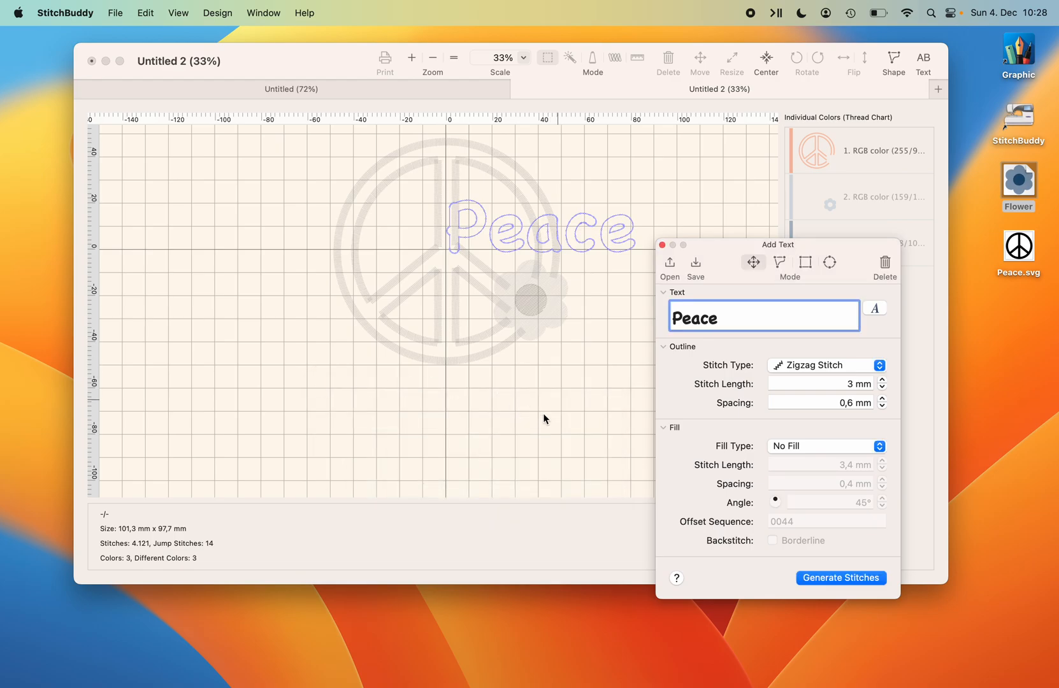
Zoom in twice for a closer view of the peace sign and lettering.
left_click(412, 57)
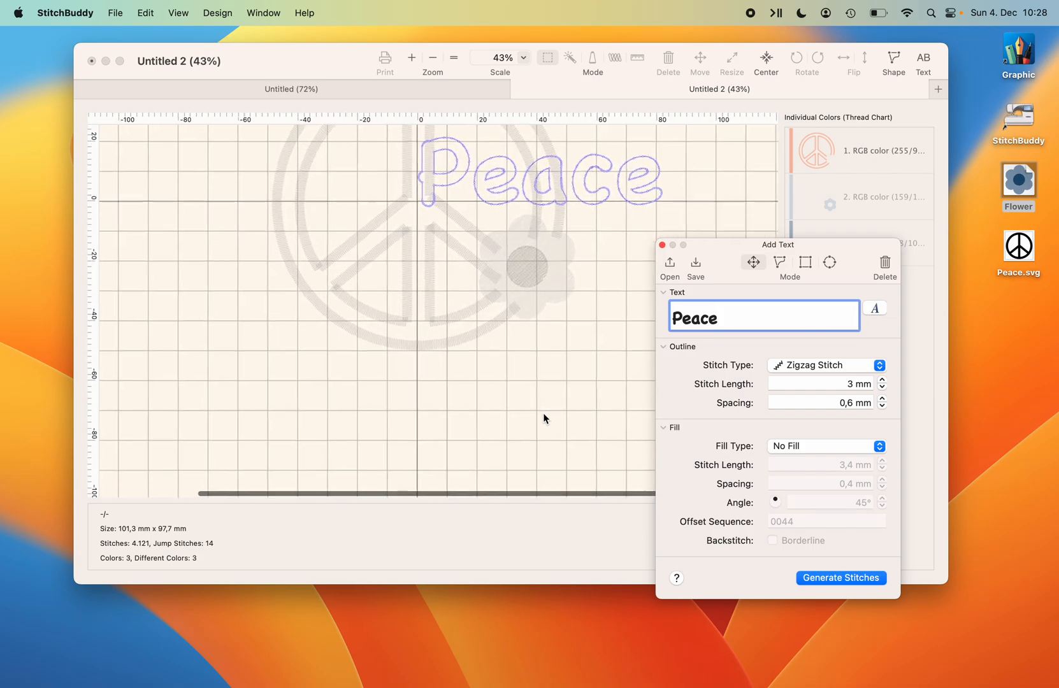
left_click(411, 58)
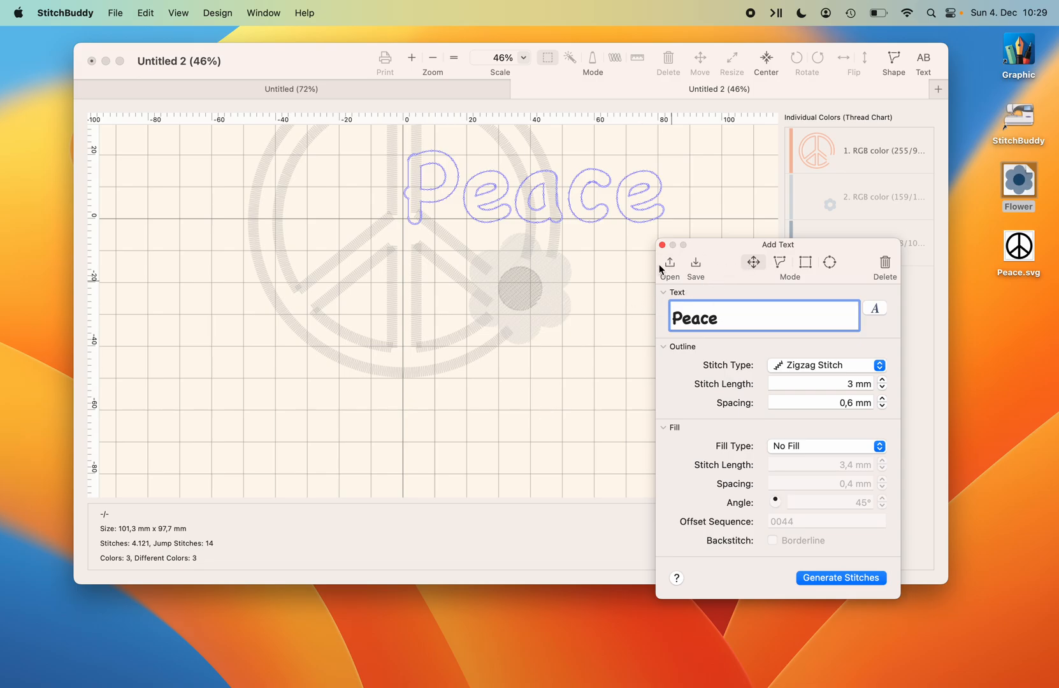
mouse_move(755, 282)
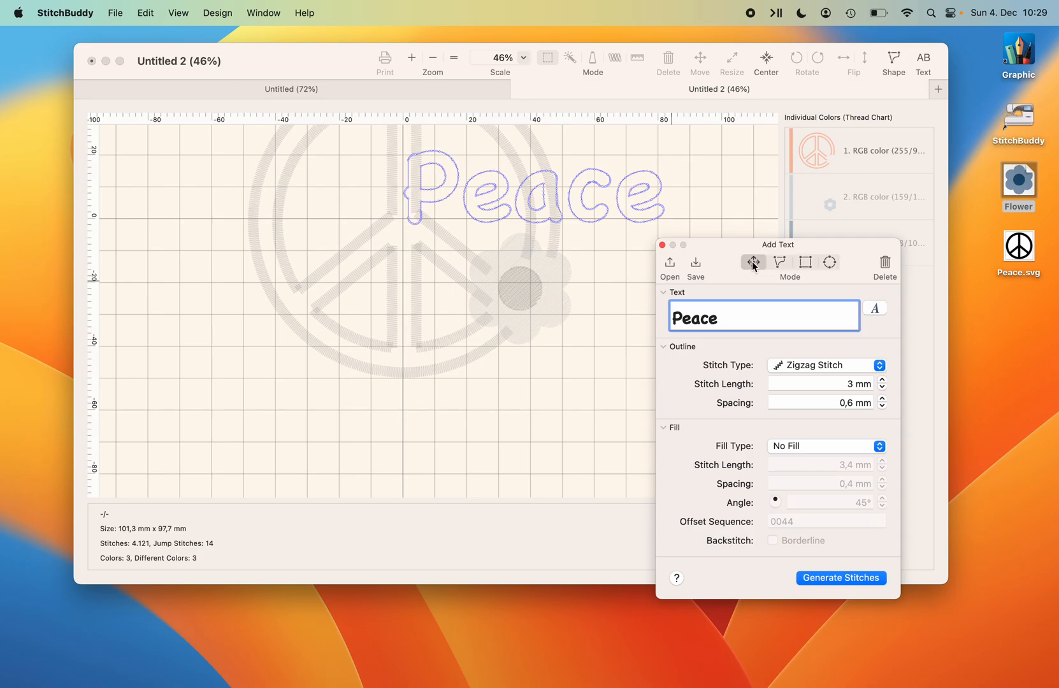
mouse_move(752, 262)
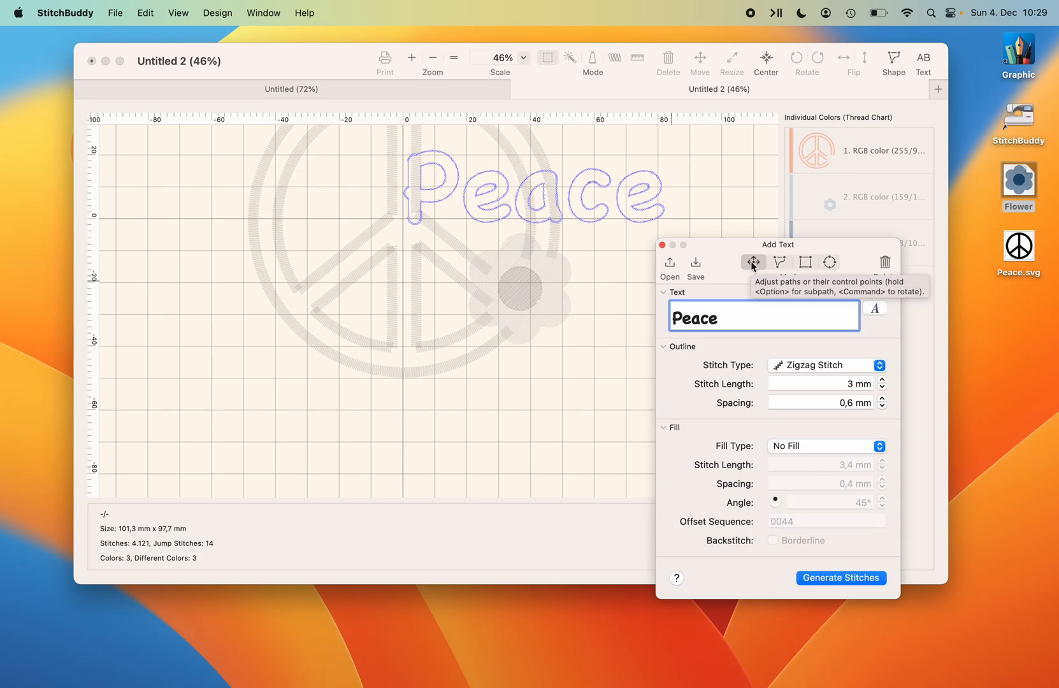
mouse_move(542, 224)
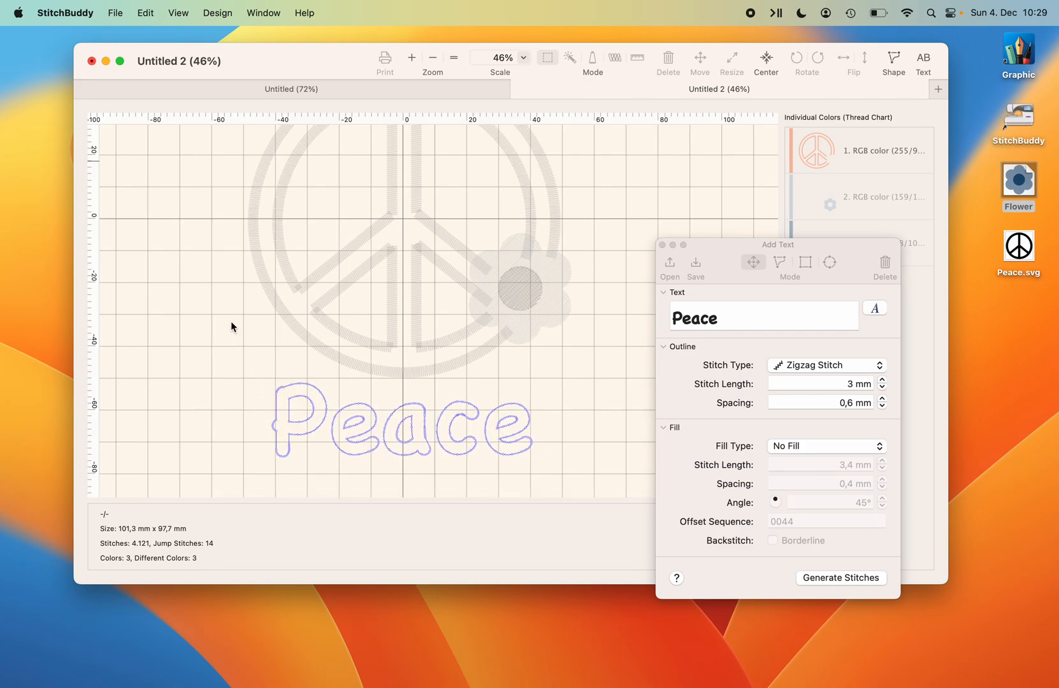
mouse_move(728, 308)
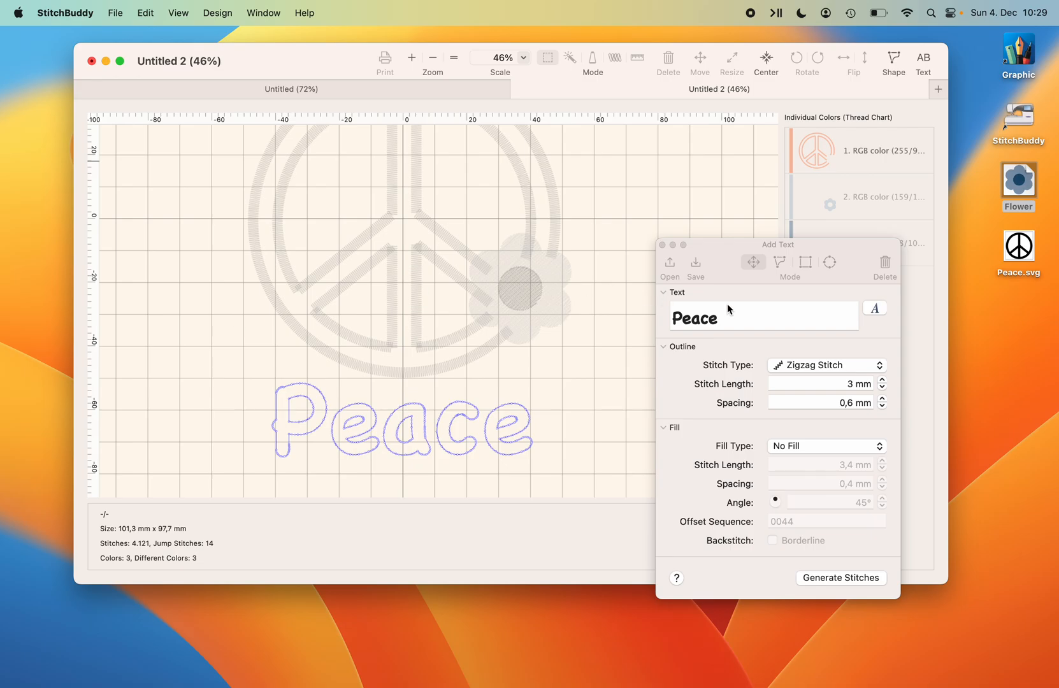
mouse_move(725, 380)
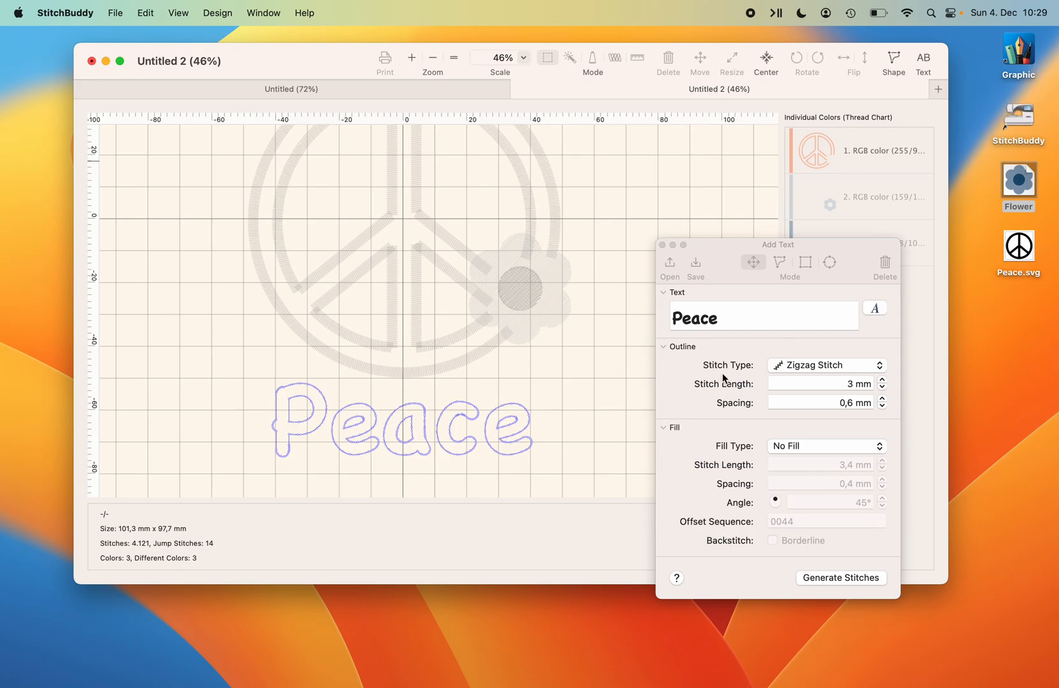
Change the Peace text outline stitch type to Triple Run Stitch.
left_click(825, 365)
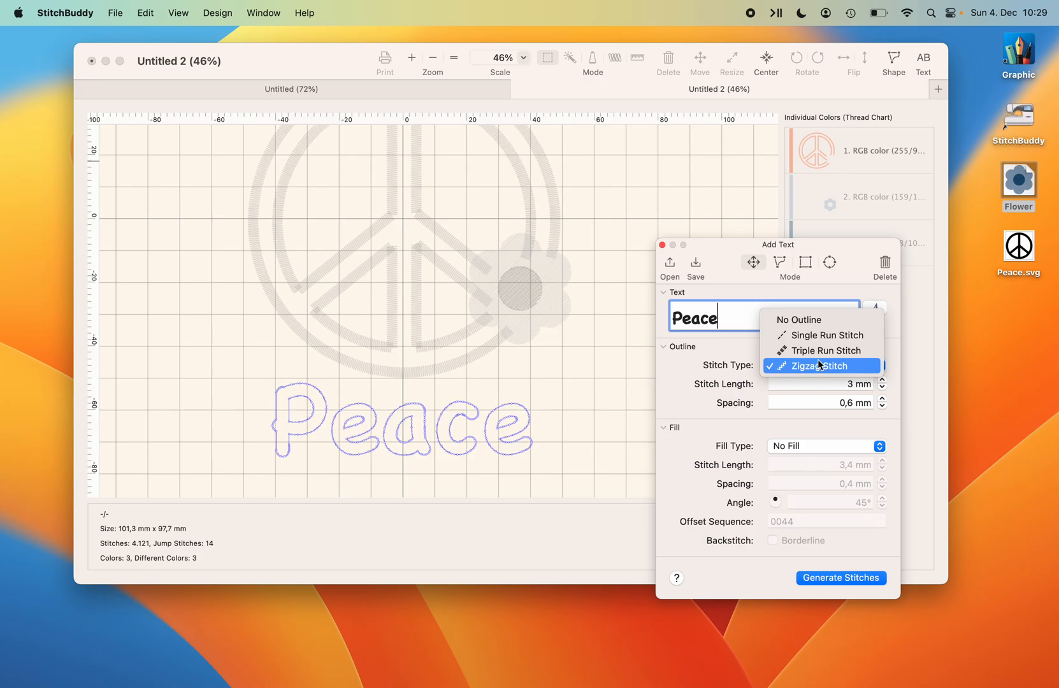
left_click(825, 350)
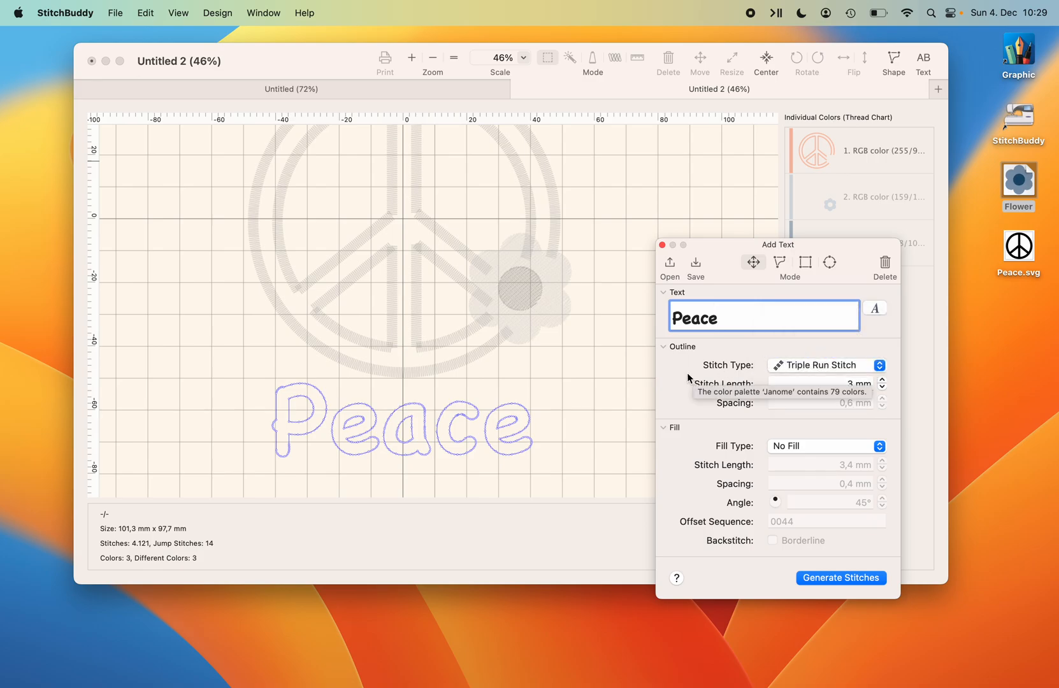
mouse_move(728, 432)
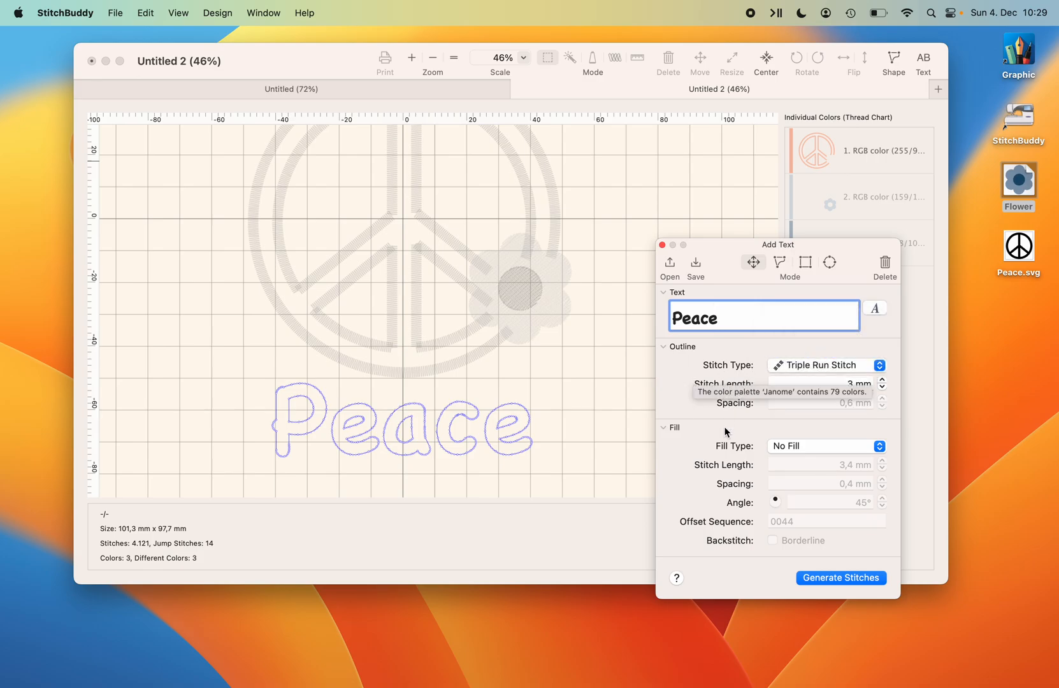
mouse_move(699, 449)
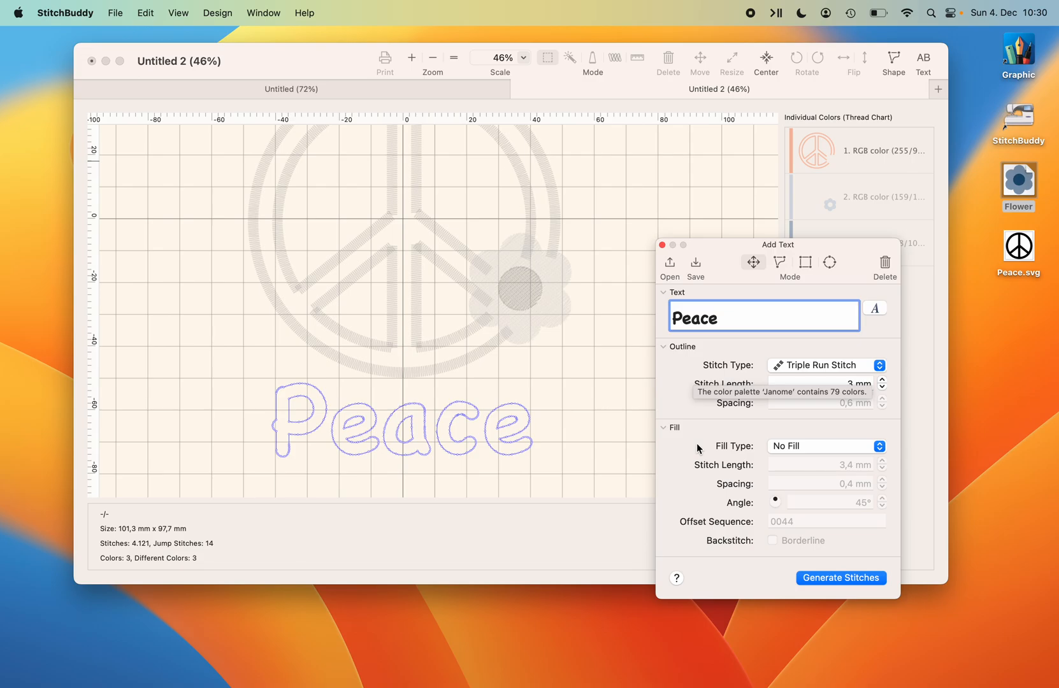
mouse_move(793, 564)
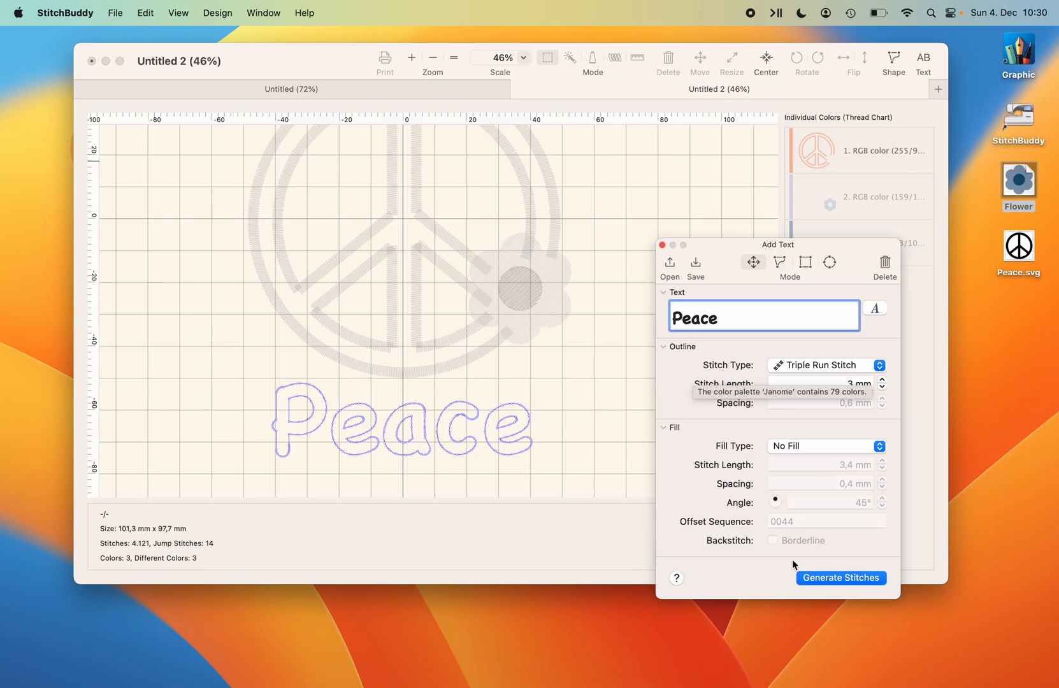
Stitch the Peace lettering, then attempt saving as Peace in JEF, dismissing the trial-limit alert.
left_click(841, 577)
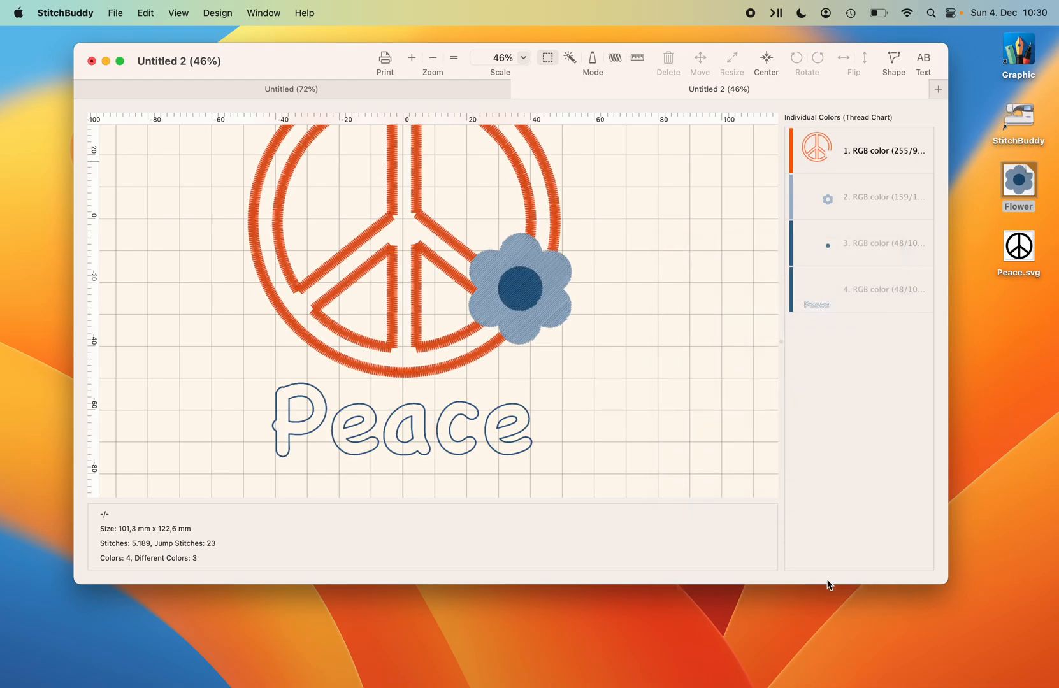
mouse_move(804, 454)
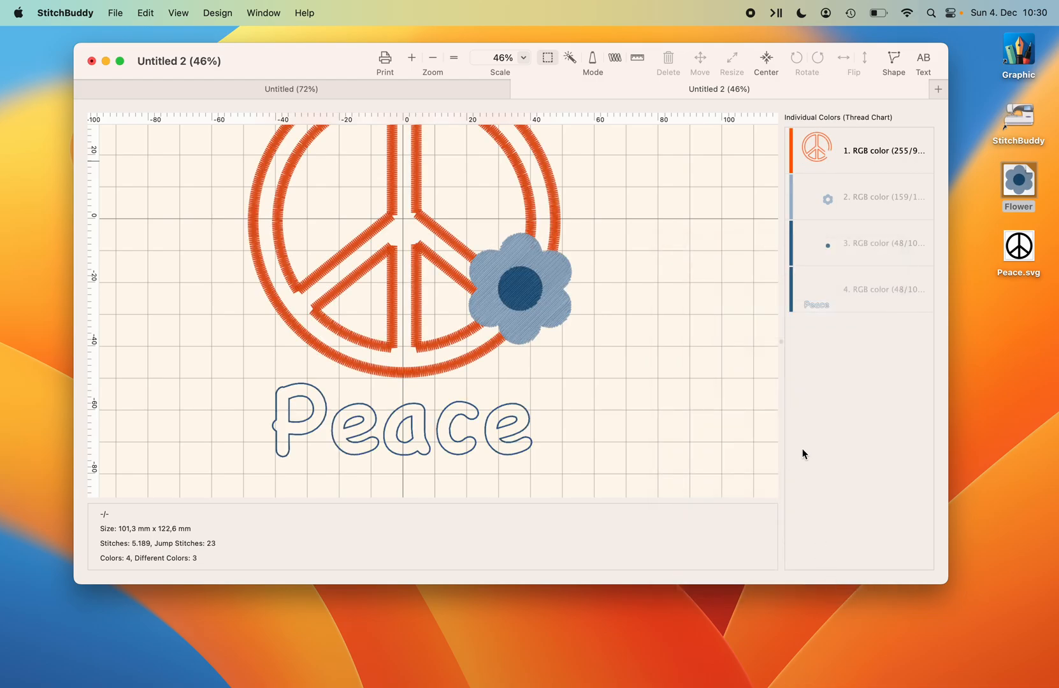
mouse_move(737, 361)
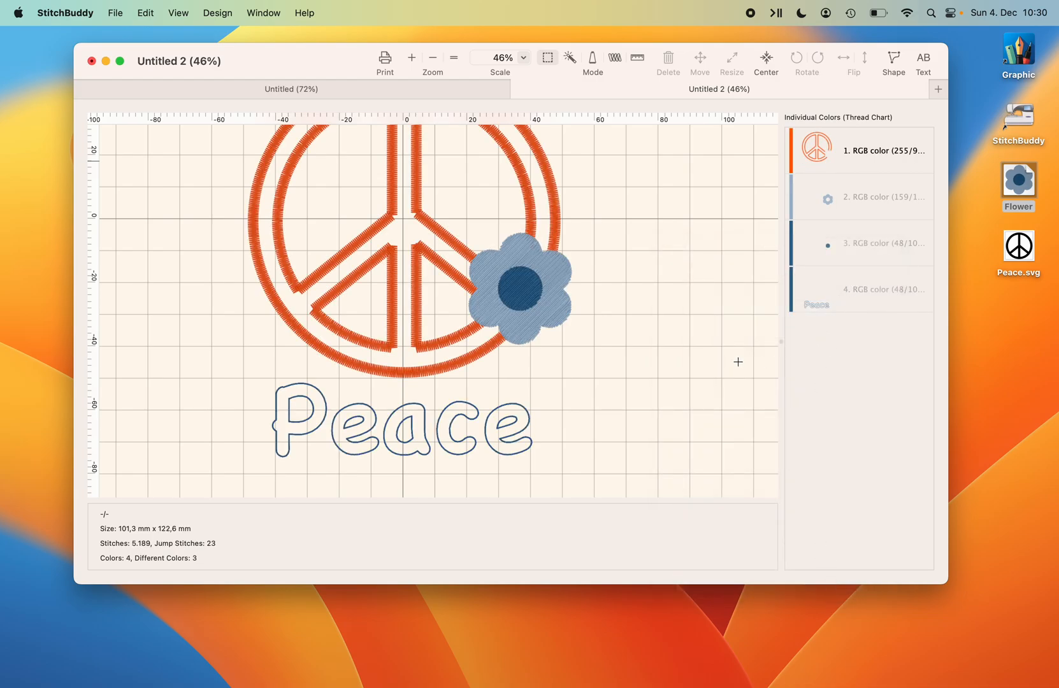
mouse_move(607, 252)
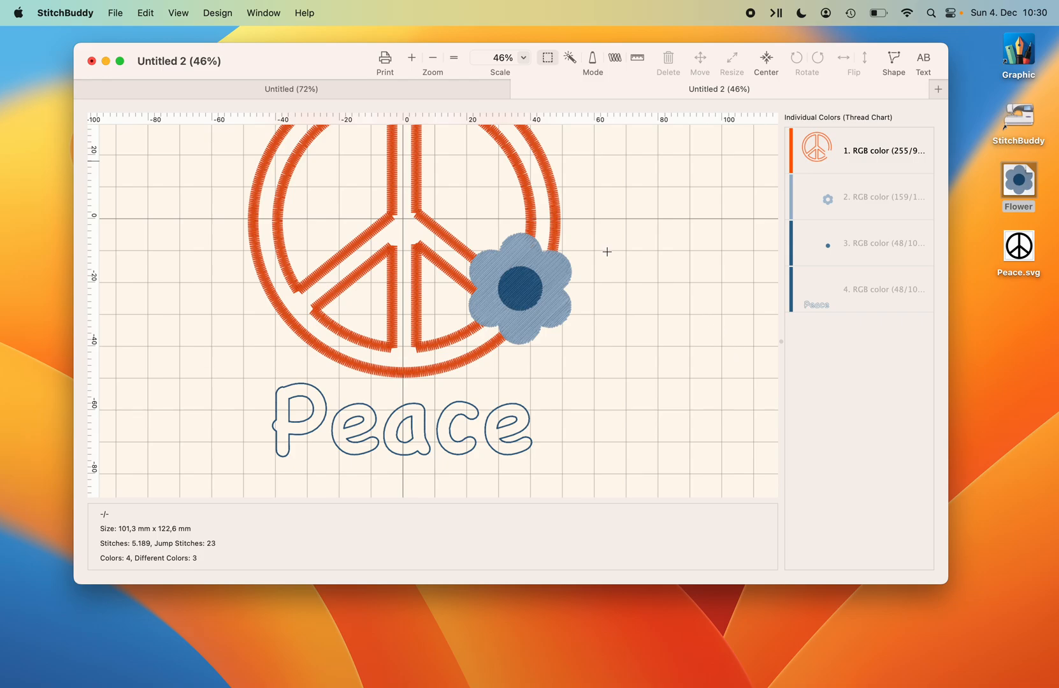
left_click(114, 12)
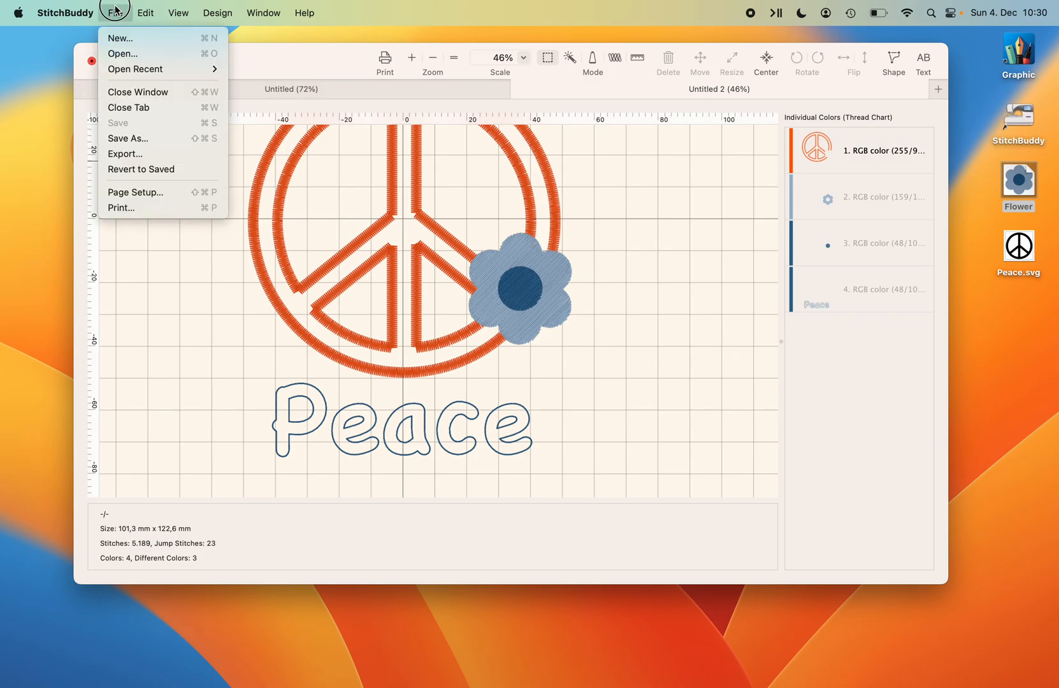
mouse_move(128, 139)
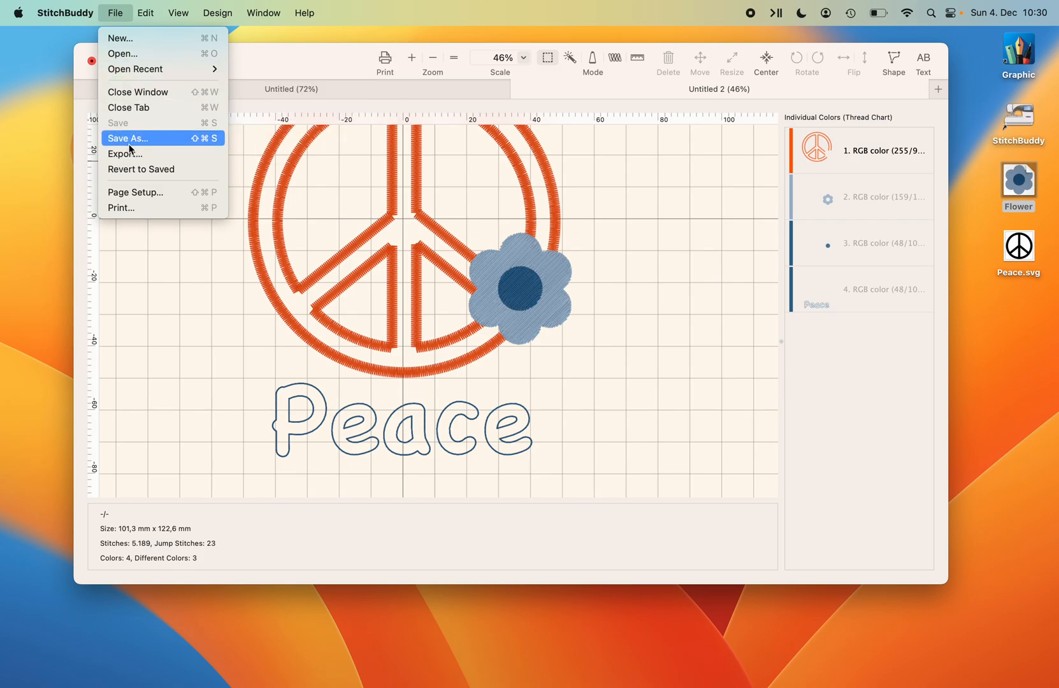
left_click(127, 138)
type("P")
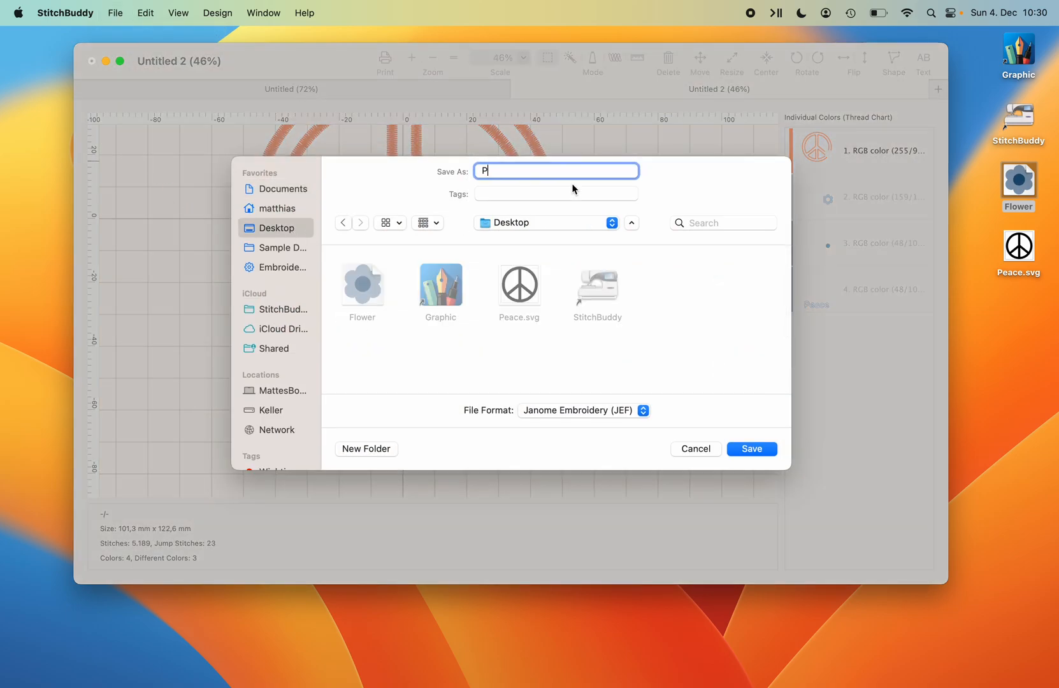
type("eace")
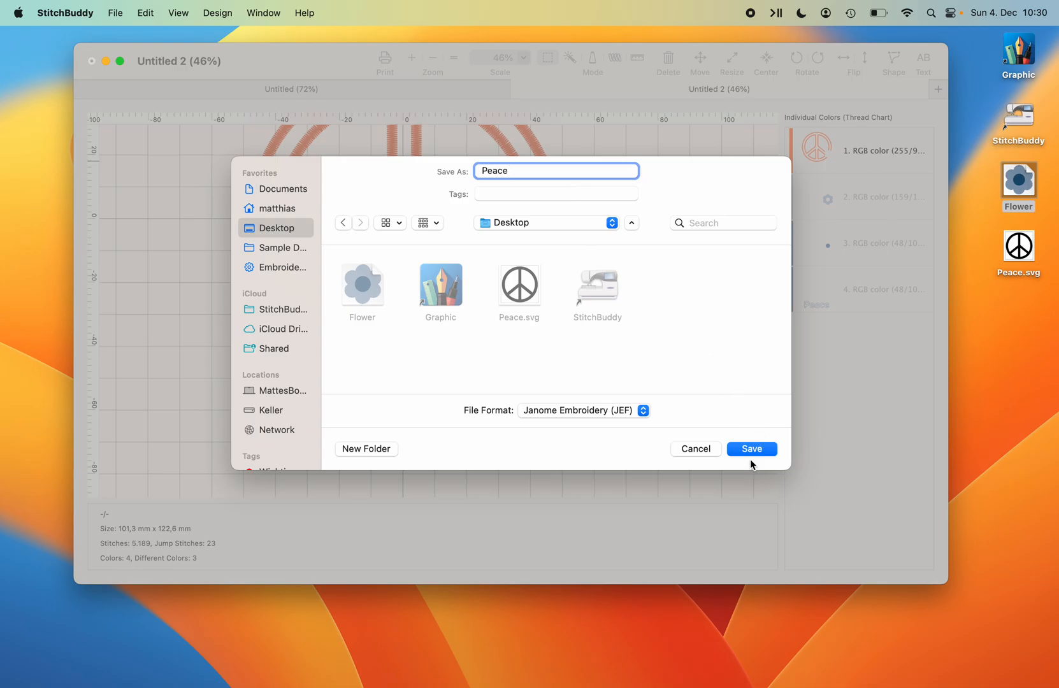
left_click(751, 449)
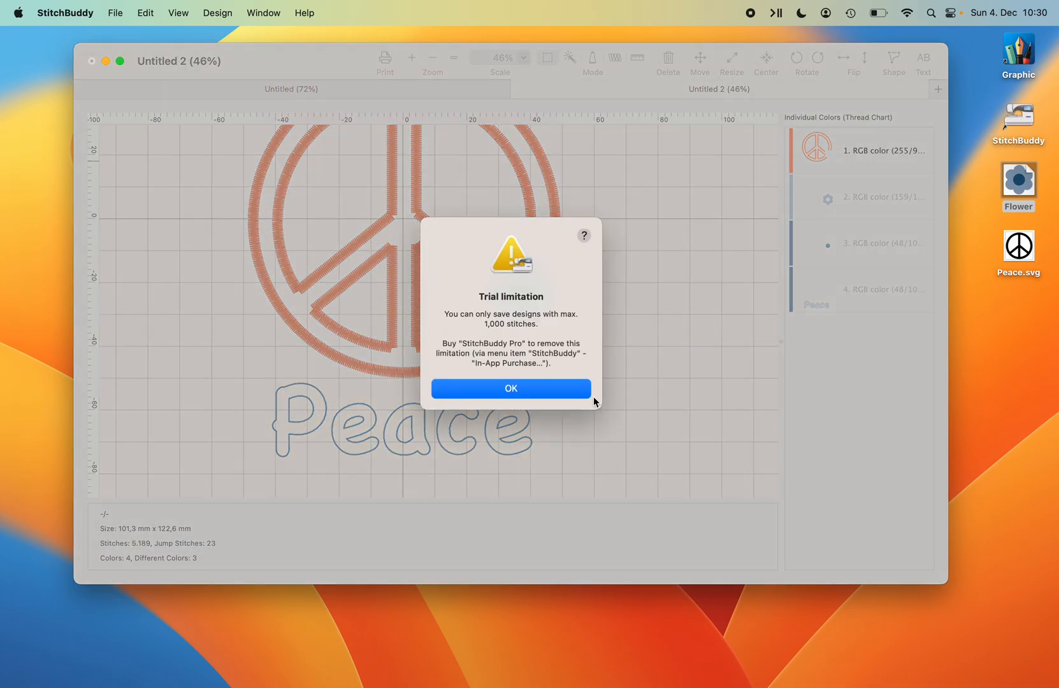
left_click(510, 388)
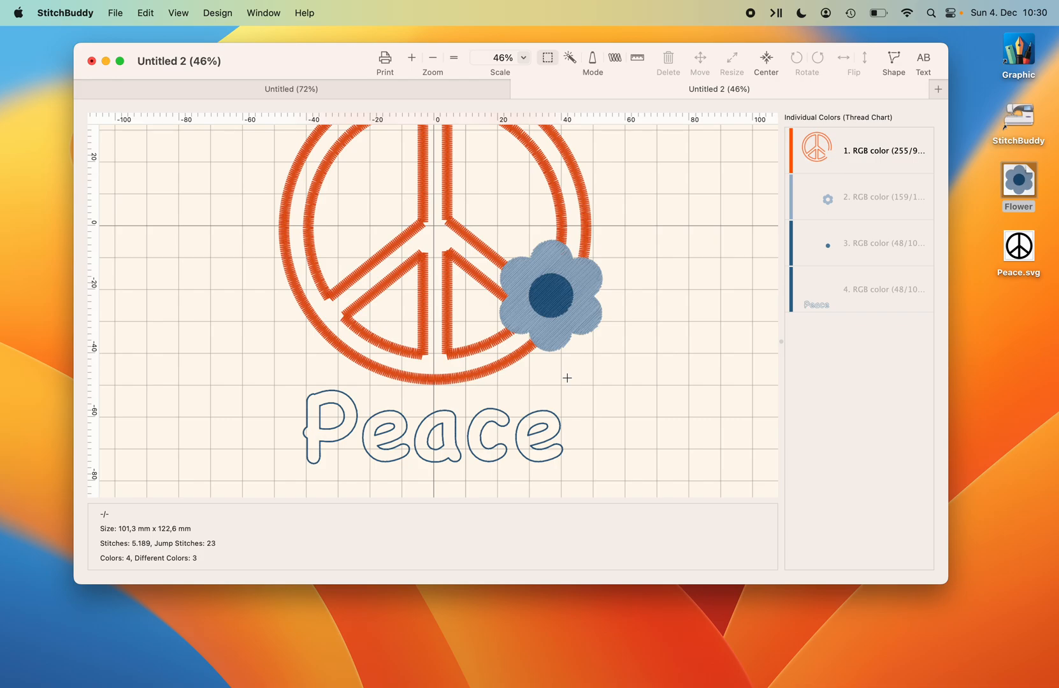
mouse_move(470, 298)
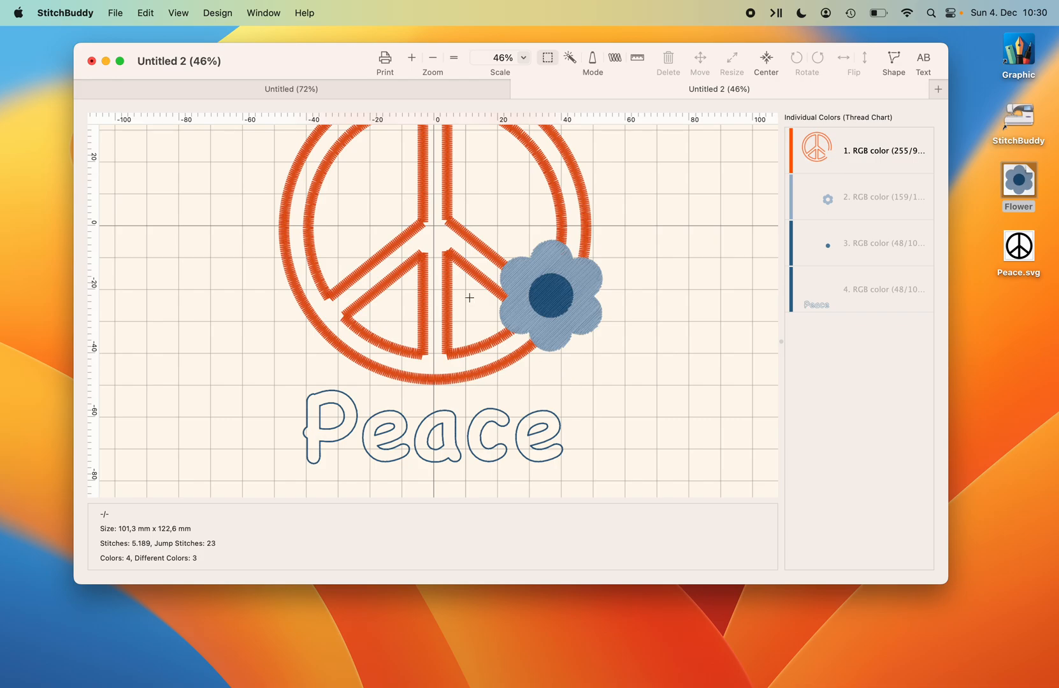
mouse_move(223, 264)
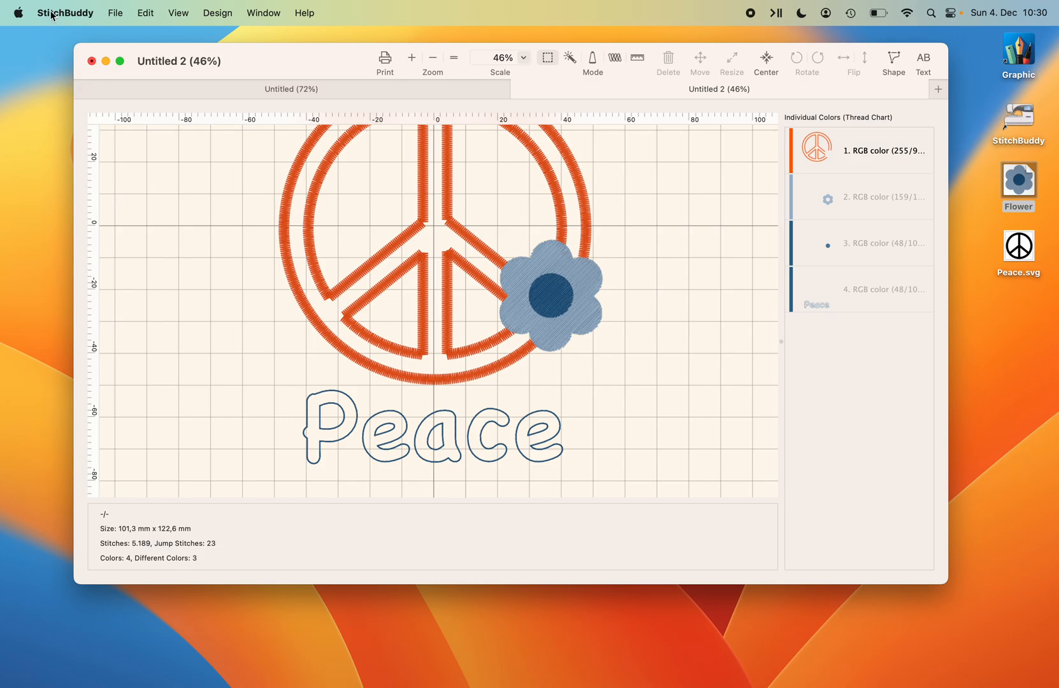
Buy StitchBuddy Pro via Preferences' In-App Purchase using the Apple ID password.
left_click(65, 12)
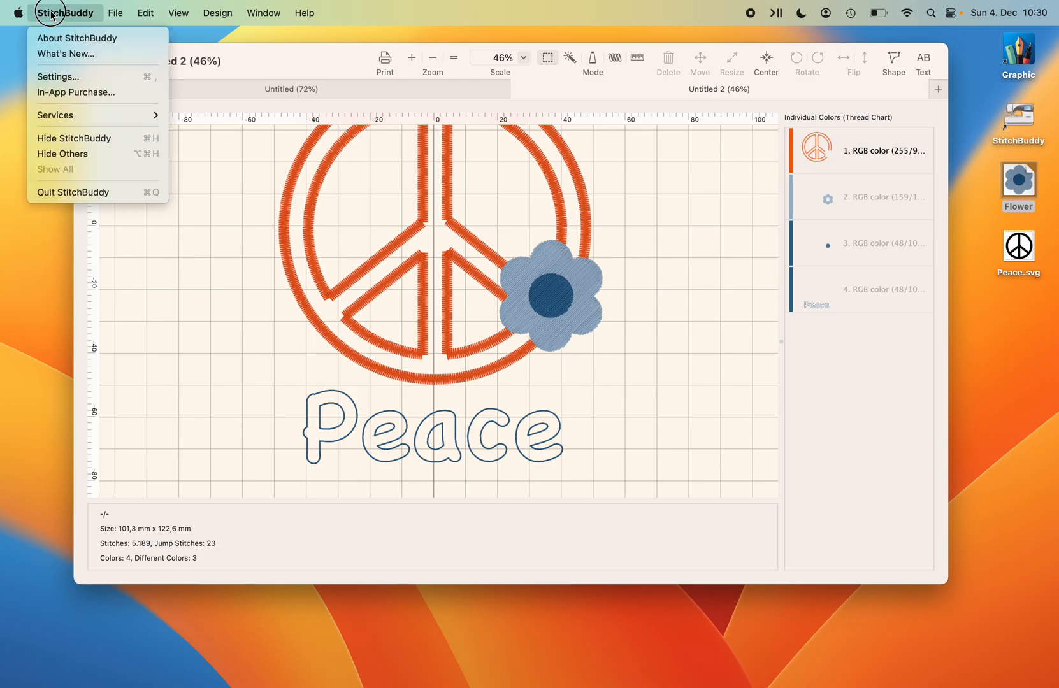
left_click(75, 92)
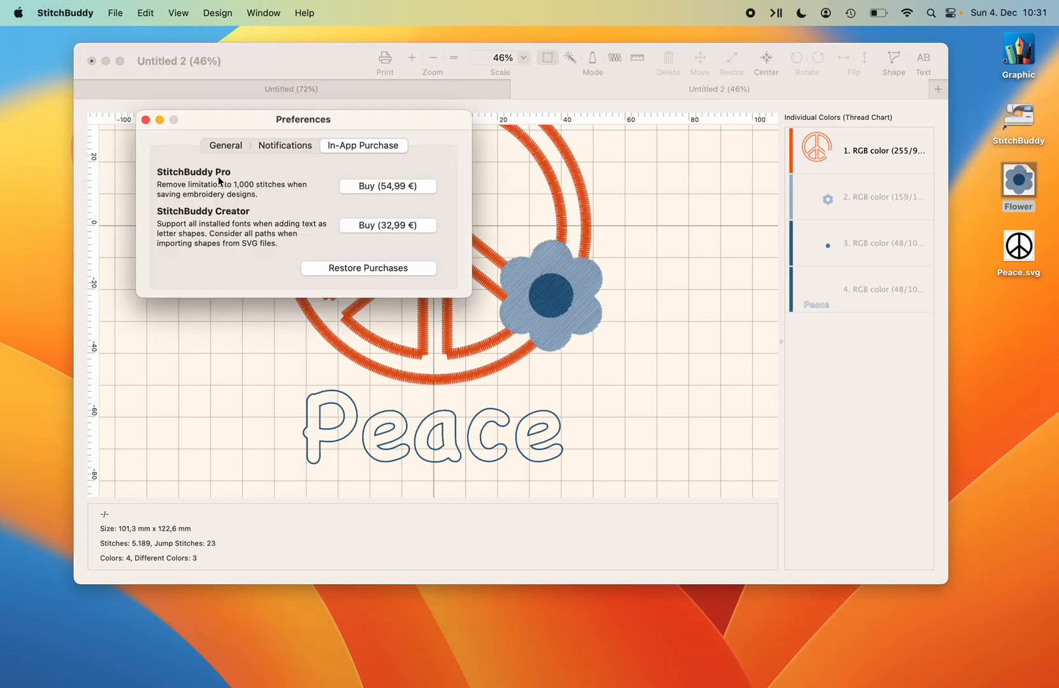
mouse_move(296, 179)
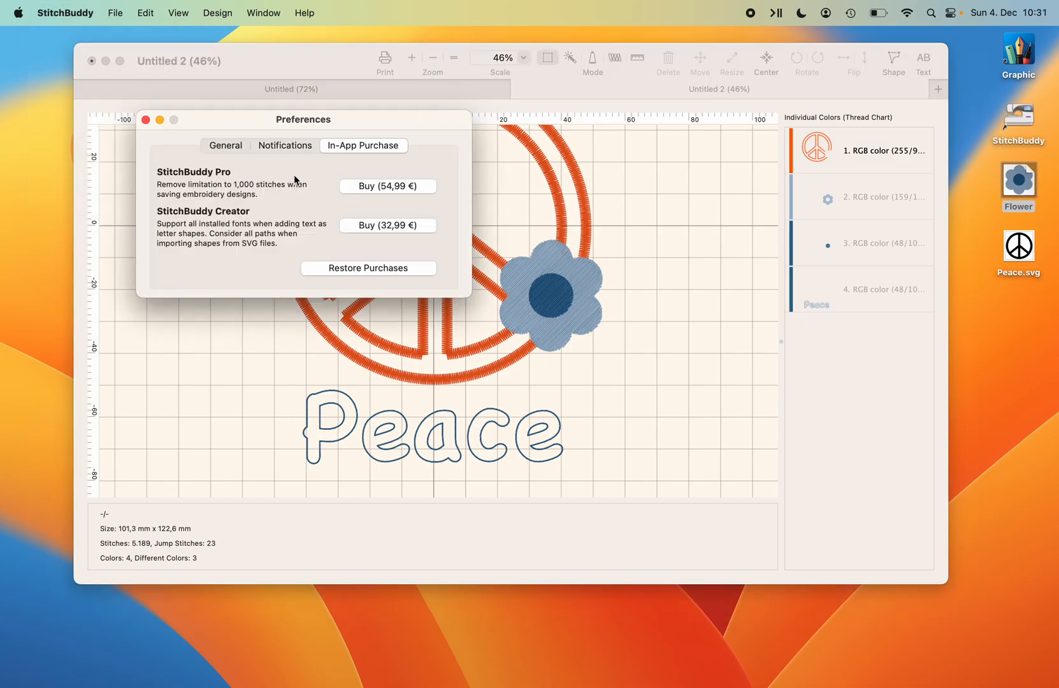
mouse_move(328, 189)
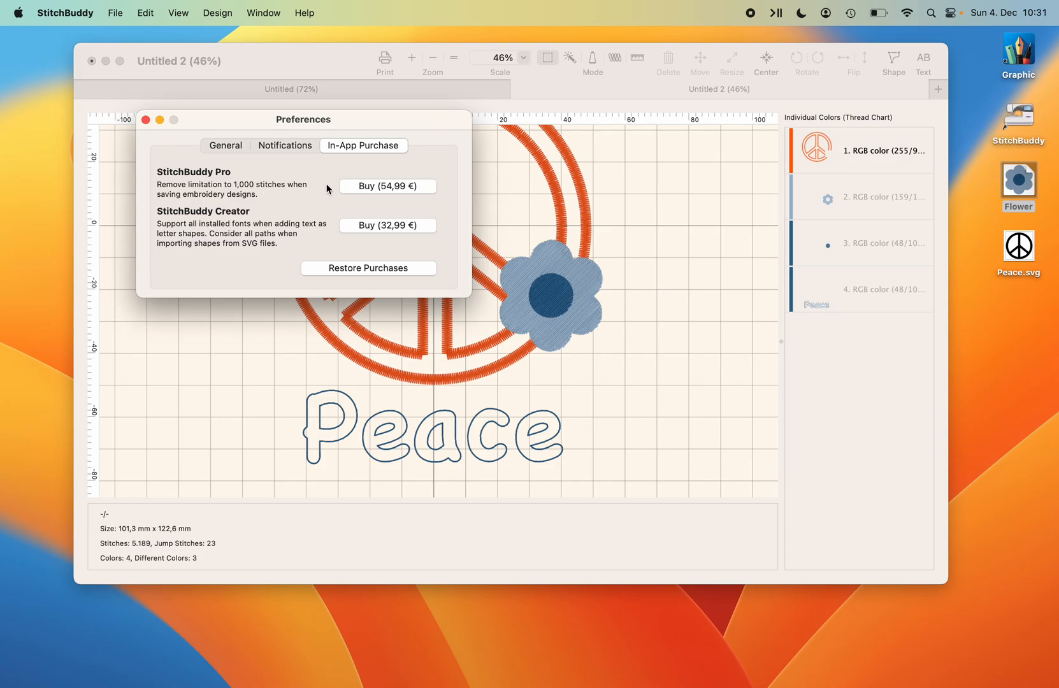
mouse_move(313, 194)
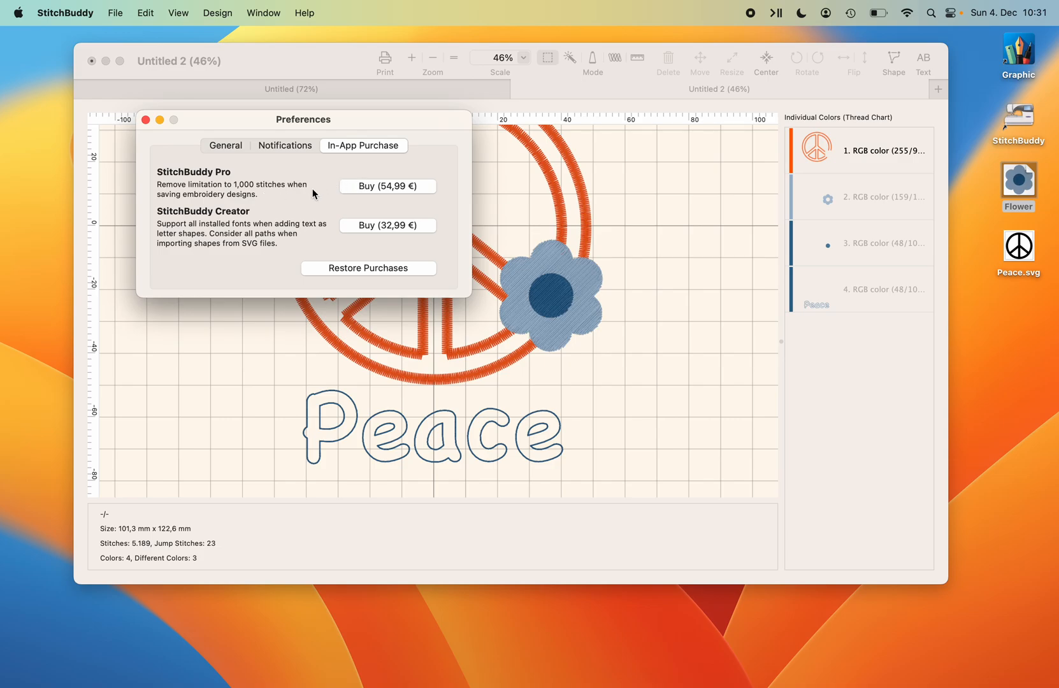
mouse_move(273, 232)
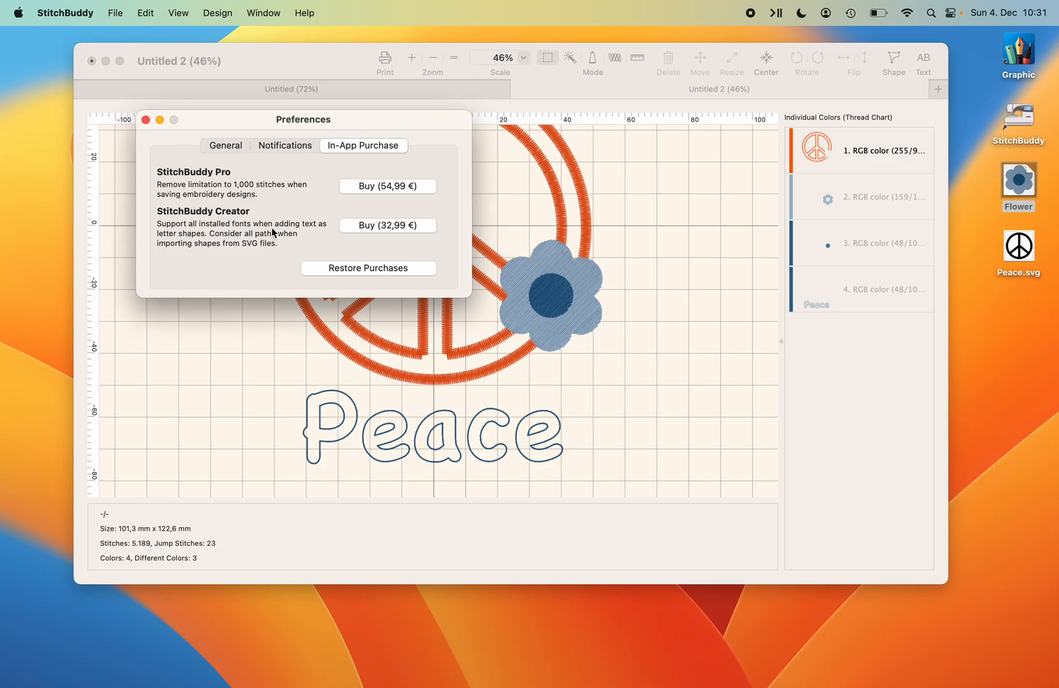
mouse_move(286, 219)
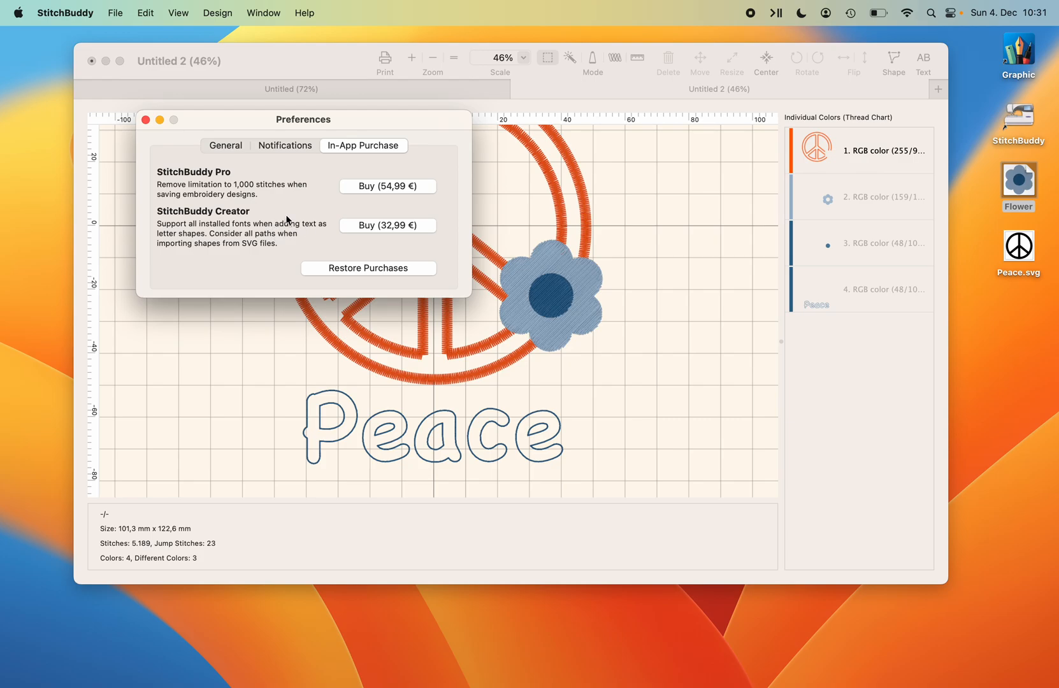
mouse_move(387, 186)
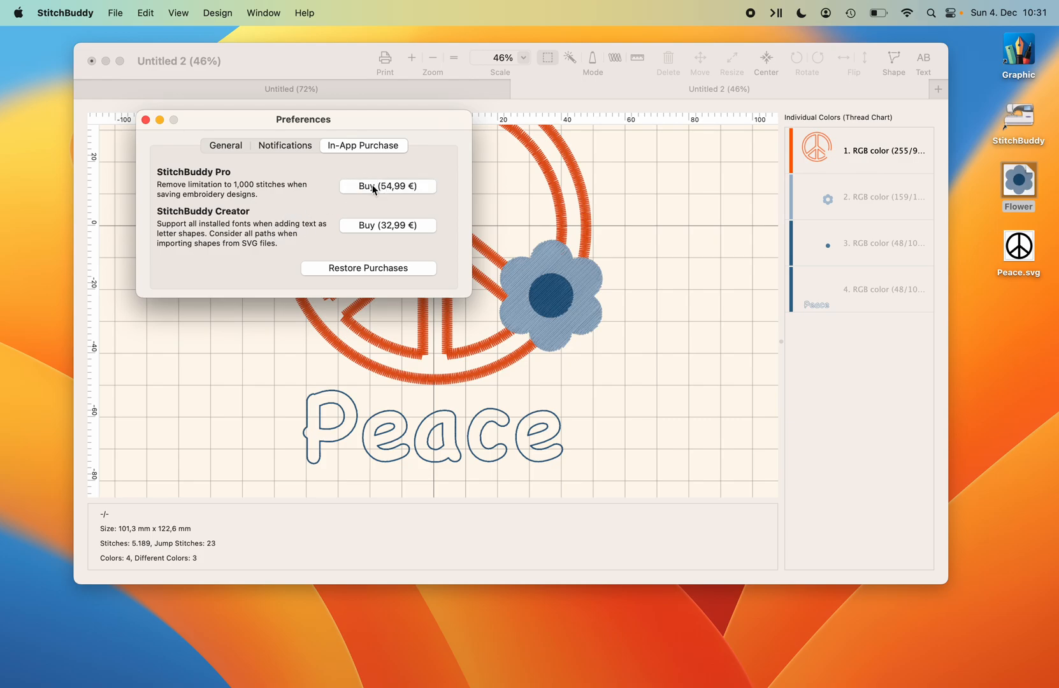
left_click(387, 185)
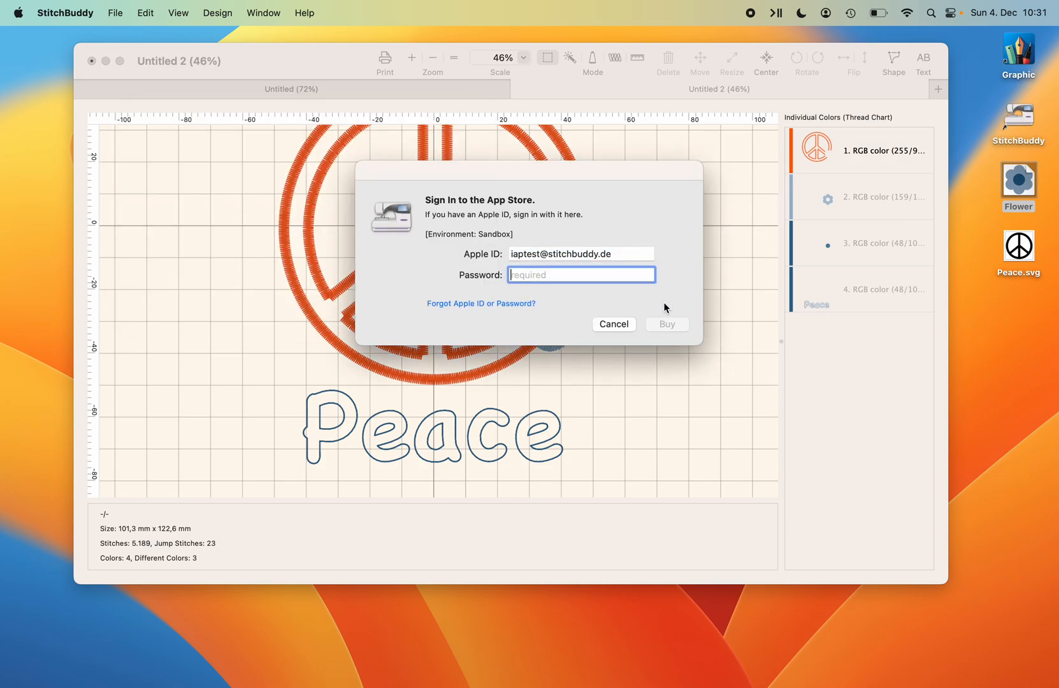
type("•••••")
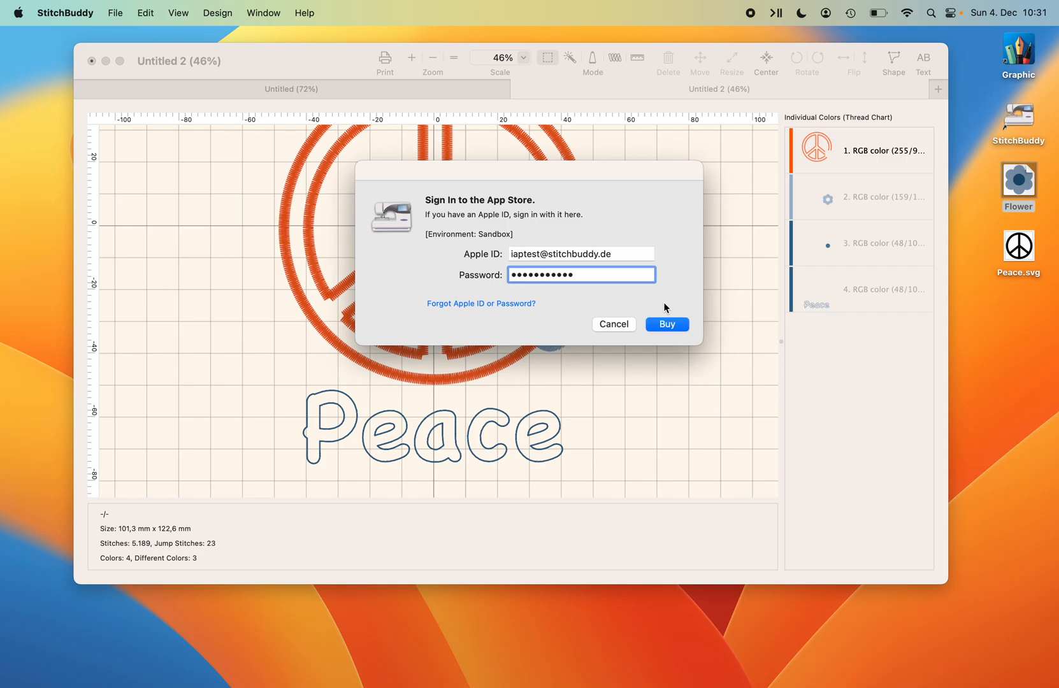
left_click(665, 324)
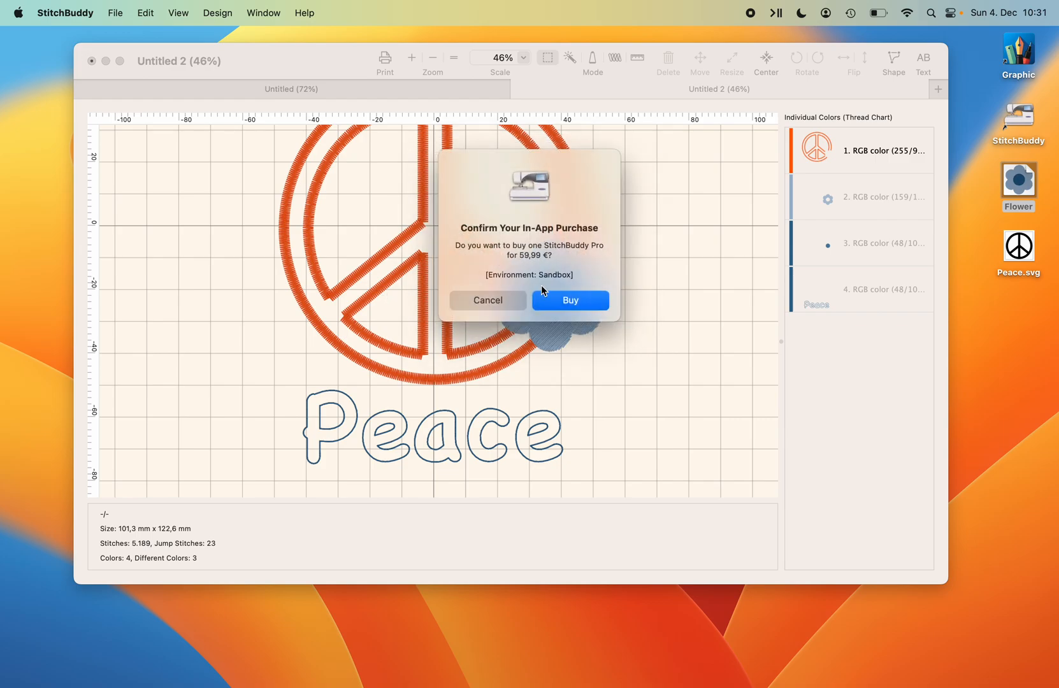
left_click(487, 300)
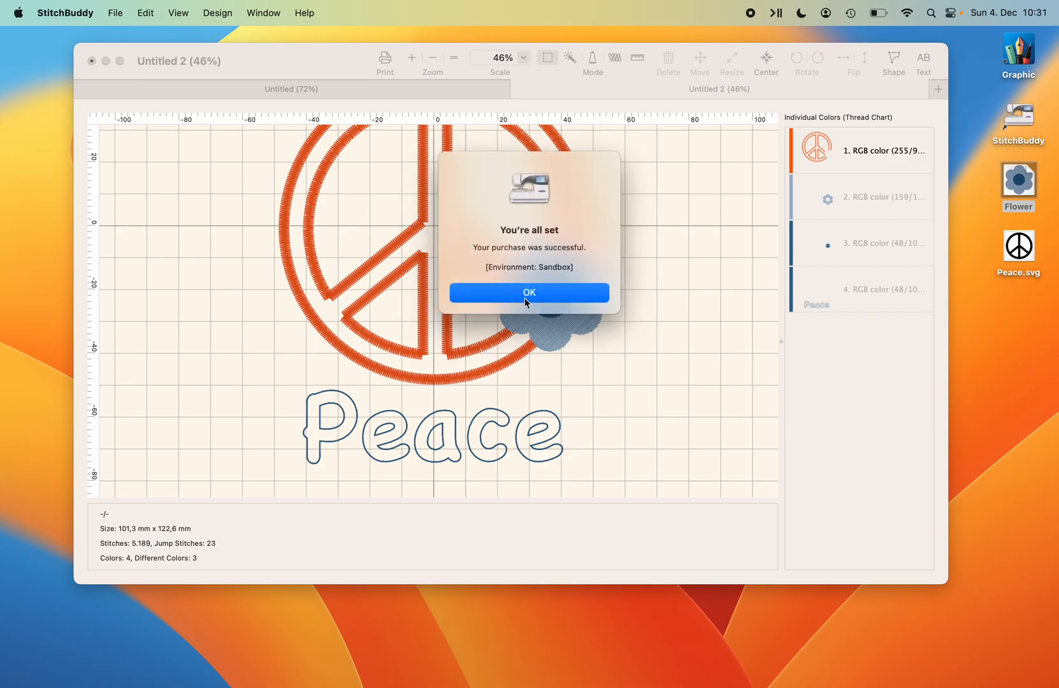
left_click(529, 292)
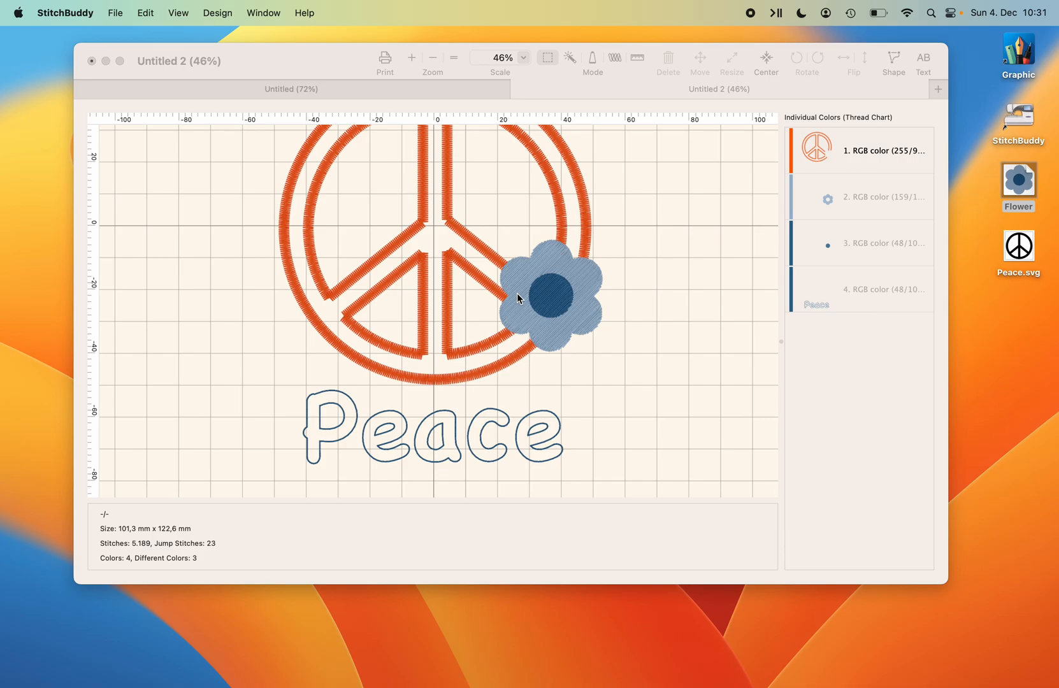
mouse_move(238, 165)
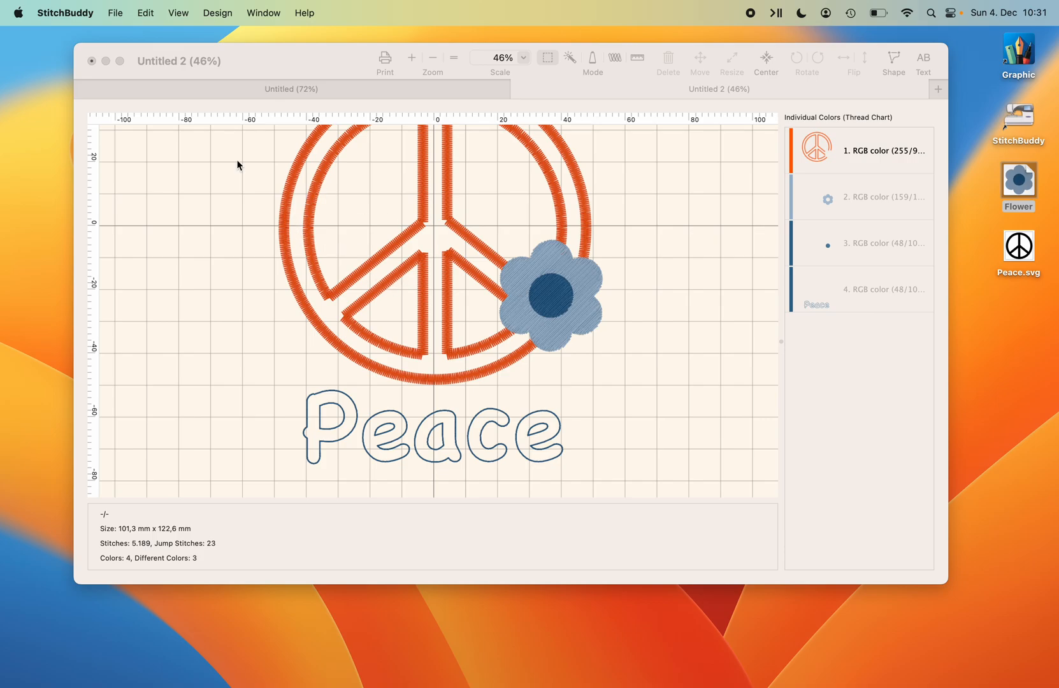
Check in Preferences that StitchBuddy Pro now shows as purchased, then close Preferences.
left_click(65, 12)
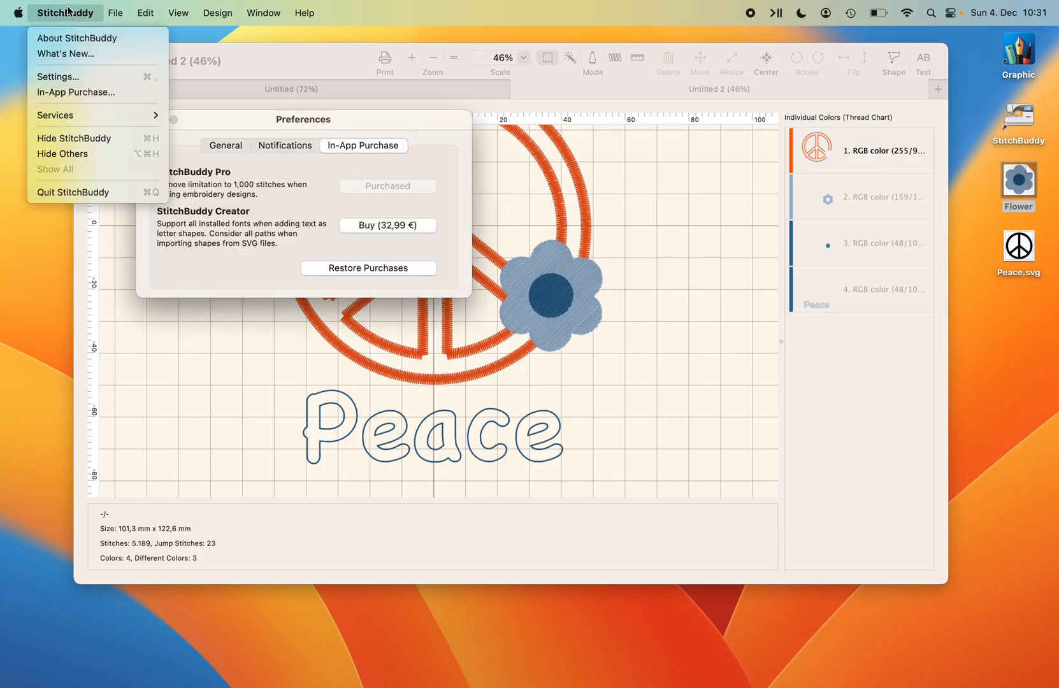
left_click(287, 191)
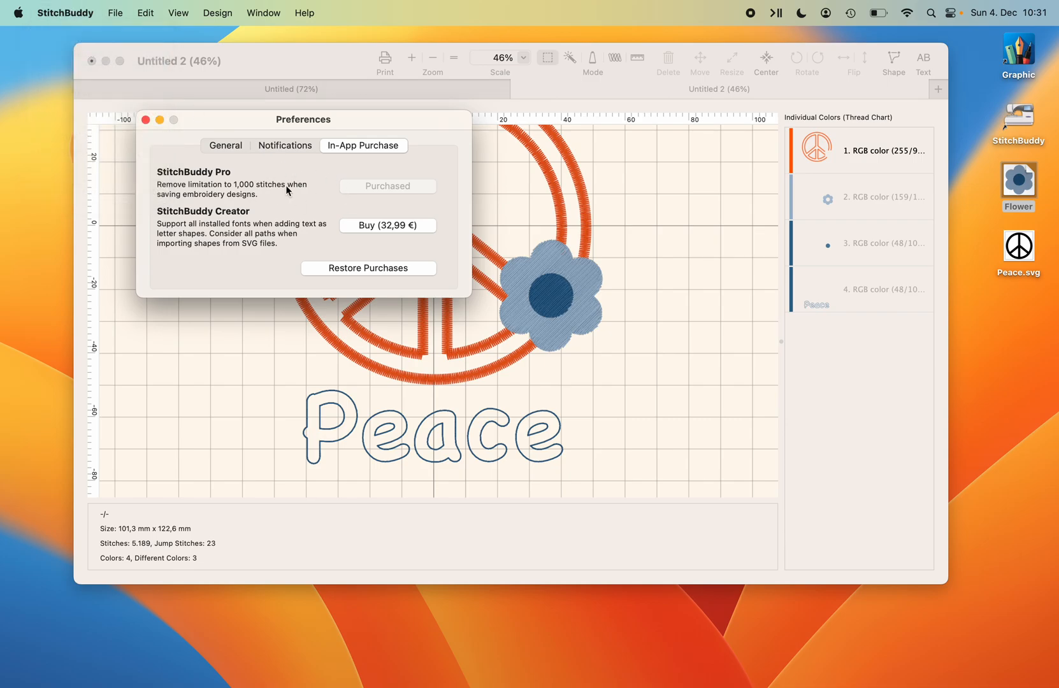
mouse_move(151, 127)
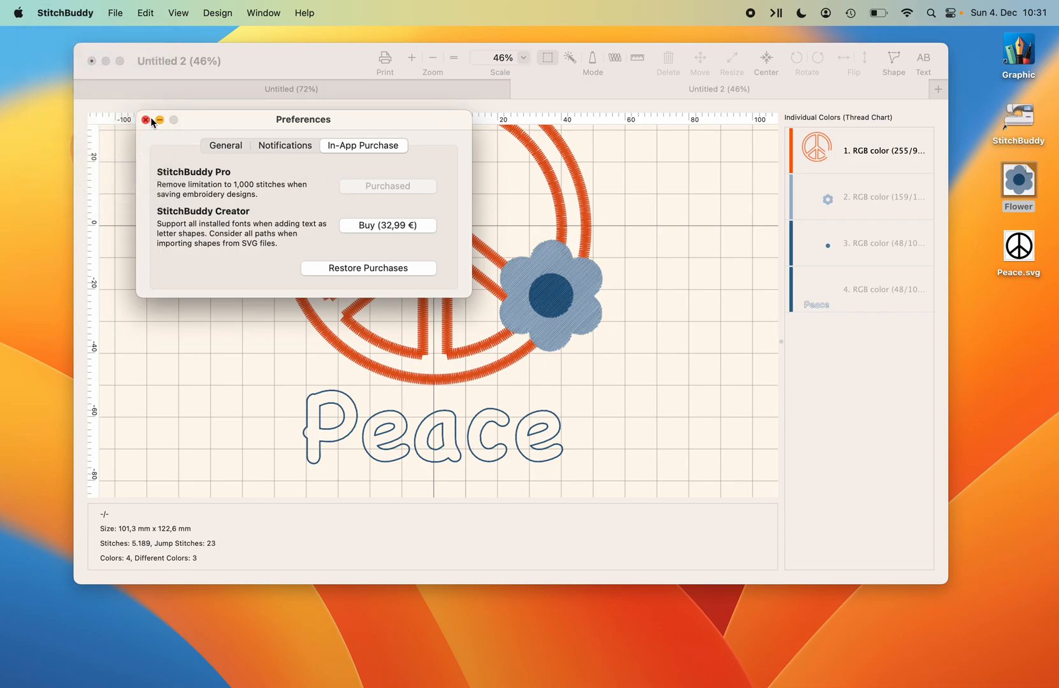
left_click(146, 120)
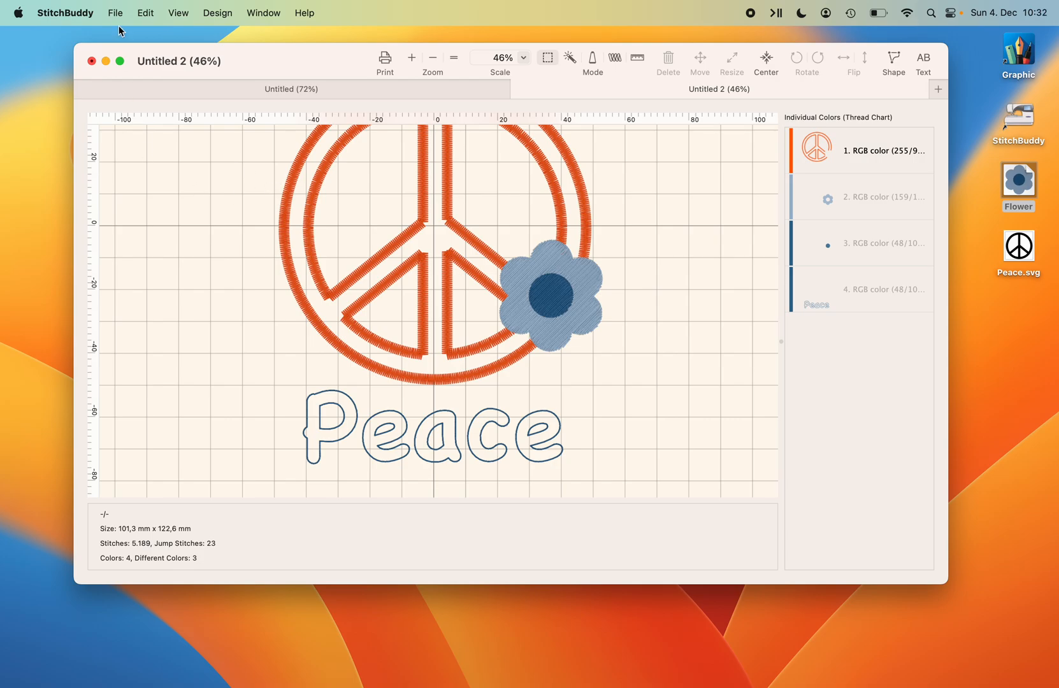
Save the design into the Desktop folder as Peace in JEF format.
left_click(115, 12)
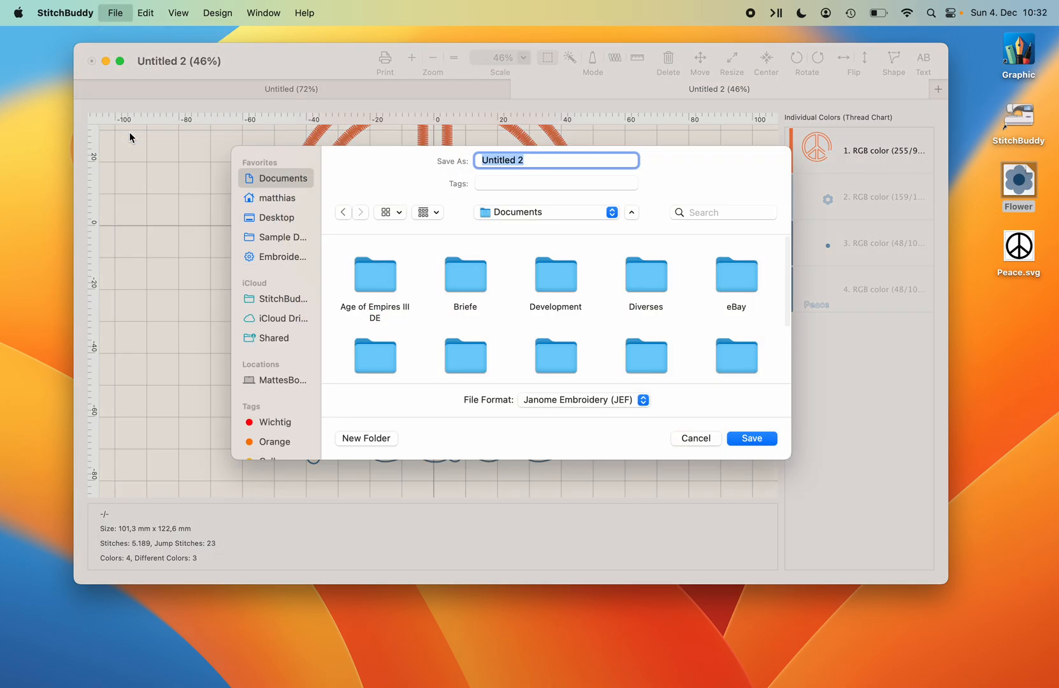
left_click(275, 217)
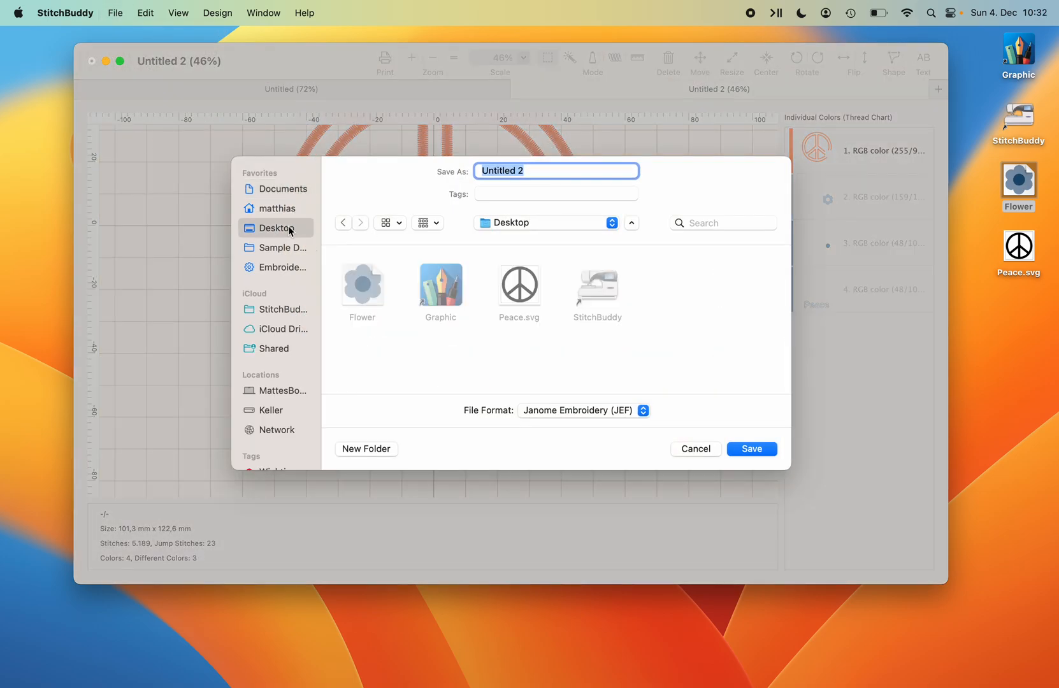
type("Peace")
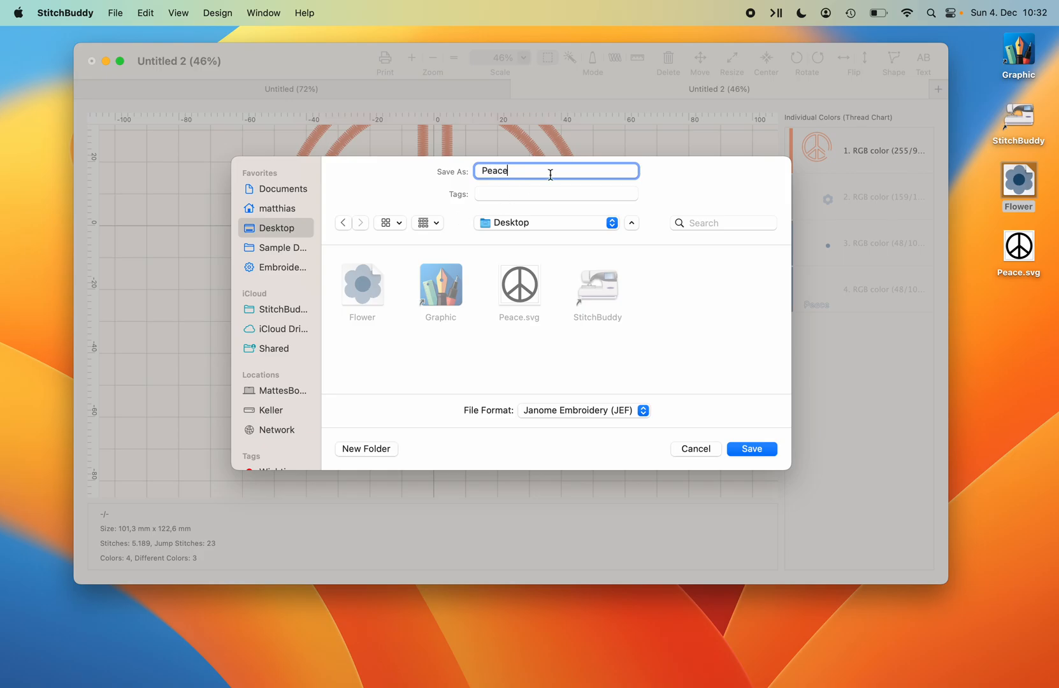
left_click(751, 449)
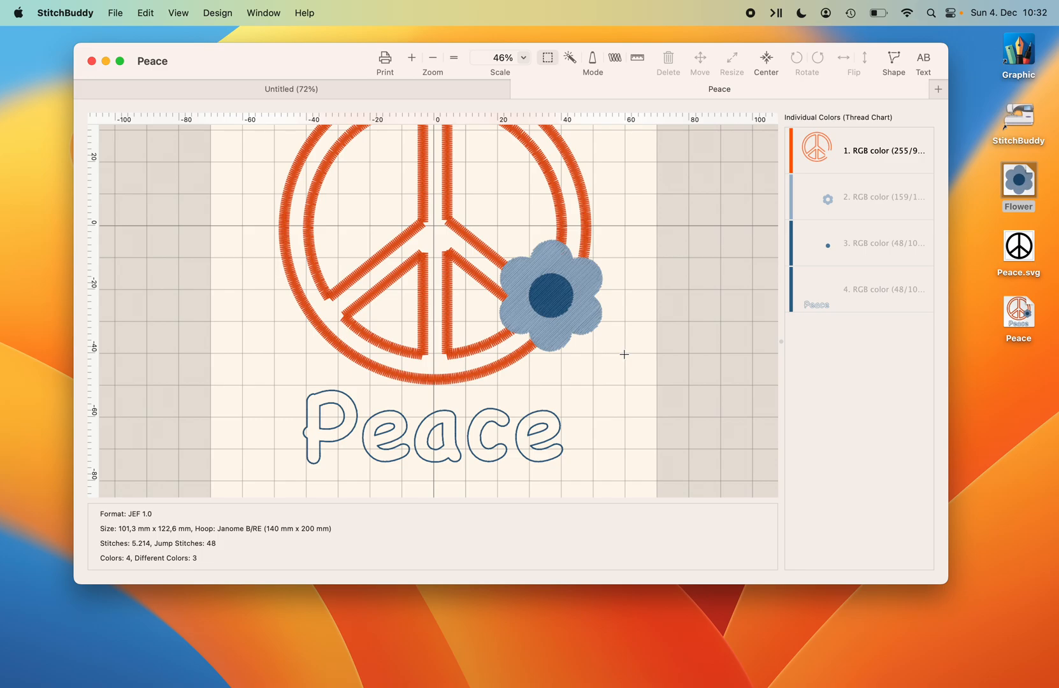
mouse_move(836, 150)
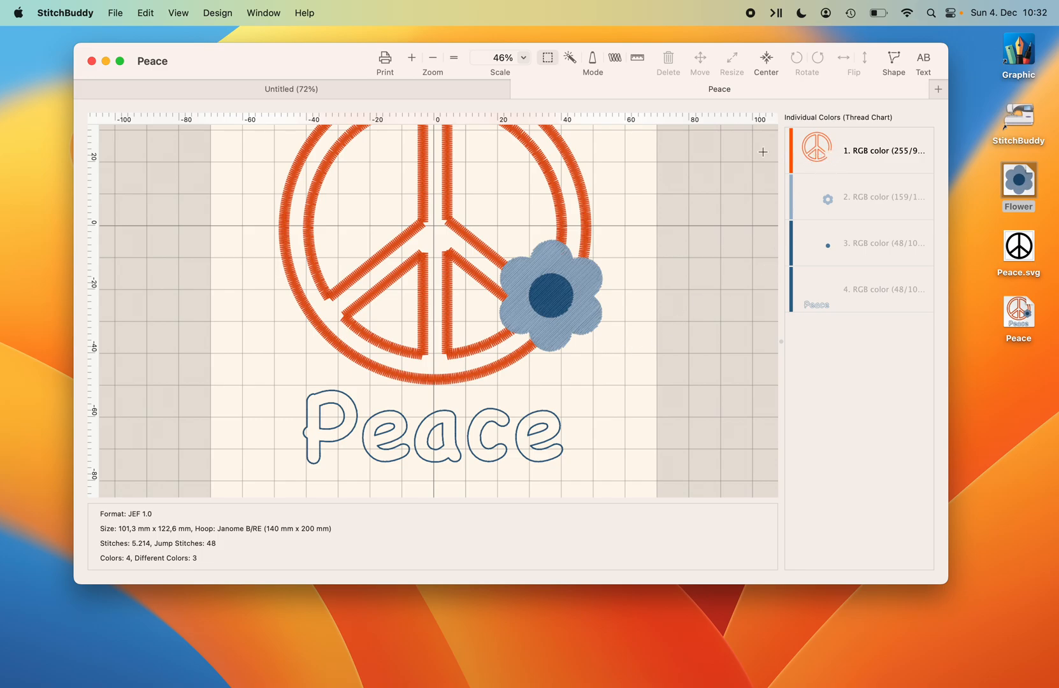
Switch the thread chart to Janome internal colors, discarding the individual RGB thread colors.
scroll("down", 3)
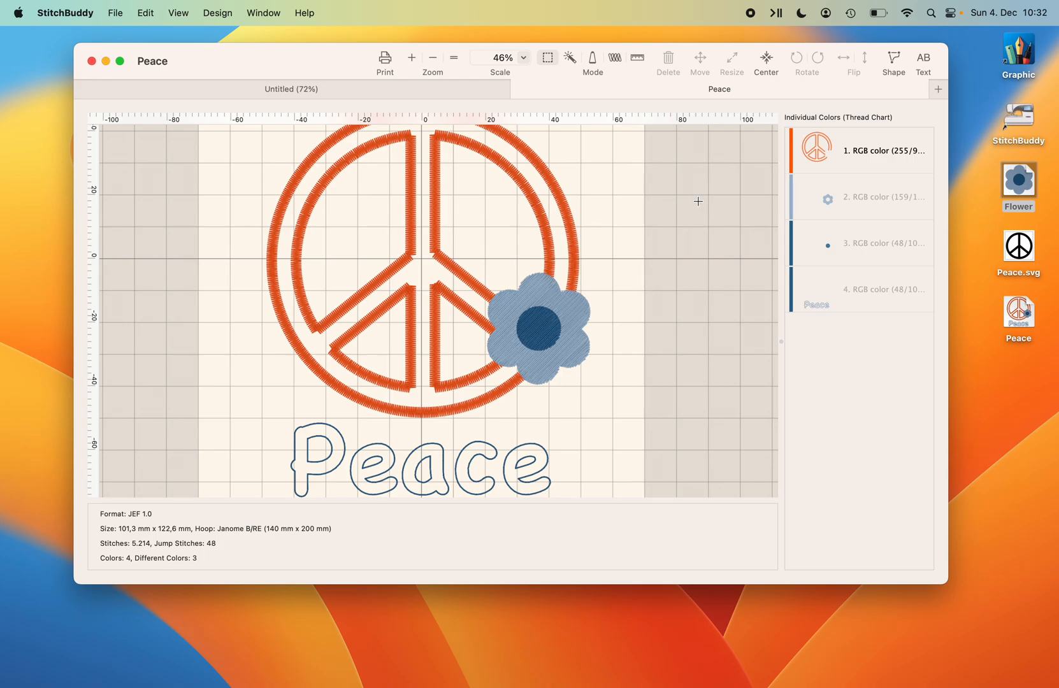
left_click(217, 12)
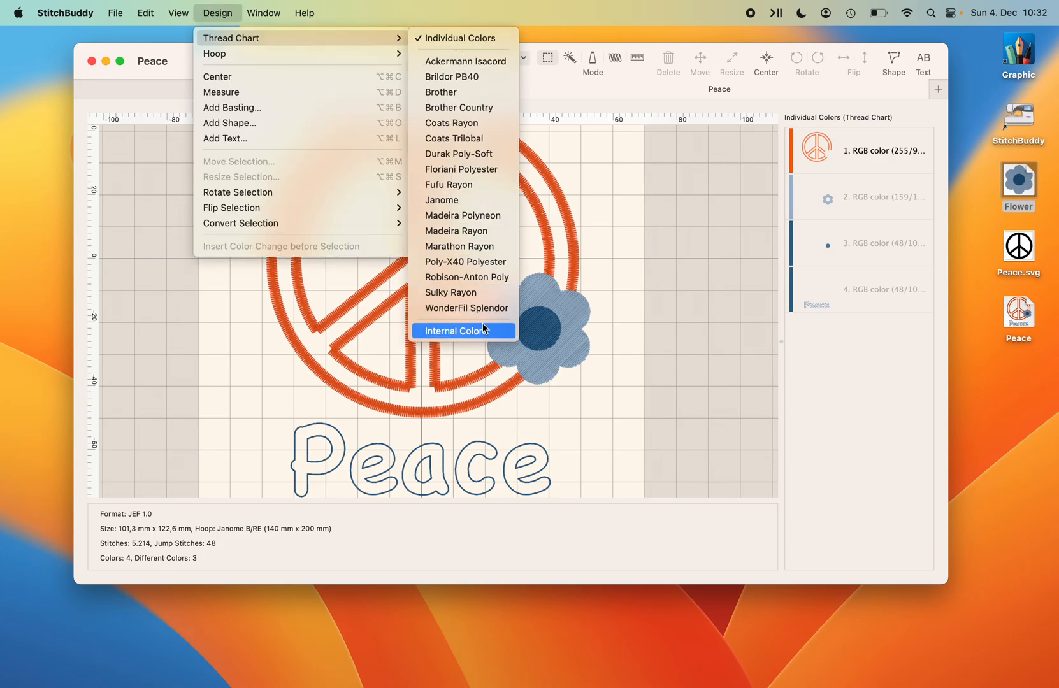
left_click(463, 331)
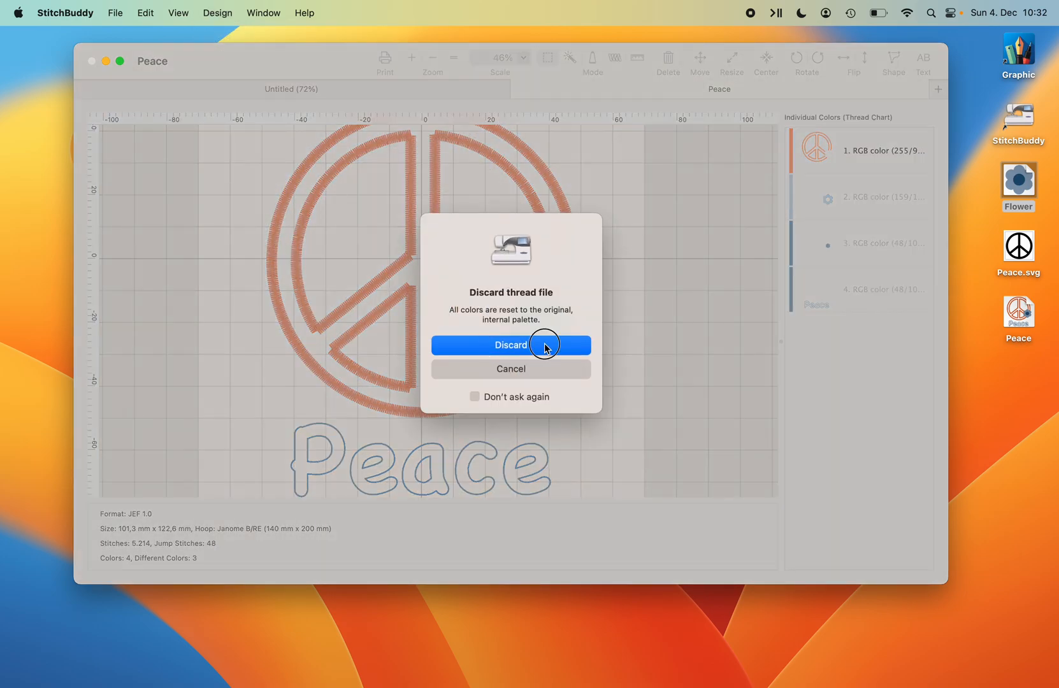
left_click(510, 346)
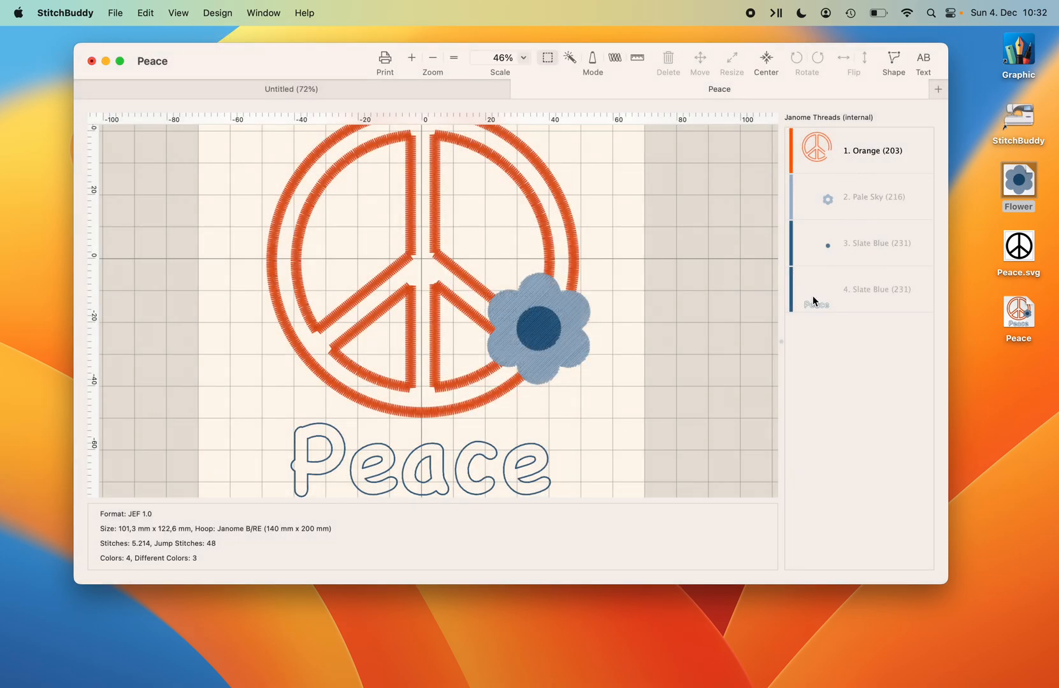
mouse_move(834, 329)
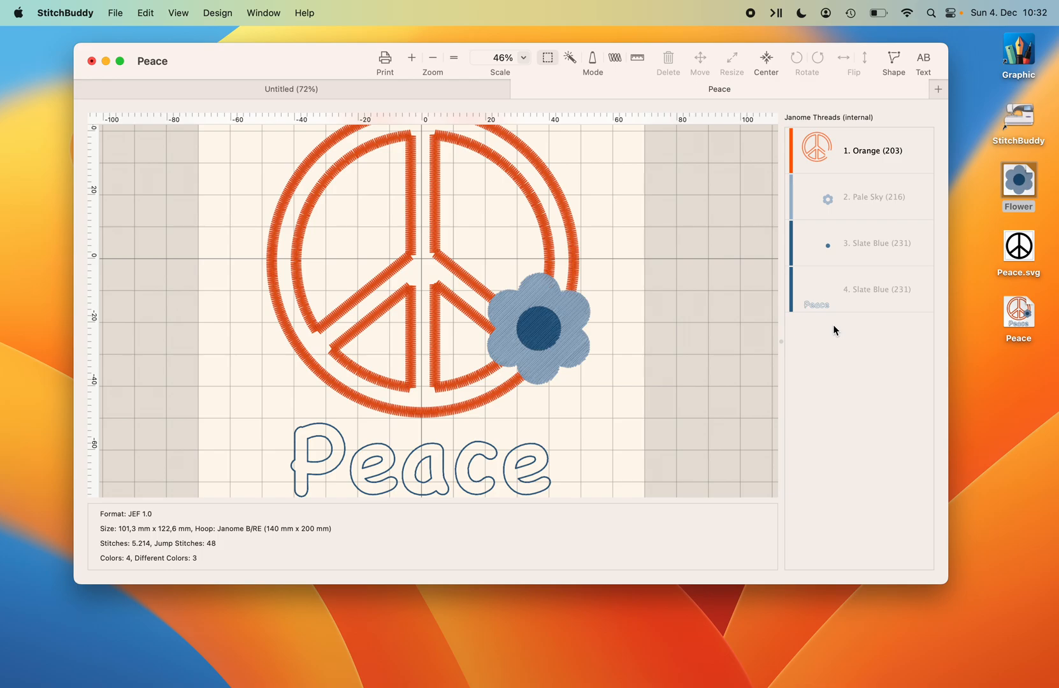
mouse_move(733, 350)
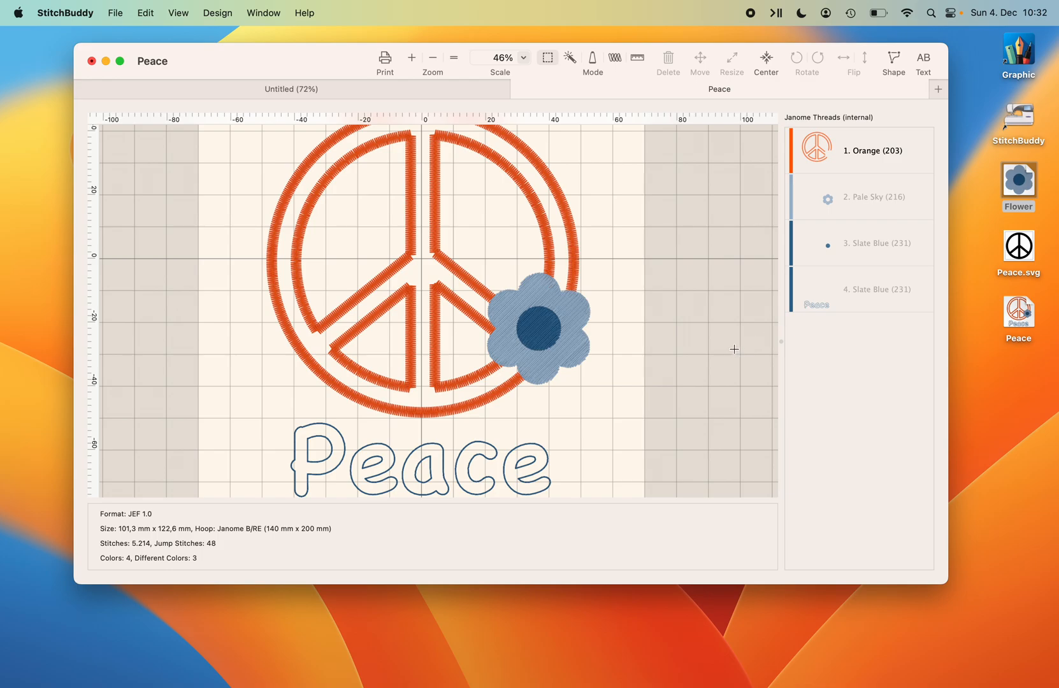